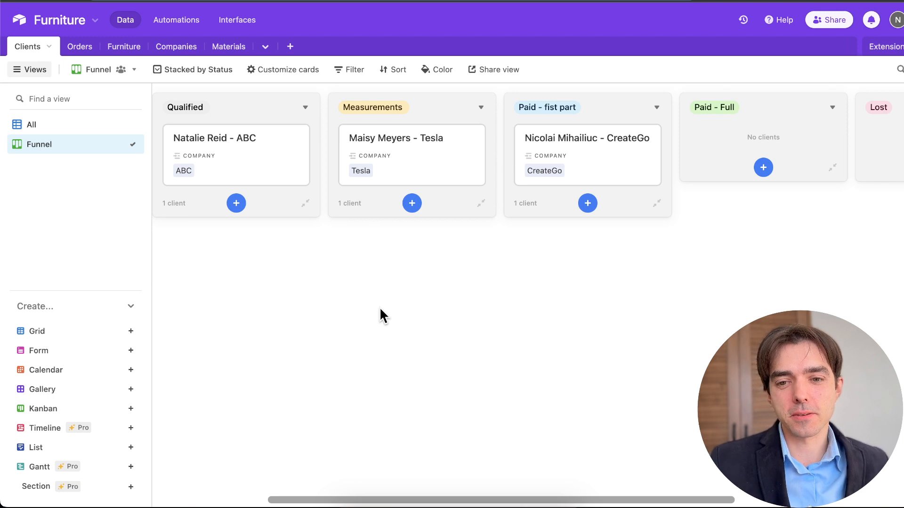
pyautogui.moveTo(136, 69)
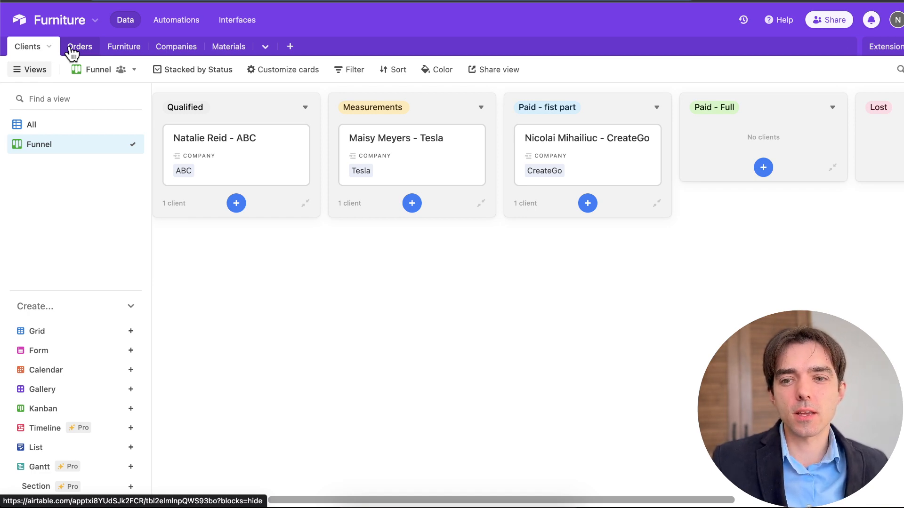
# Show the Orders table's All grid with its seven orders, clients, addresses and statuses
pyautogui.click(79, 47)
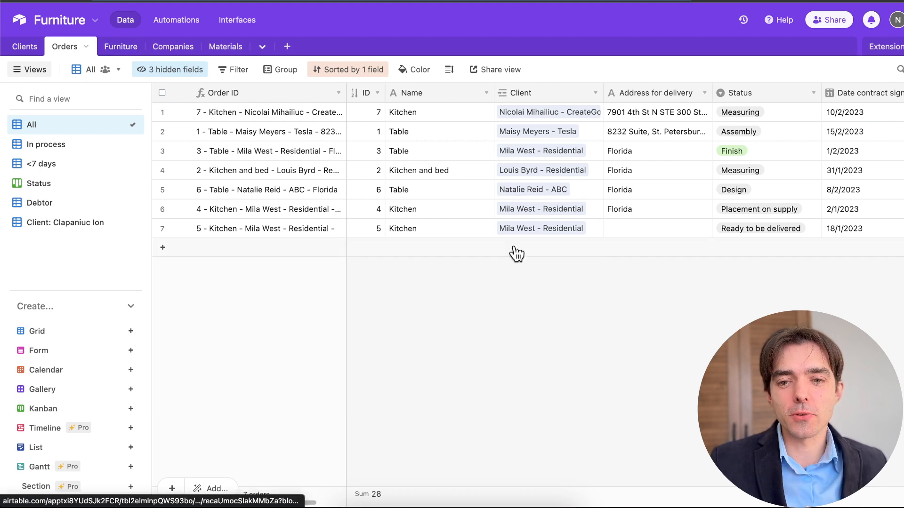
pyautogui.moveTo(320, 175)
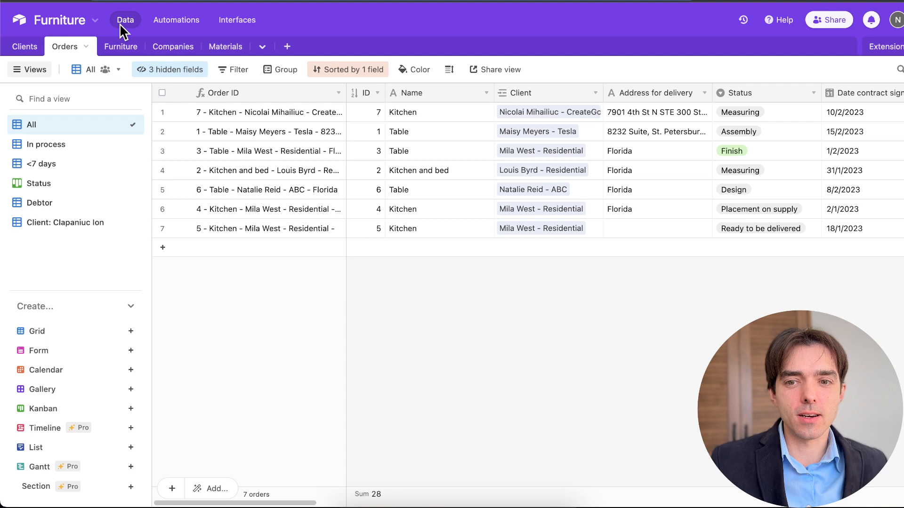
# Review the Furniture table and scan across the Orders '<7 days' view's fields
pyautogui.click(120, 47)
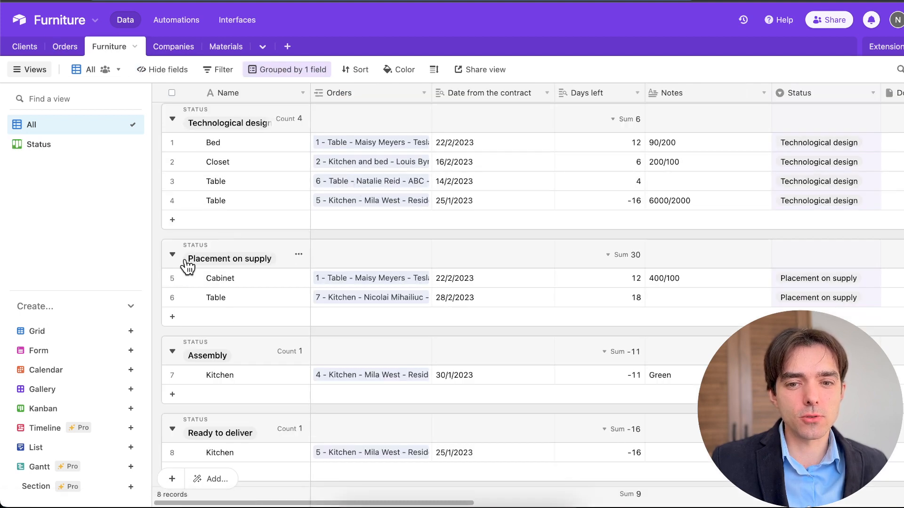
pyautogui.moveTo(253, 255)
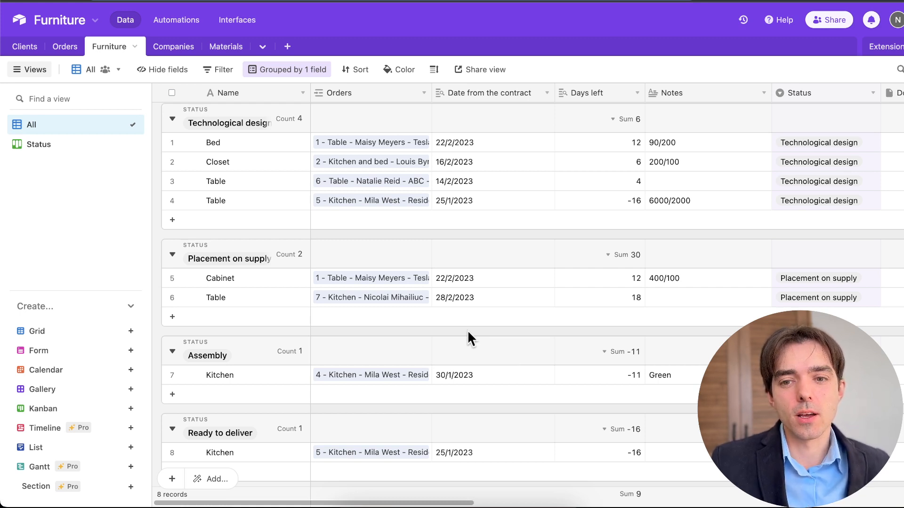
pyautogui.moveTo(280, 378)
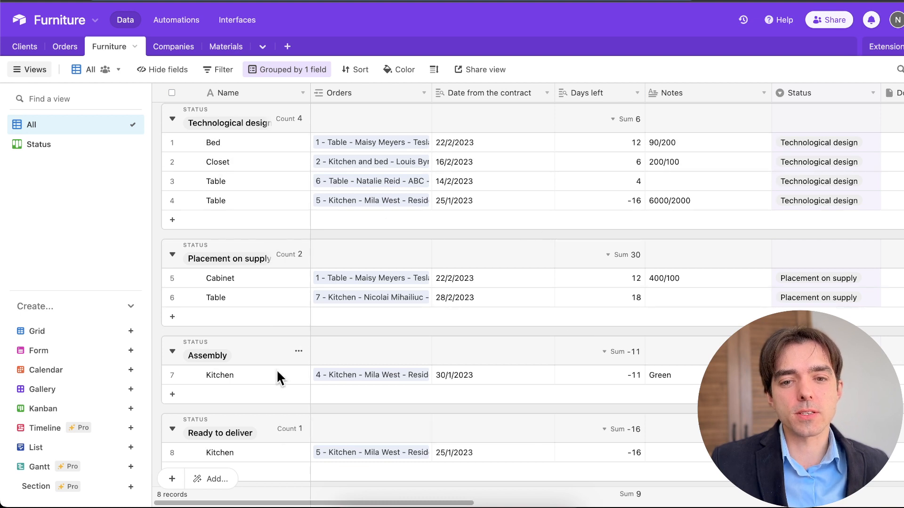
pyautogui.moveTo(584, 377)
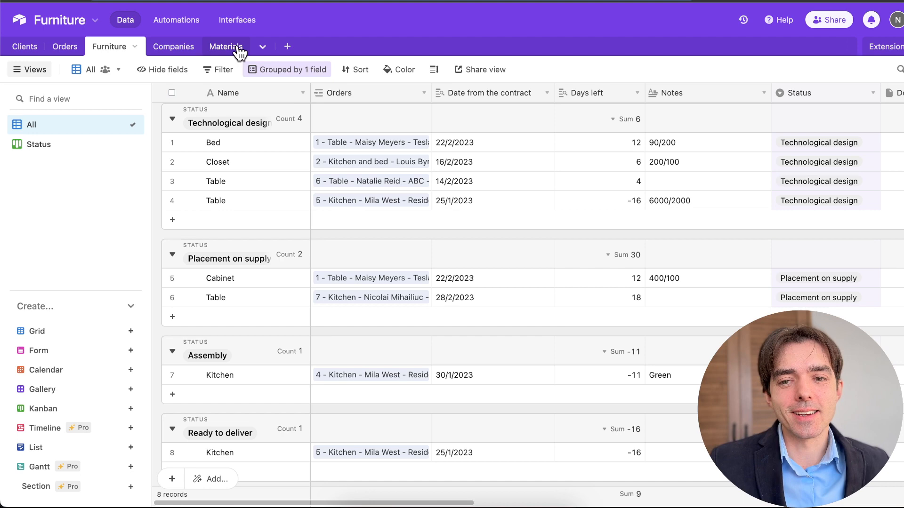
pyautogui.moveTo(64, 47)
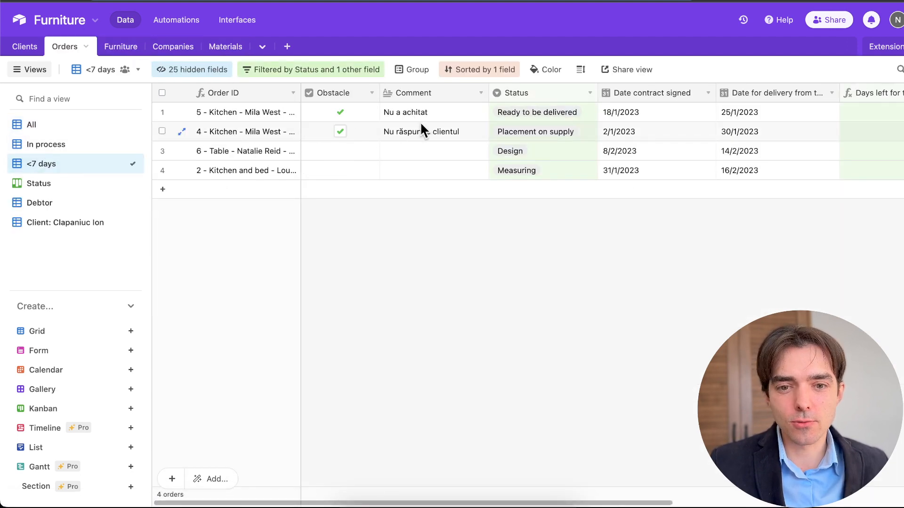
pyautogui.hscroll(3)
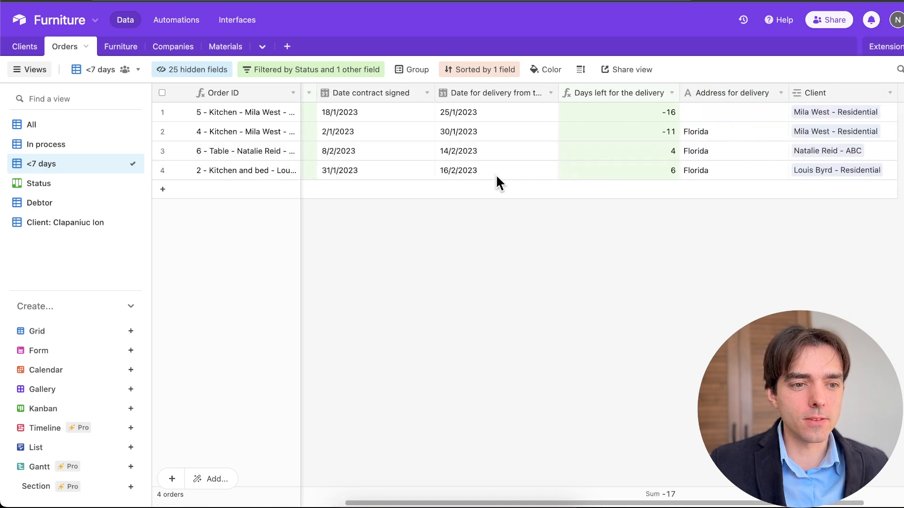
pyautogui.hscroll(3)
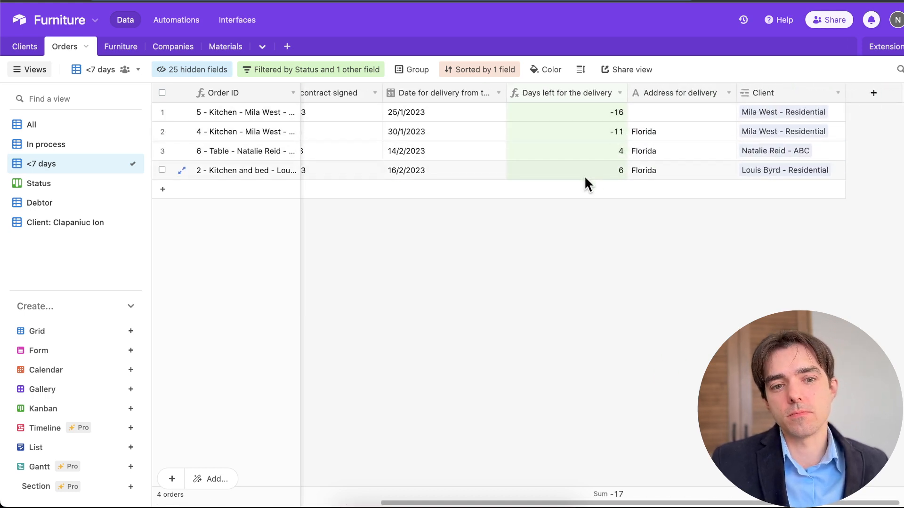
pyautogui.moveTo(559, 158)
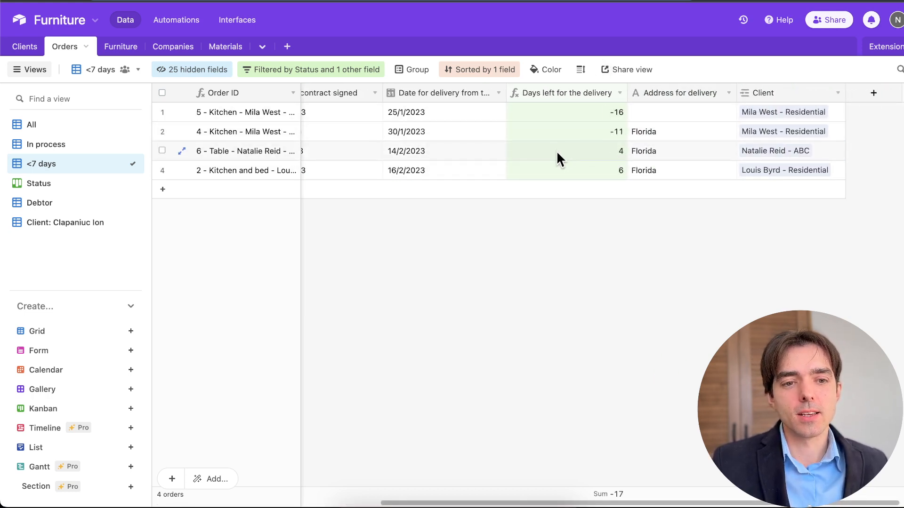
pyautogui.hscroll(-3)
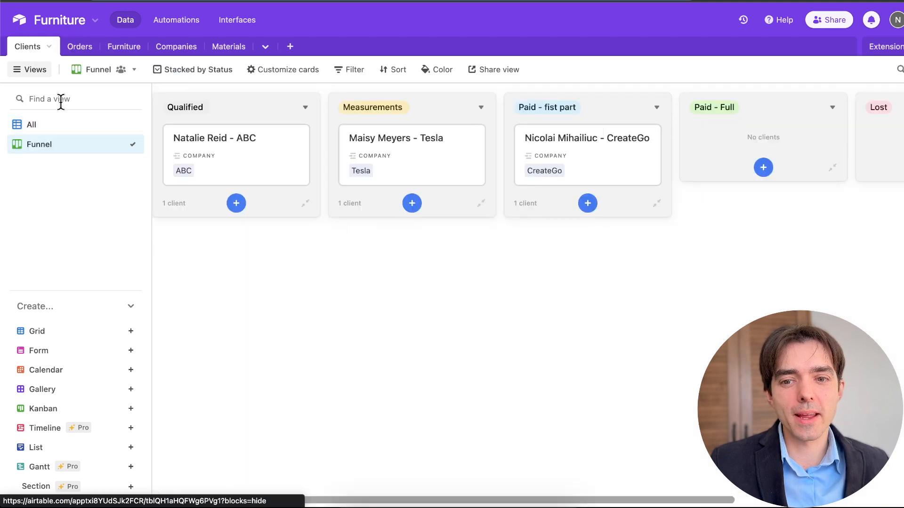
pyautogui.moveTo(535, 334)
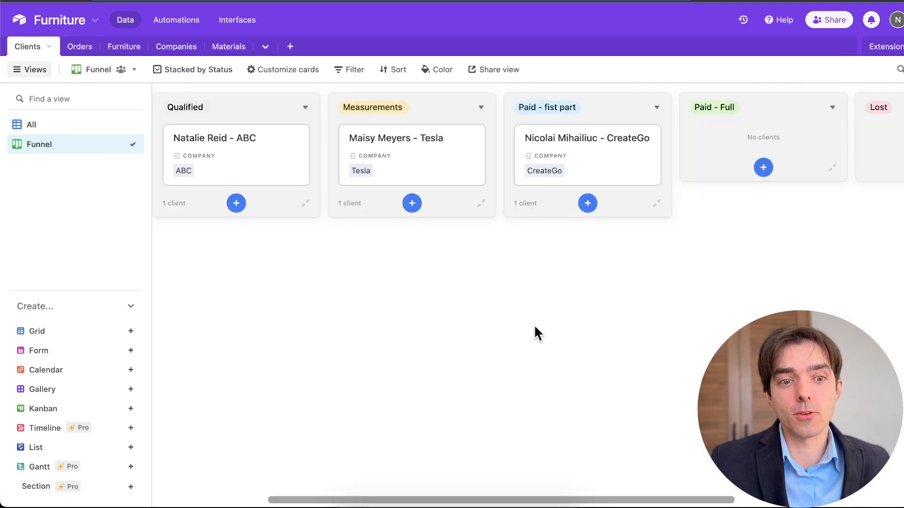
pyautogui.moveTo(484, 288)
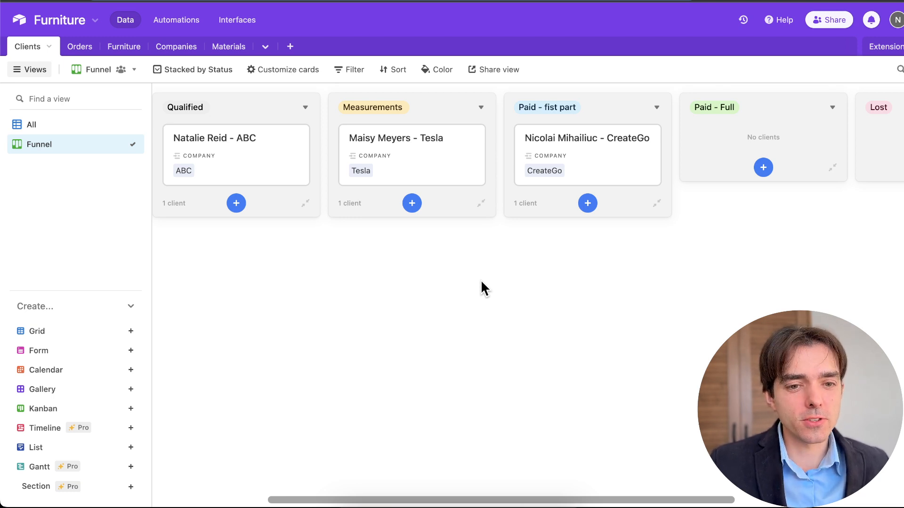
pyautogui.moveTo(325, 255)
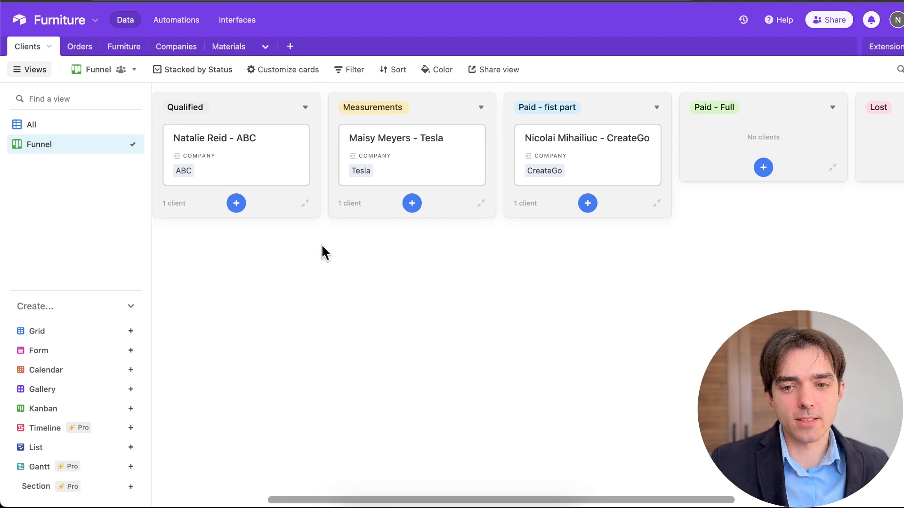
pyautogui.moveTo(319, 253)
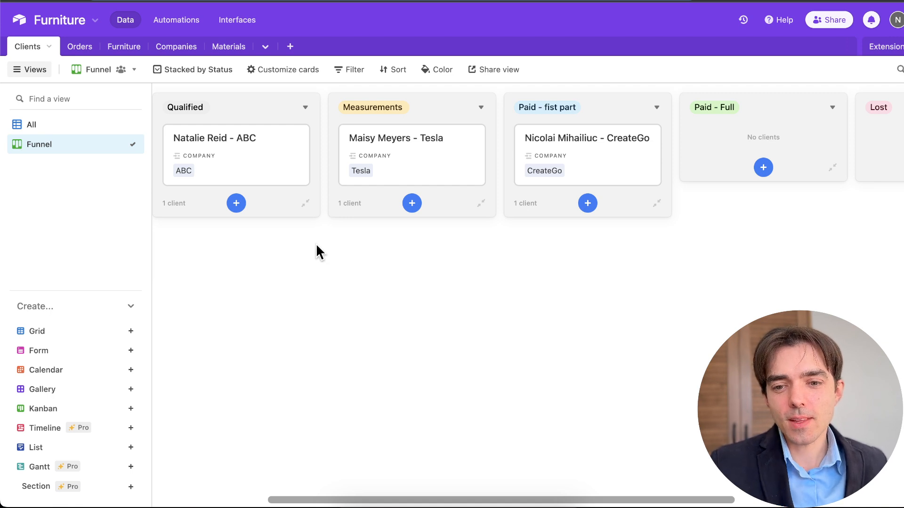
pyautogui.moveTo(34, 166)
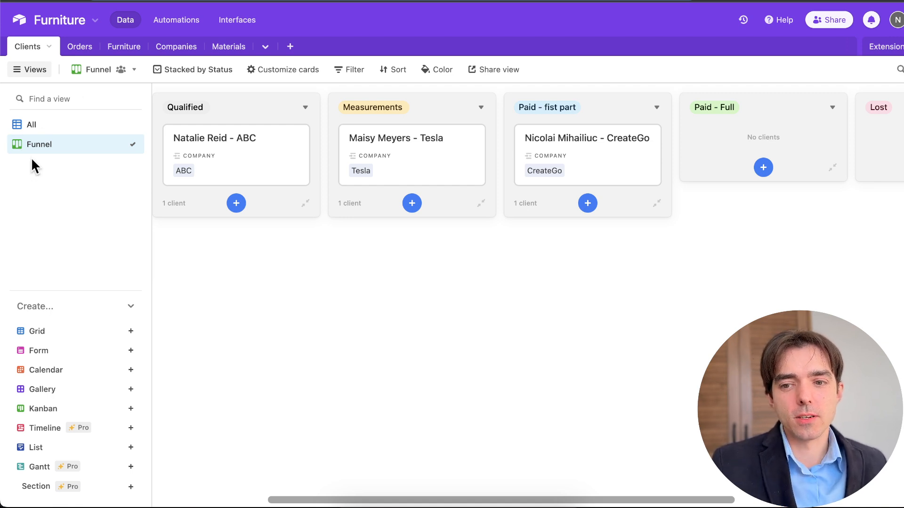
pyautogui.moveTo(272, 260)
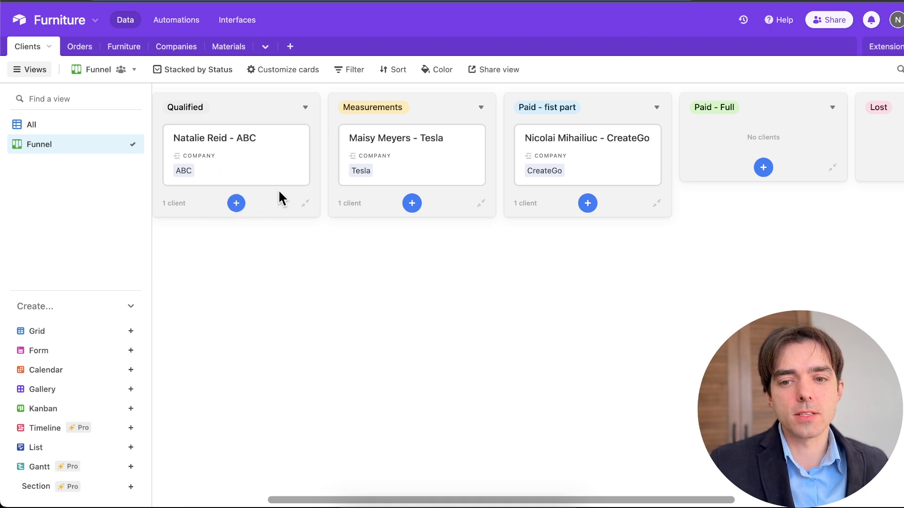
pyautogui.moveTo(271, 141)
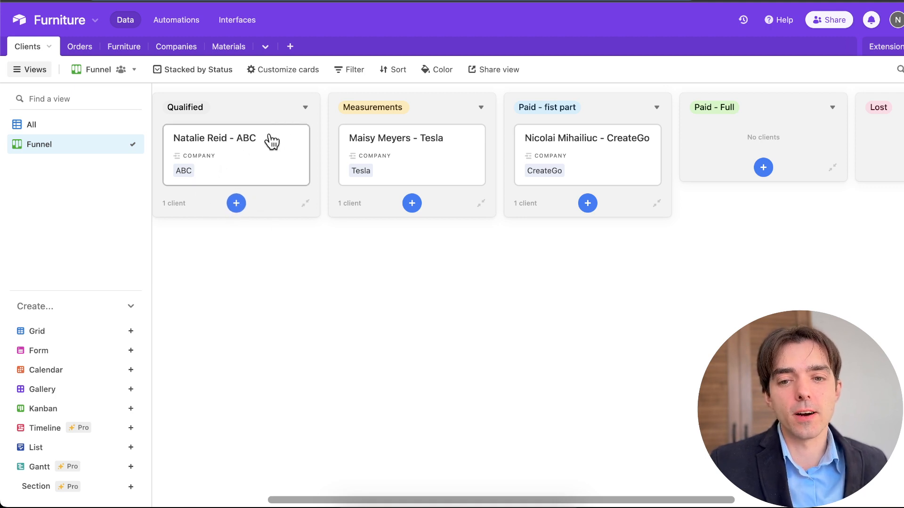
pyautogui.moveTo(271, 364)
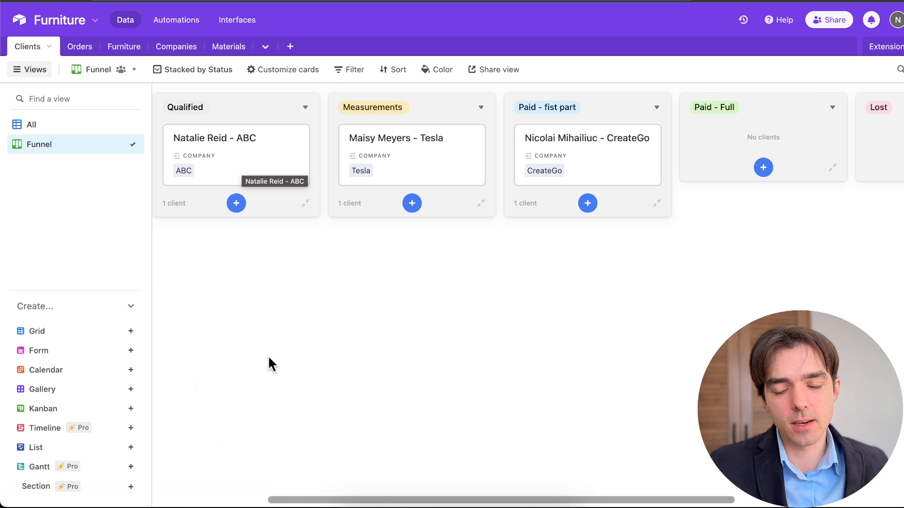
pyautogui.moveTo(315, 271)
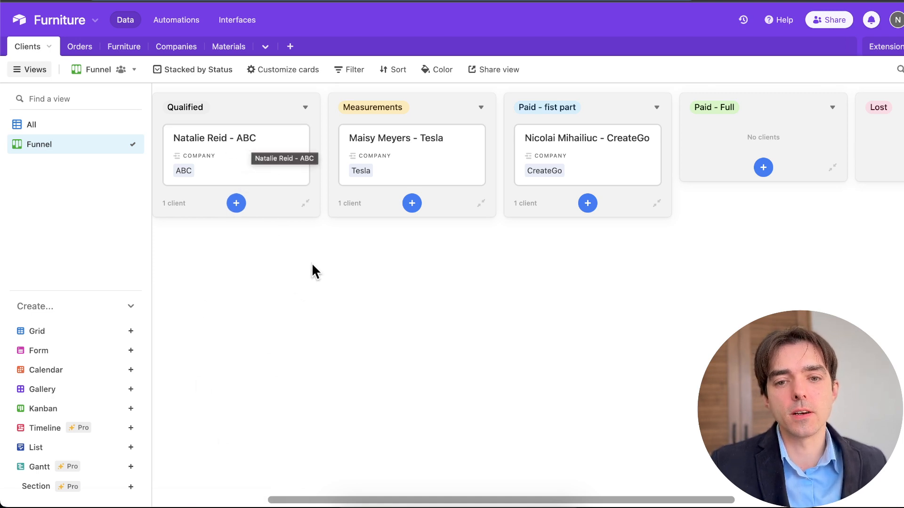
pyautogui.moveTo(357, 166)
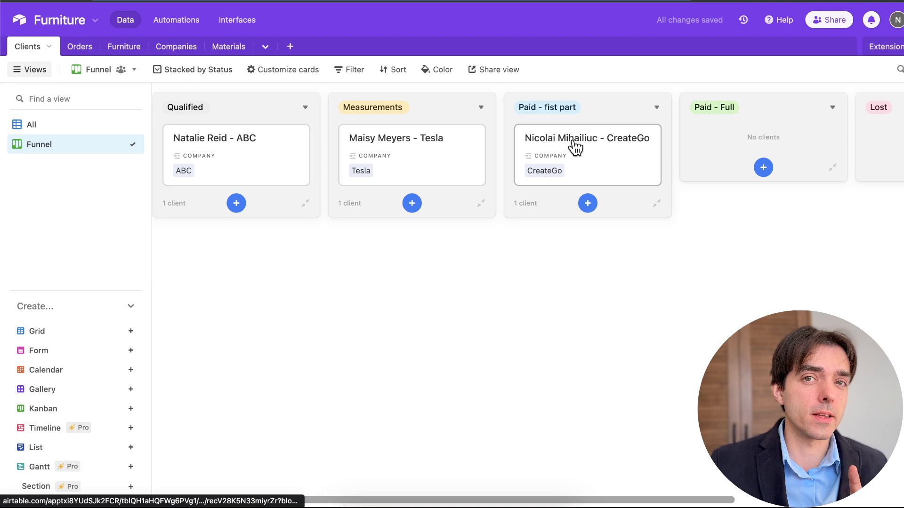
pyautogui.moveTo(574, 144)
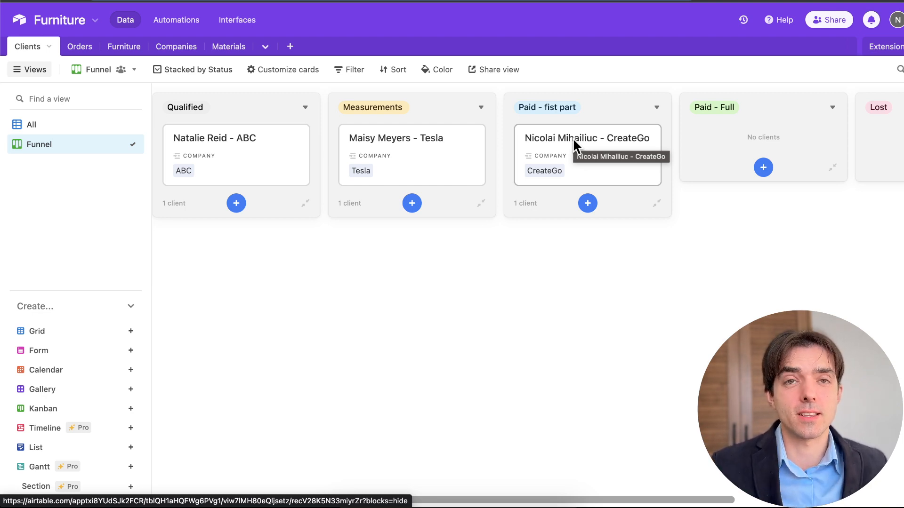
pyautogui.moveTo(305, 179)
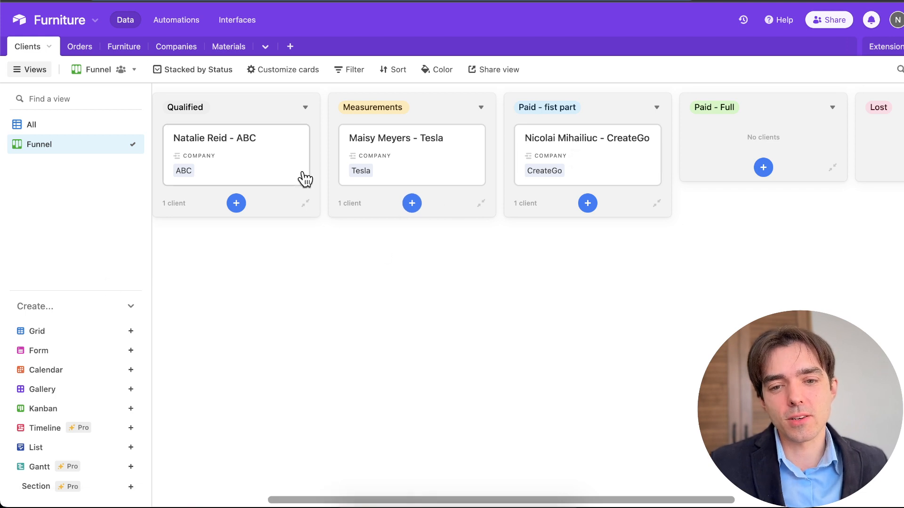
pyautogui.moveTo(377, 189)
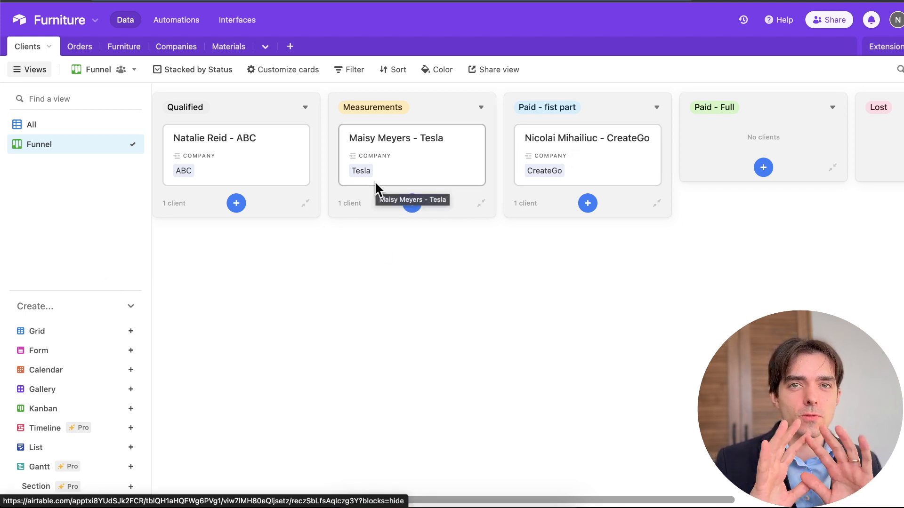
pyautogui.moveTo(320, 159)
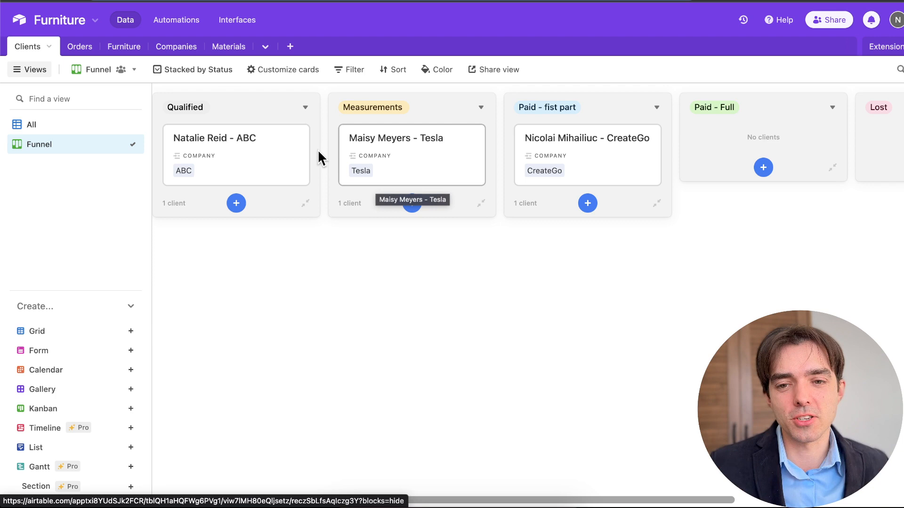
# In the Clients grid, add a client row below Nicolai and link it to the CreateGo company
pyautogui.click(32, 125)
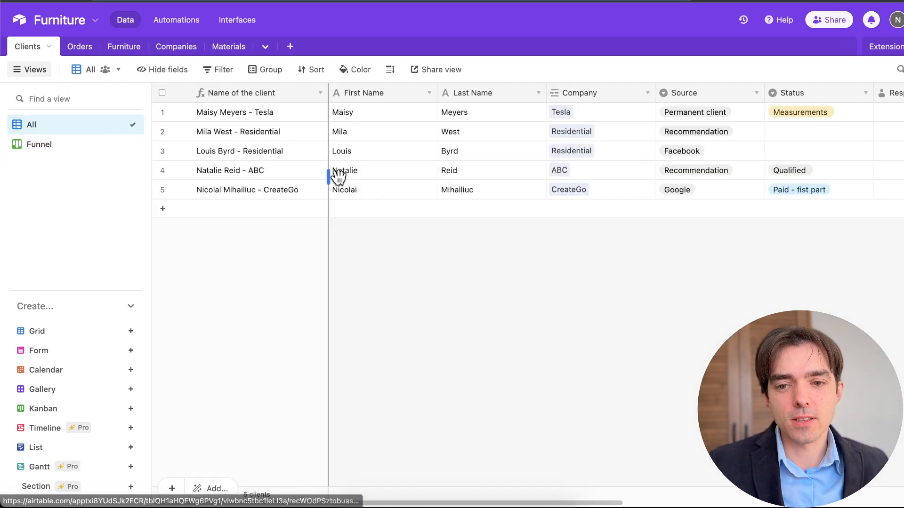
pyautogui.moveTo(358, 195)
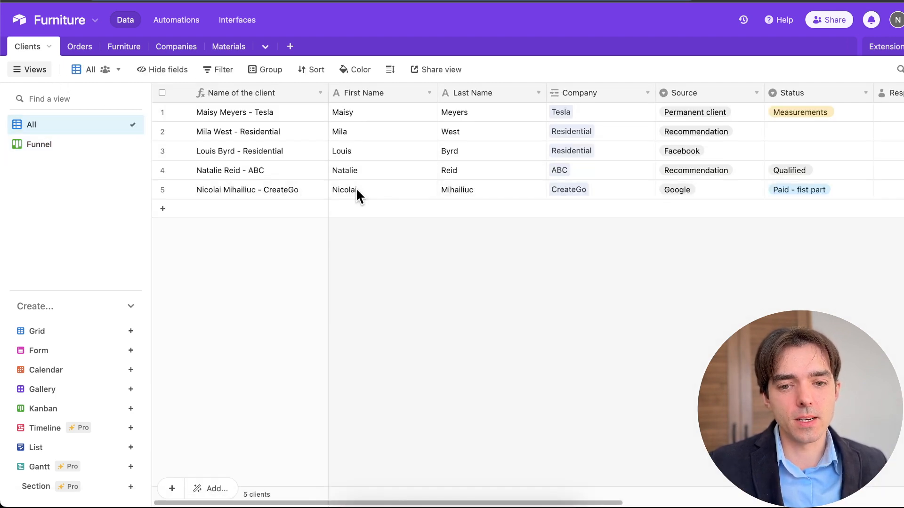
pyautogui.click(382, 189)
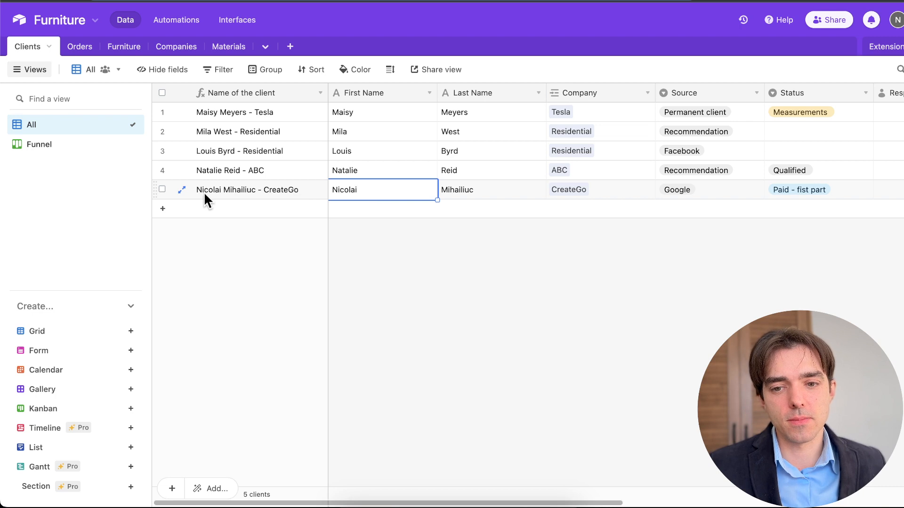
pyautogui.rightClick(248, 190)
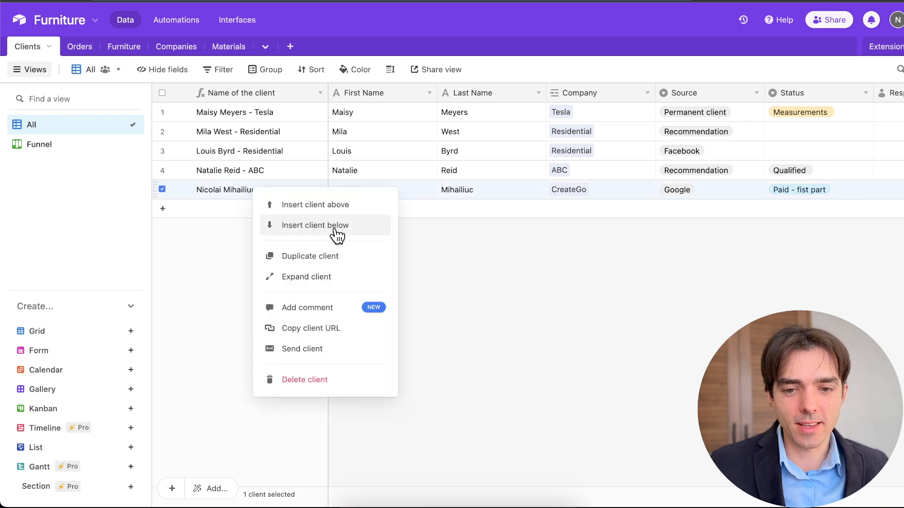
pyautogui.click(304, 380)
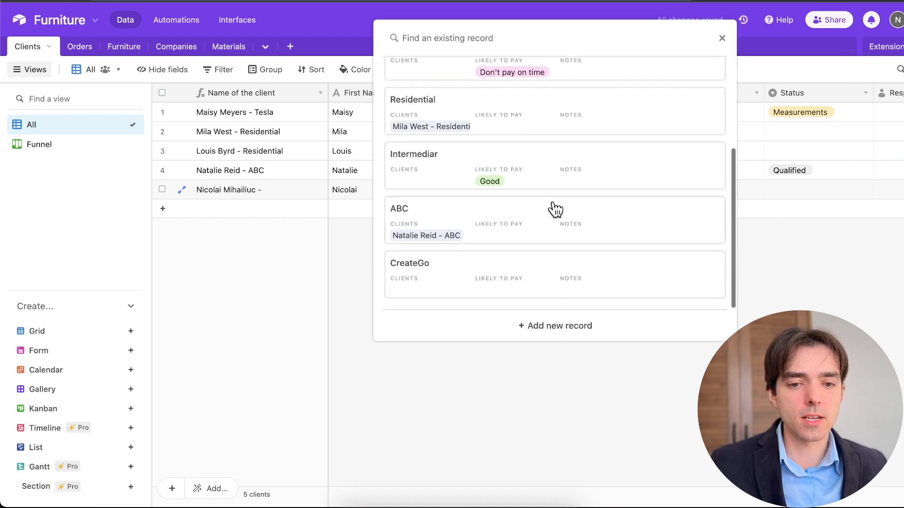
pyautogui.write('creat')
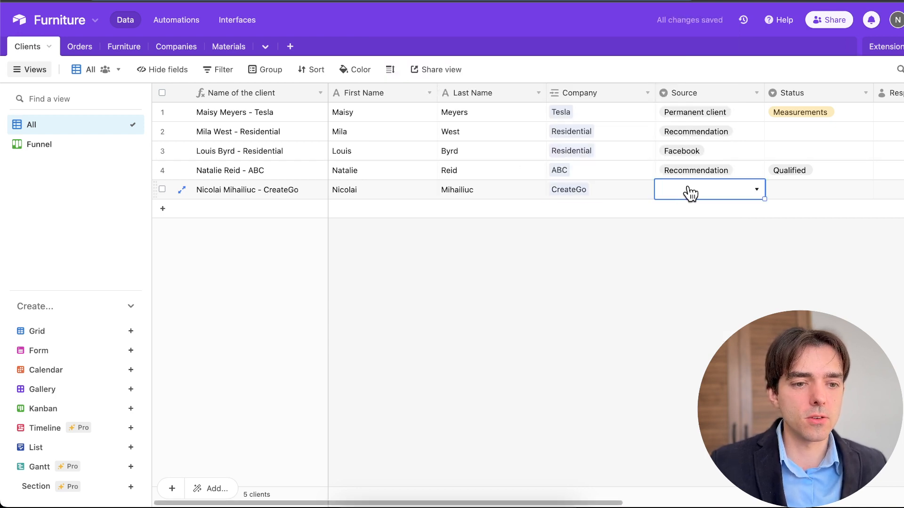
# Set the client's Source to Google
pyautogui.click(708, 189)
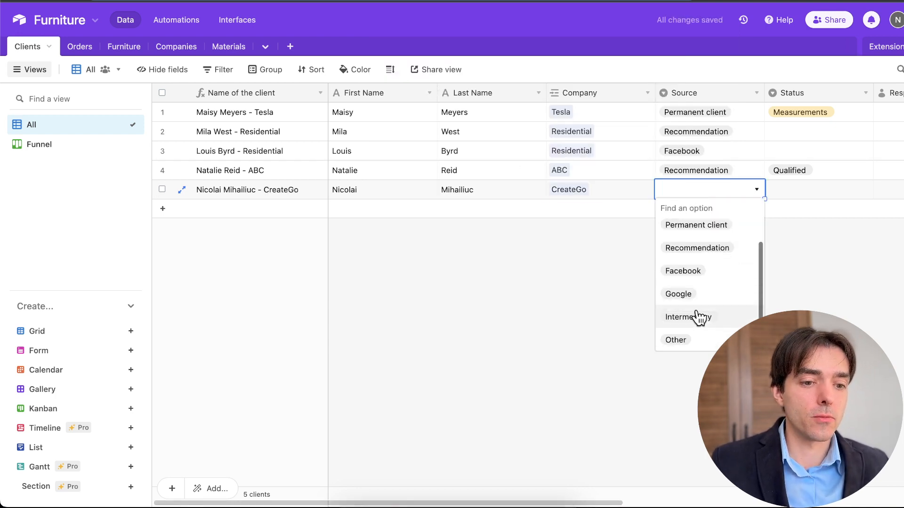
pyautogui.click(678, 294)
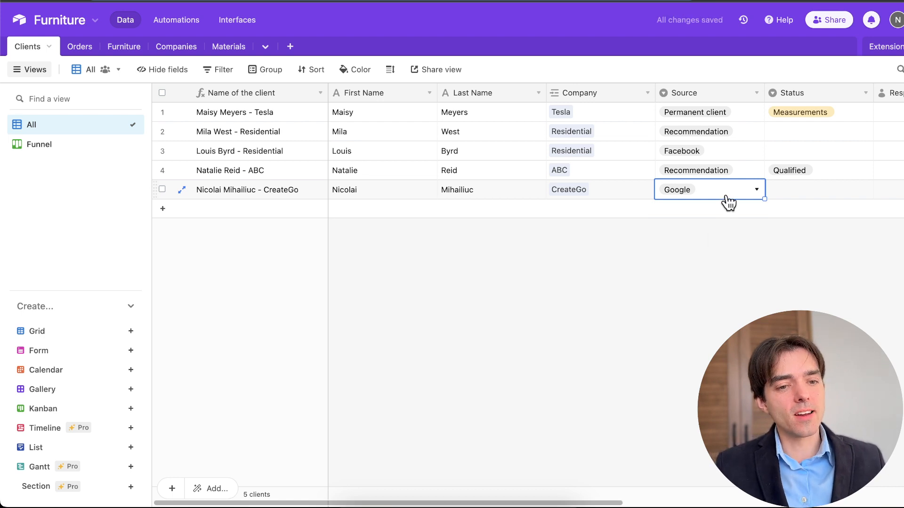
pyautogui.moveTo(700, 199)
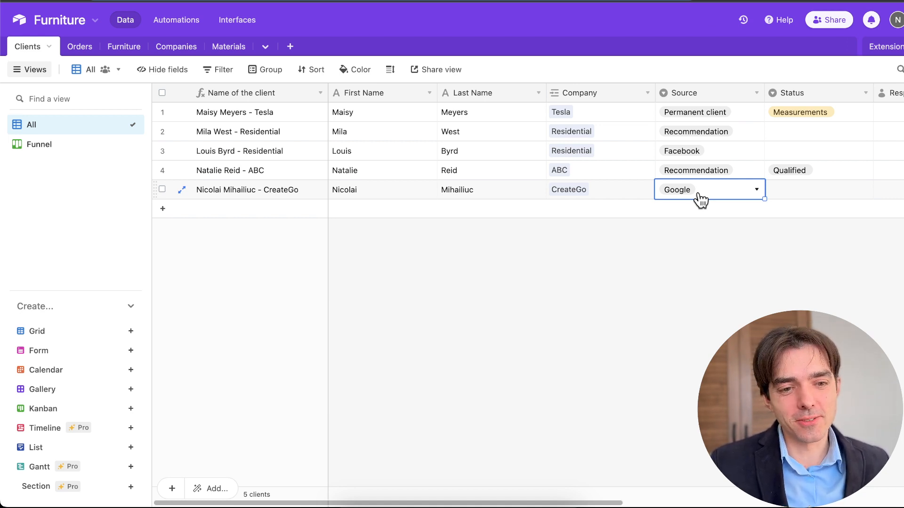
pyautogui.moveTo(744, 196)
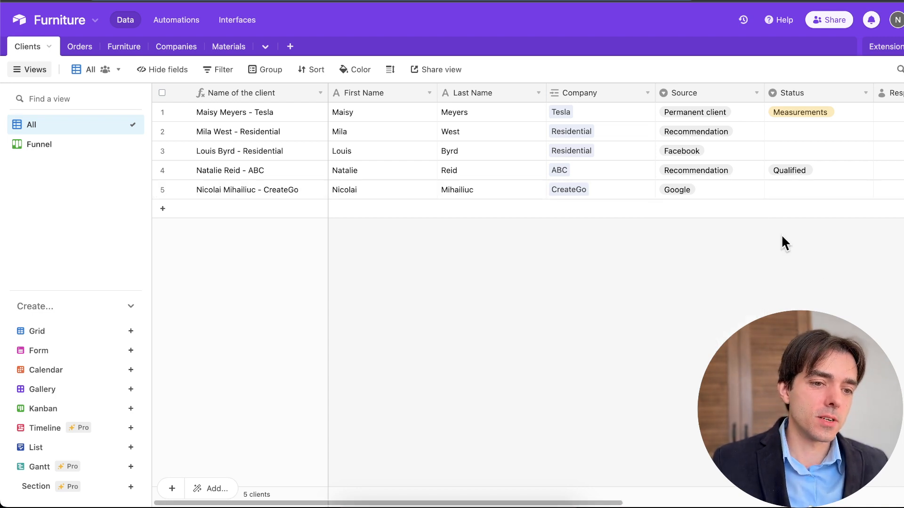
pyautogui.moveTo(733, 190)
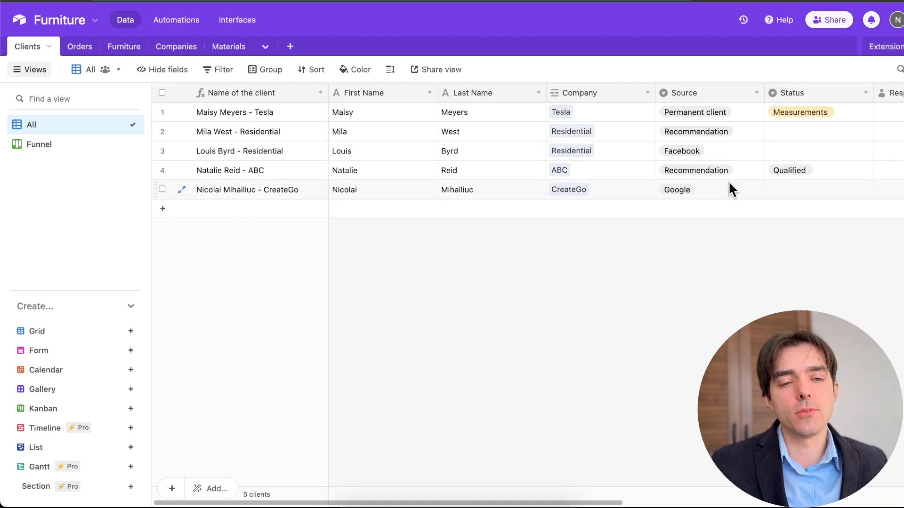
pyautogui.moveTo(686, 195)
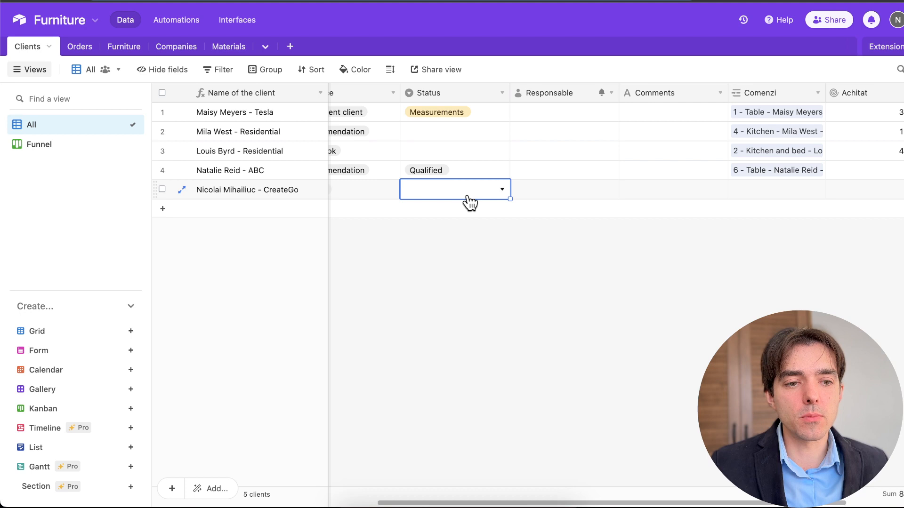
pyautogui.moveTo(447, 201)
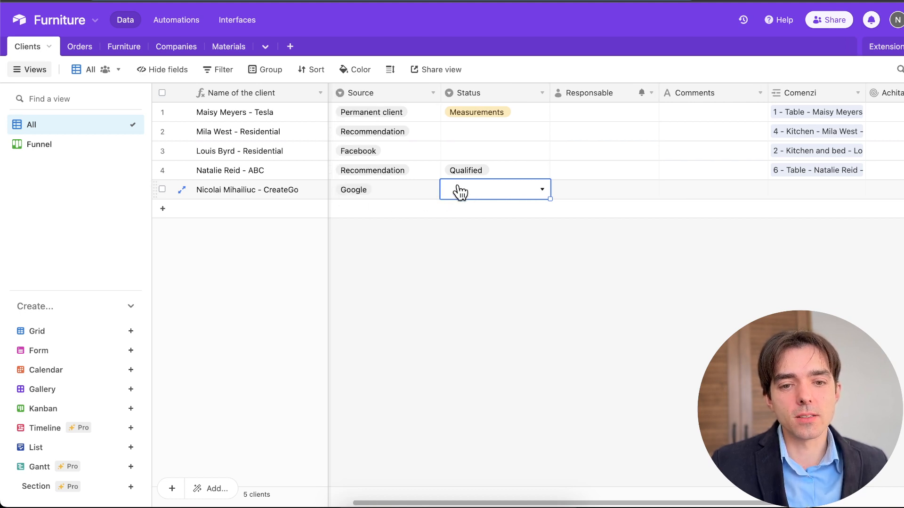
pyautogui.click(492, 189)
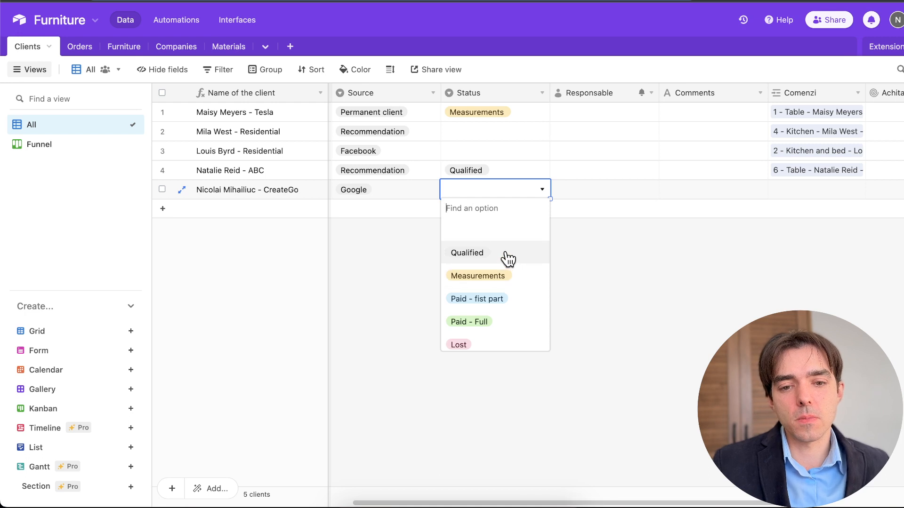
pyautogui.click(38, 144)
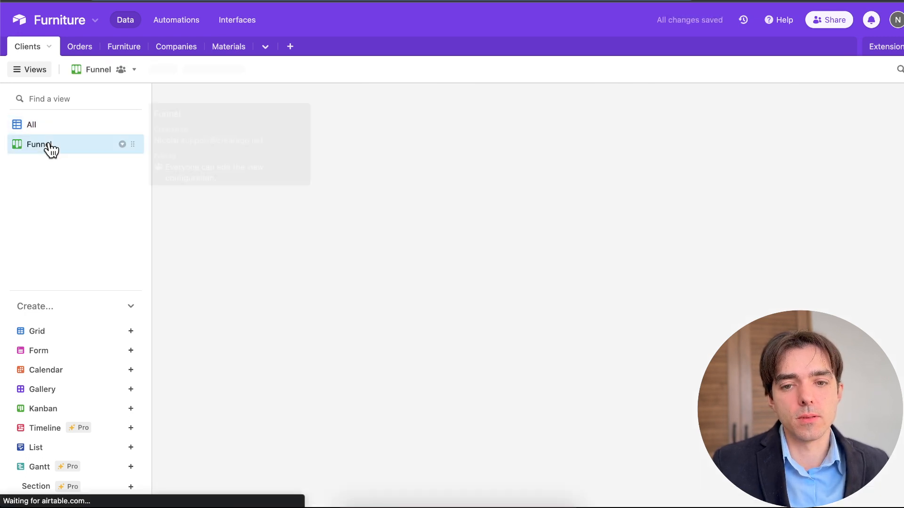
pyautogui.click(39, 144)
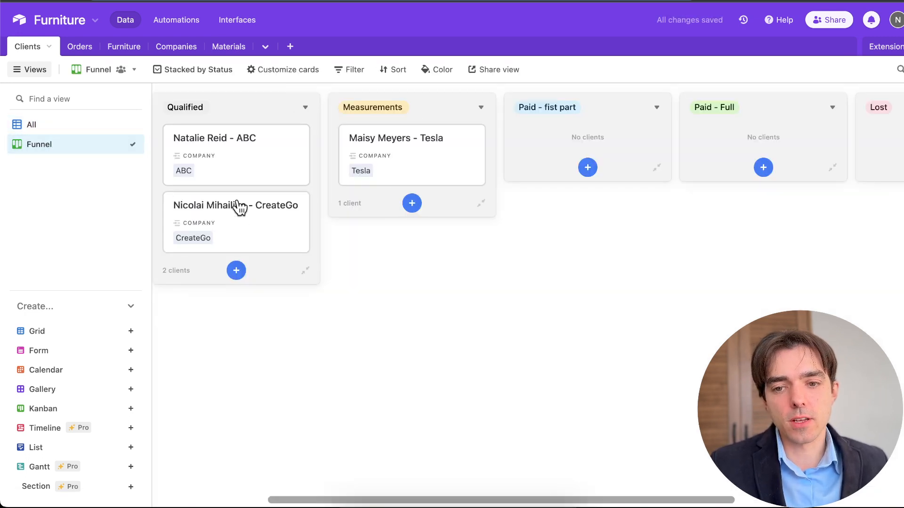
pyautogui.hscroll(-3)
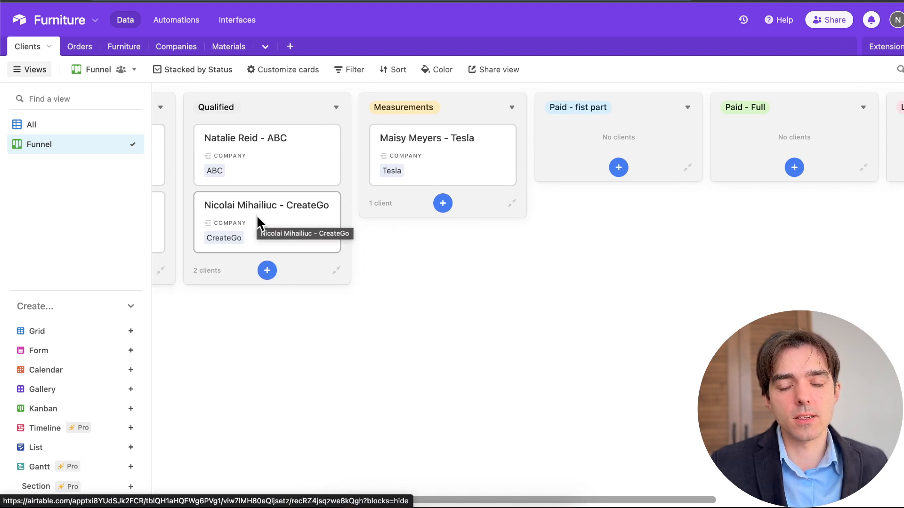
pyautogui.moveTo(283, 233)
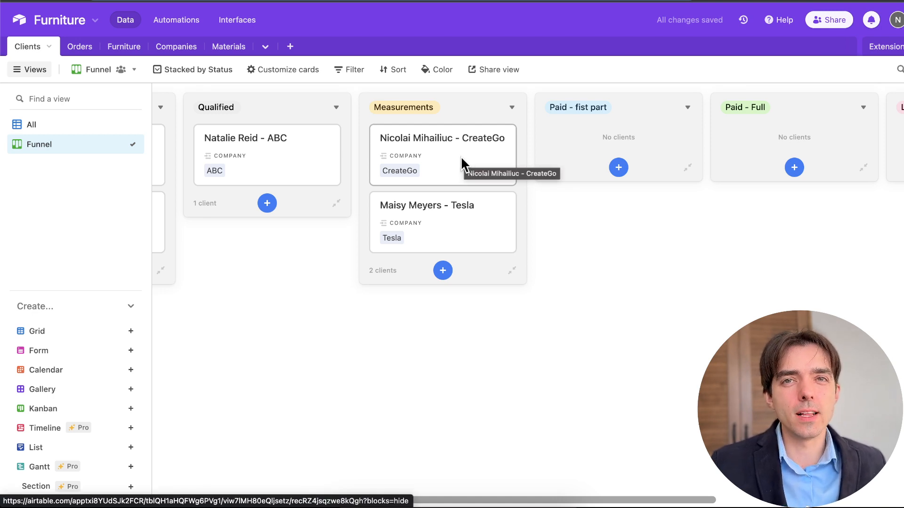
pyautogui.moveTo(431, 281)
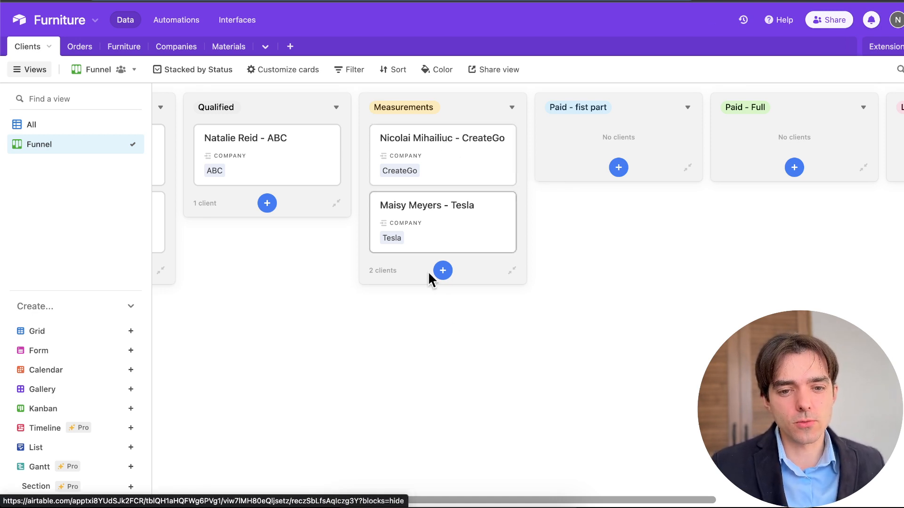
pyautogui.moveTo(296, 225)
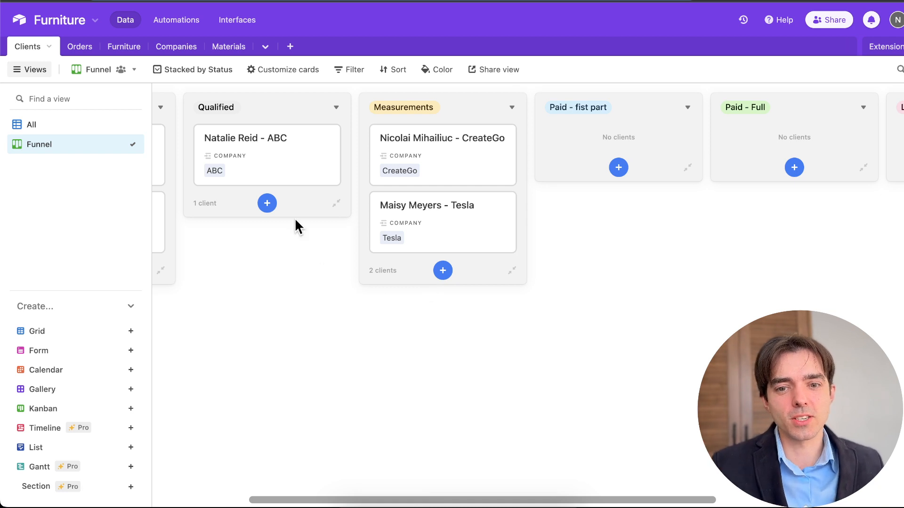
pyautogui.moveTo(473, 175)
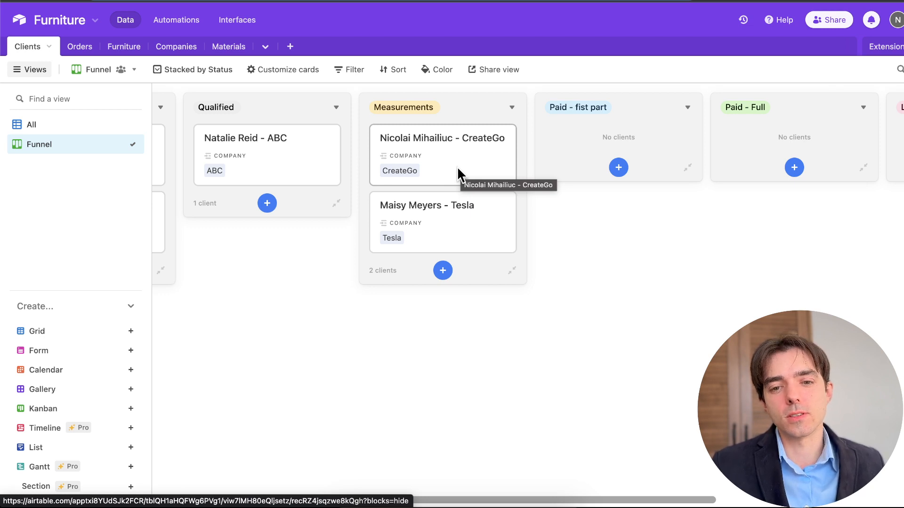
pyautogui.moveTo(418, 93)
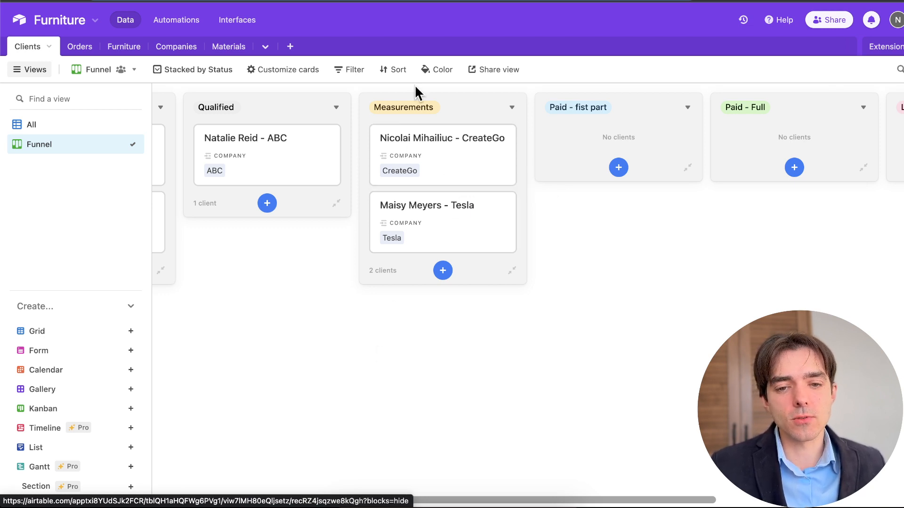
pyautogui.moveTo(408, 187)
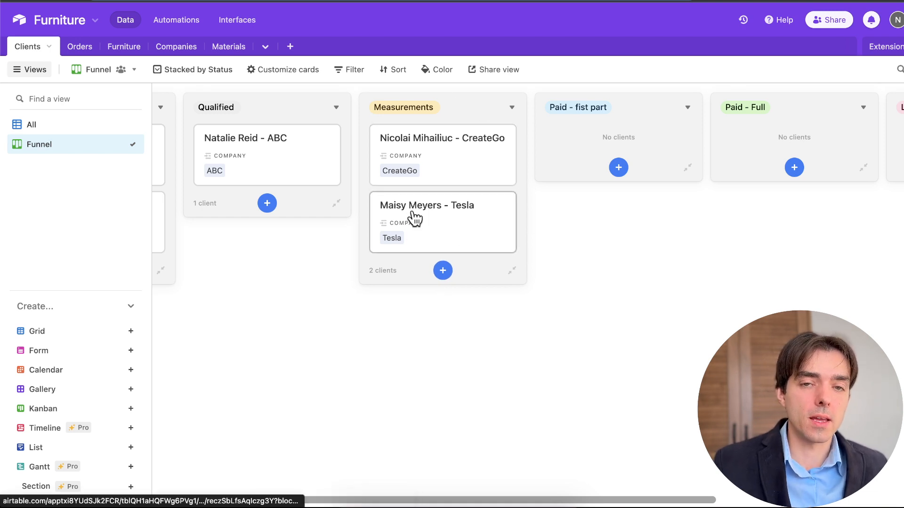
pyautogui.moveTo(464, 162)
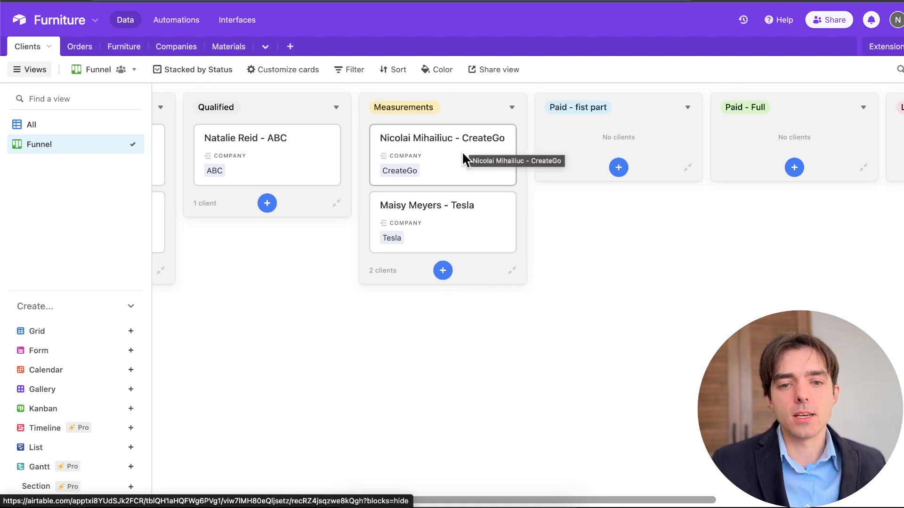
pyautogui.moveTo(425, 166)
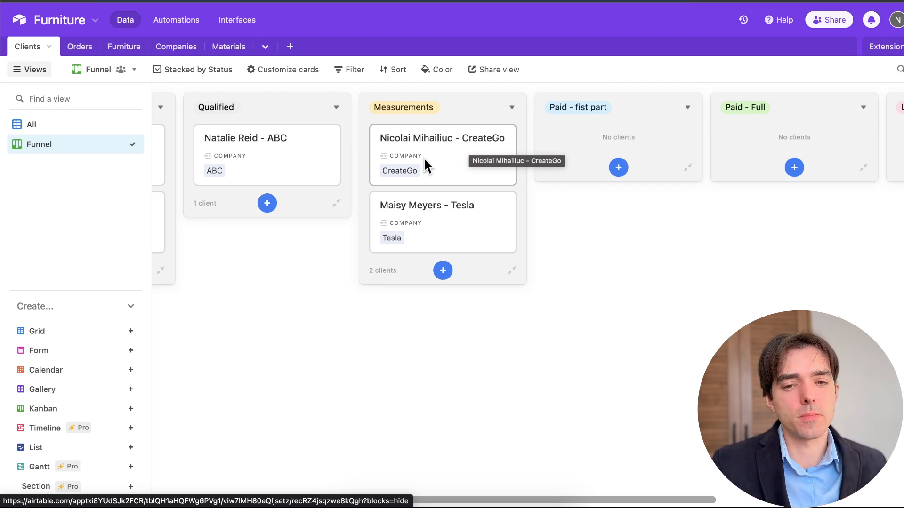
pyautogui.moveTo(446, 172)
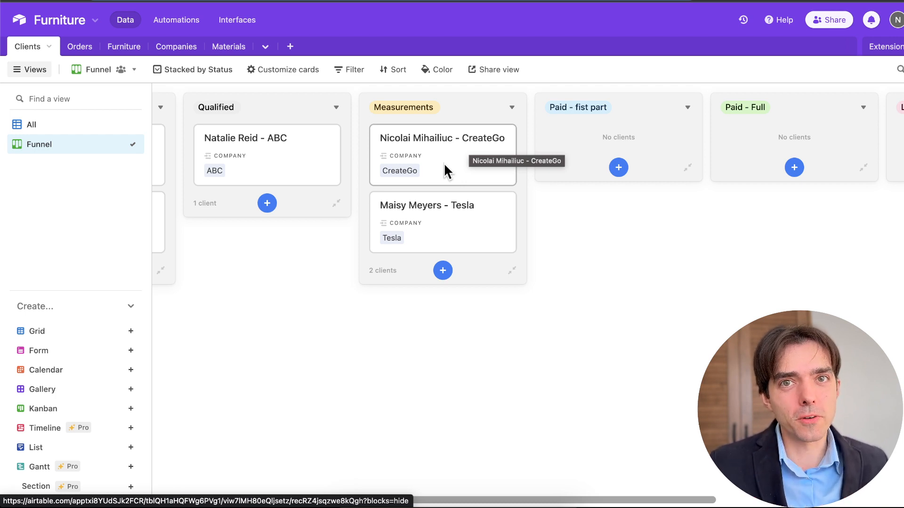
pyautogui.moveTo(406, 185)
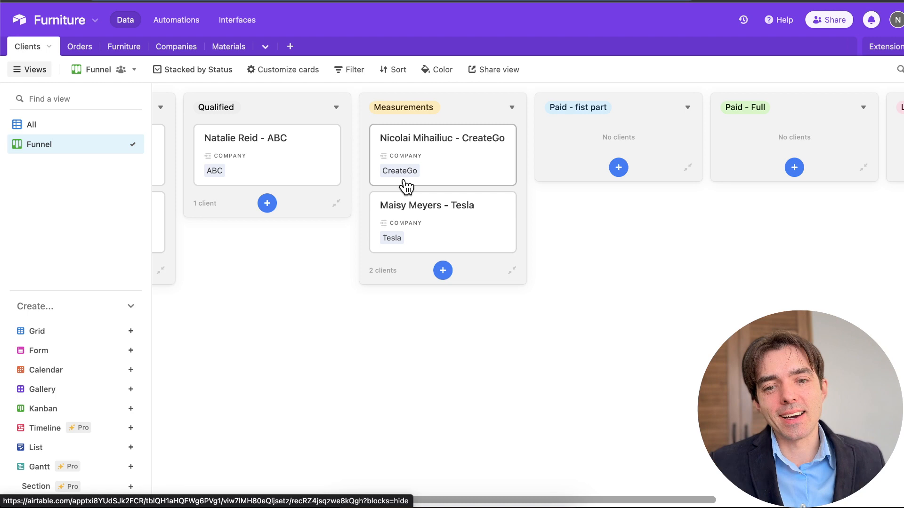
pyautogui.moveTo(476, 172)
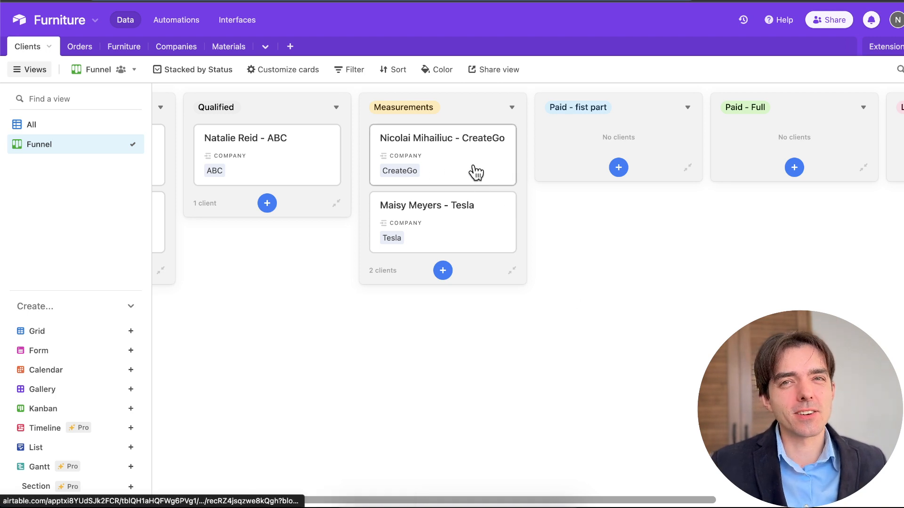
pyautogui.moveTo(432, 153)
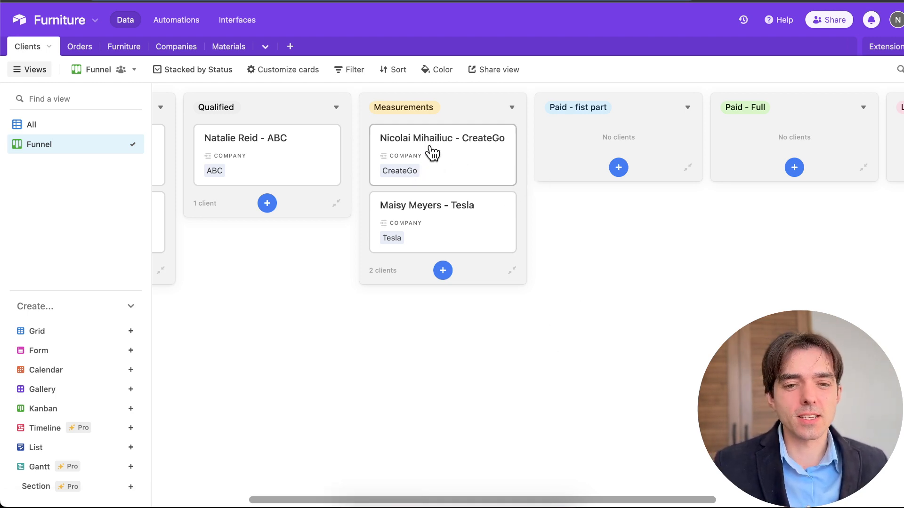
pyautogui.moveTo(669, 309)
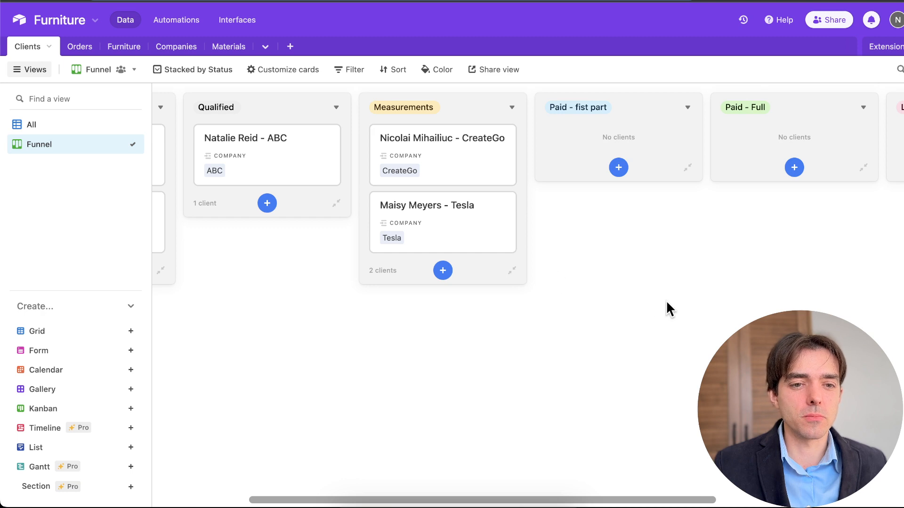
pyautogui.moveTo(553, 201)
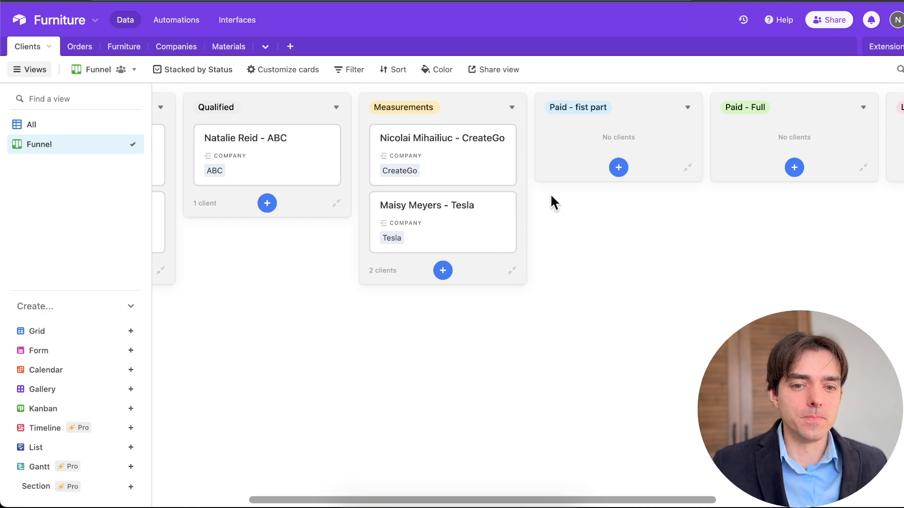
pyautogui.moveTo(443, 182)
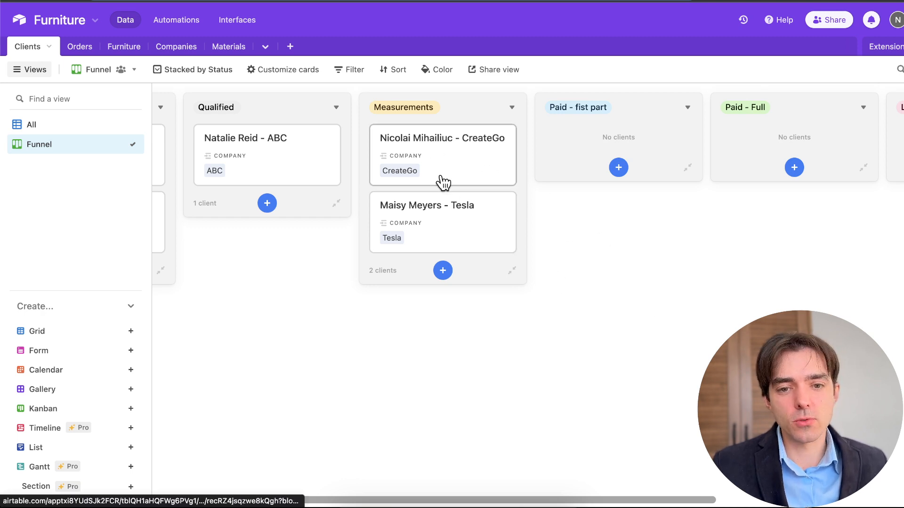
pyautogui.moveTo(443, 155)
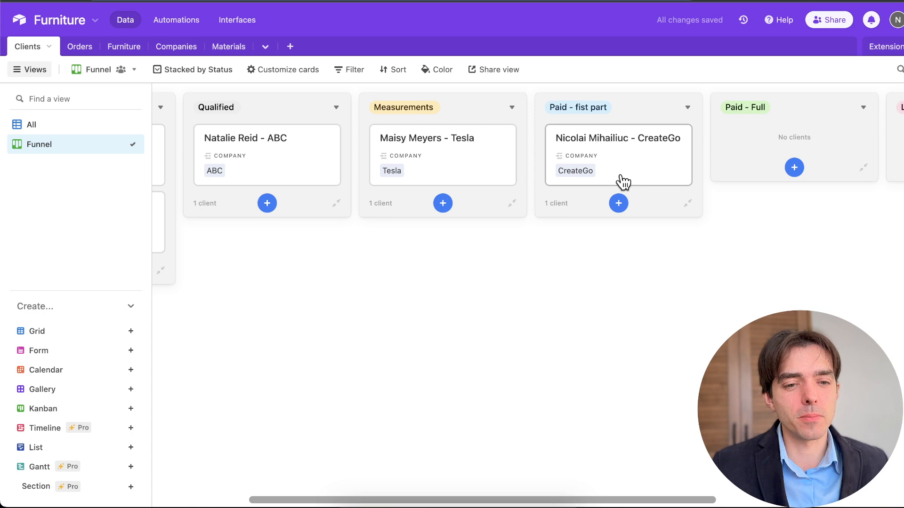
pyautogui.moveTo(79, 48)
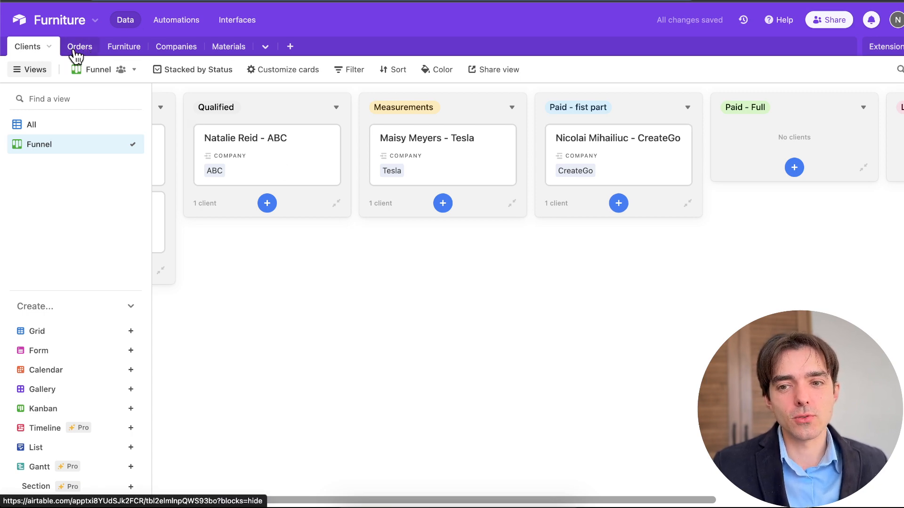
pyautogui.click(79, 47)
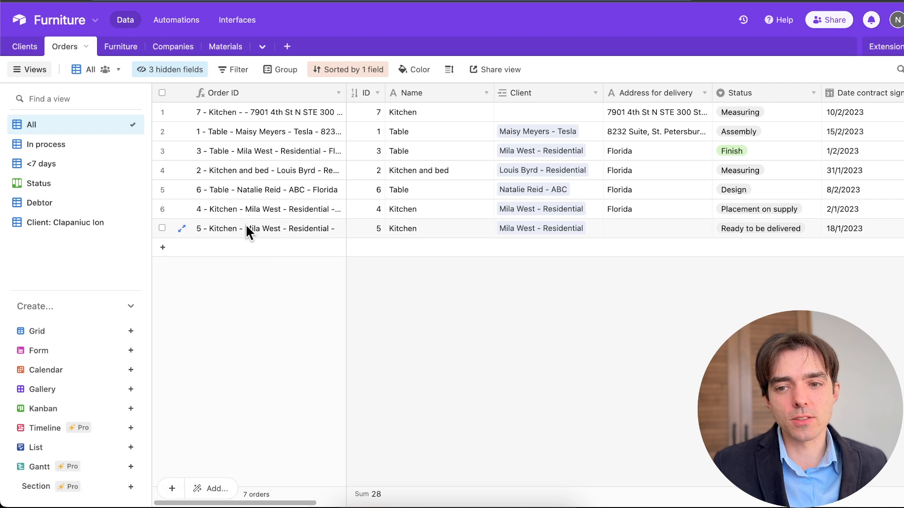
pyautogui.moveTo(231, 231)
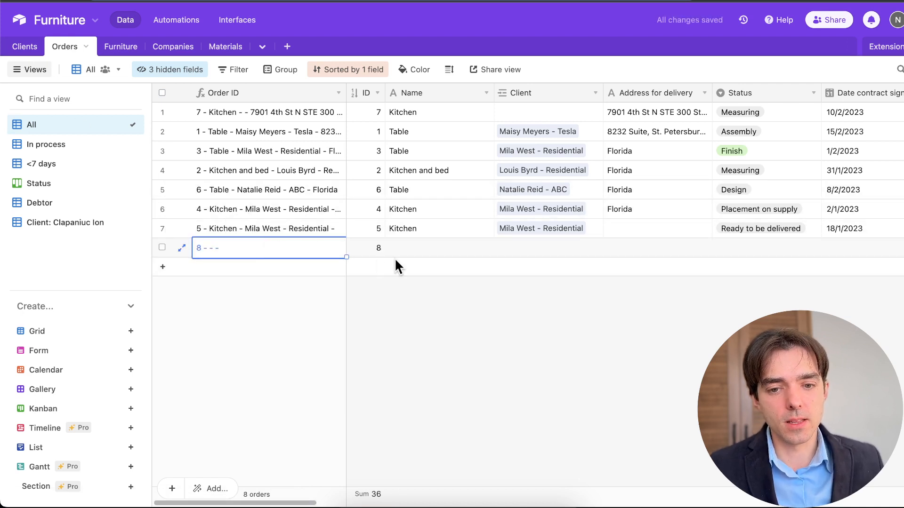
pyautogui.write('Ta')
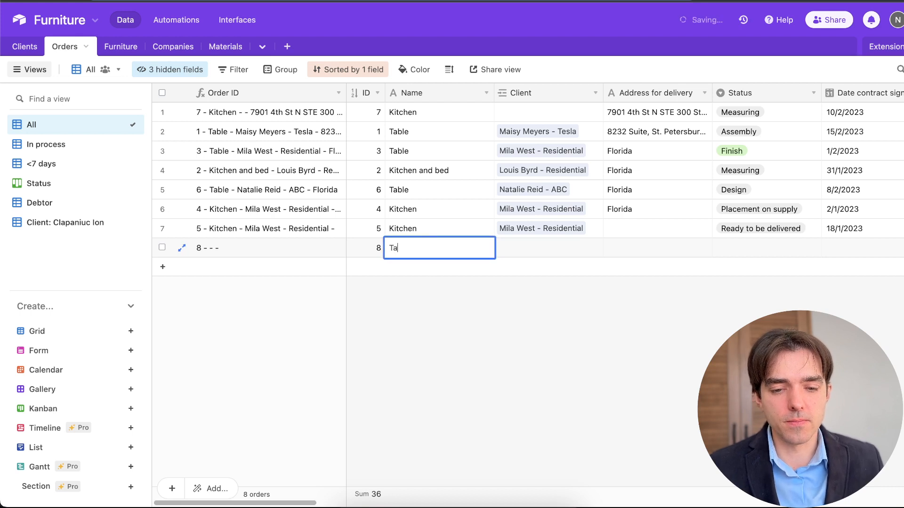
pyautogui.write('bel')
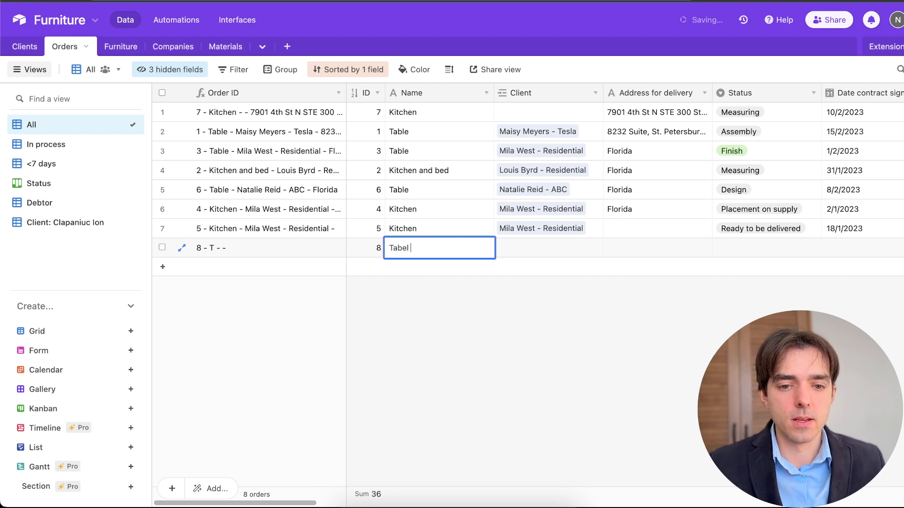
pyautogui.click(548, 248)
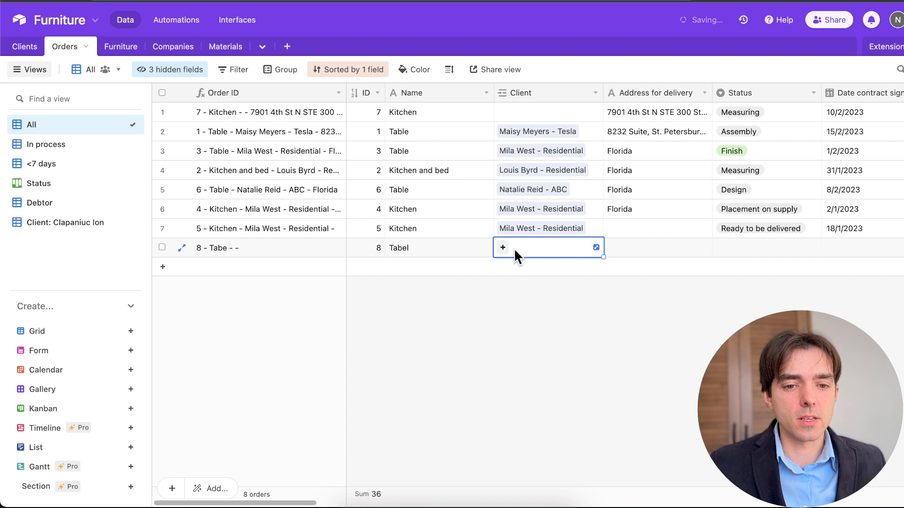
pyautogui.click(501, 248)
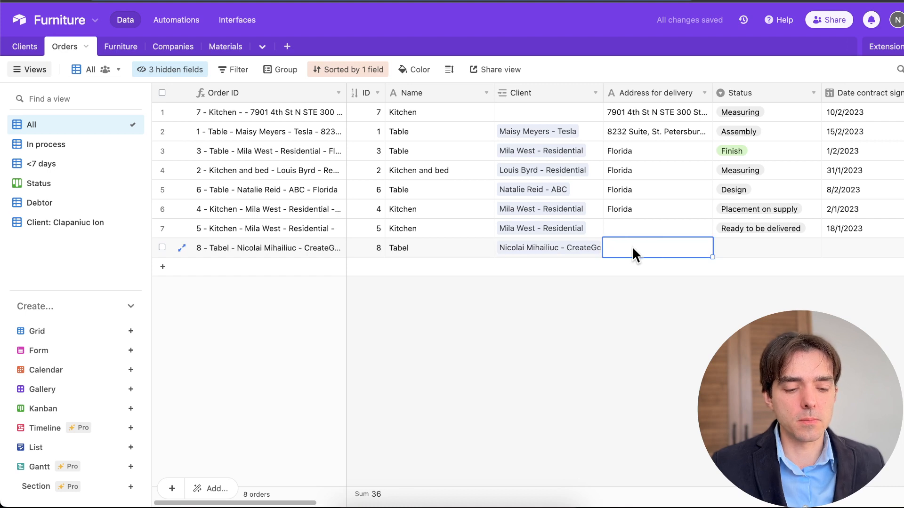
# Give order 8 delivery address Florida and status Measuring
pyautogui.write('Florida')
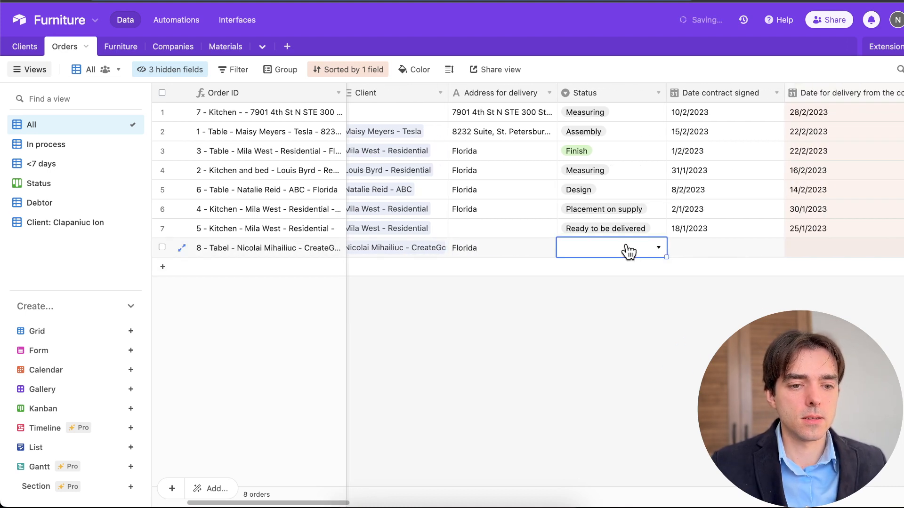
pyautogui.click(584, 248)
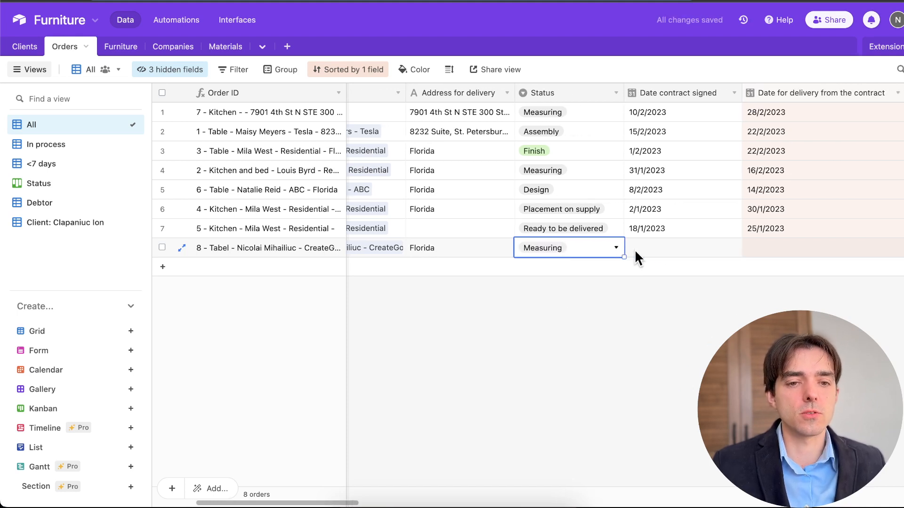
pyautogui.hscroll(3)
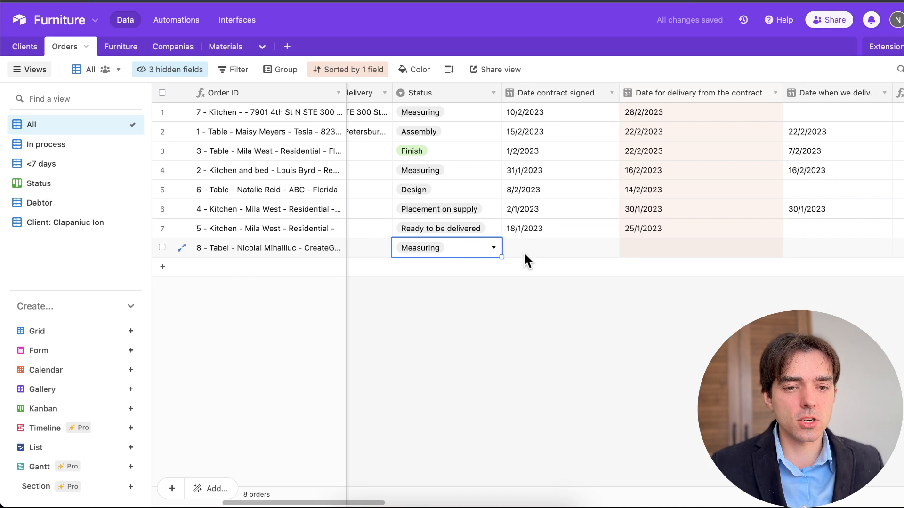
pyautogui.click(560, 248)
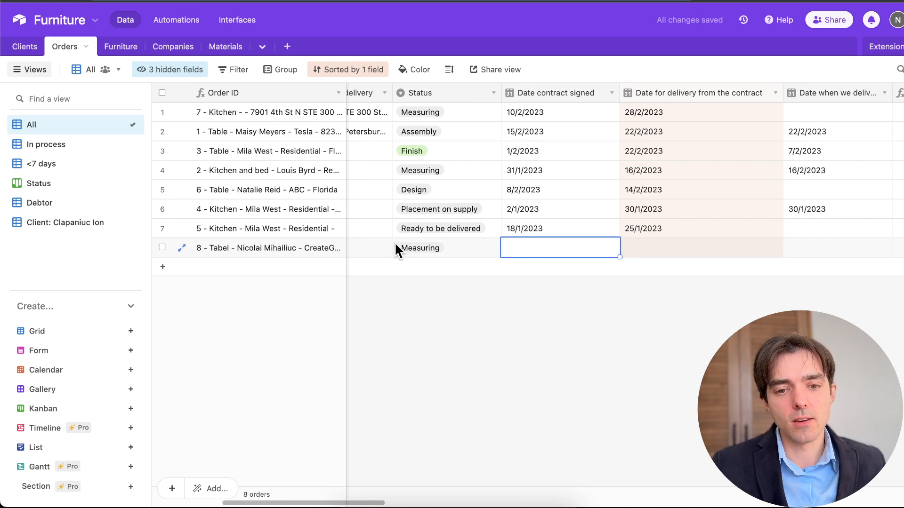
pyautogui.moveTo(464, 256)
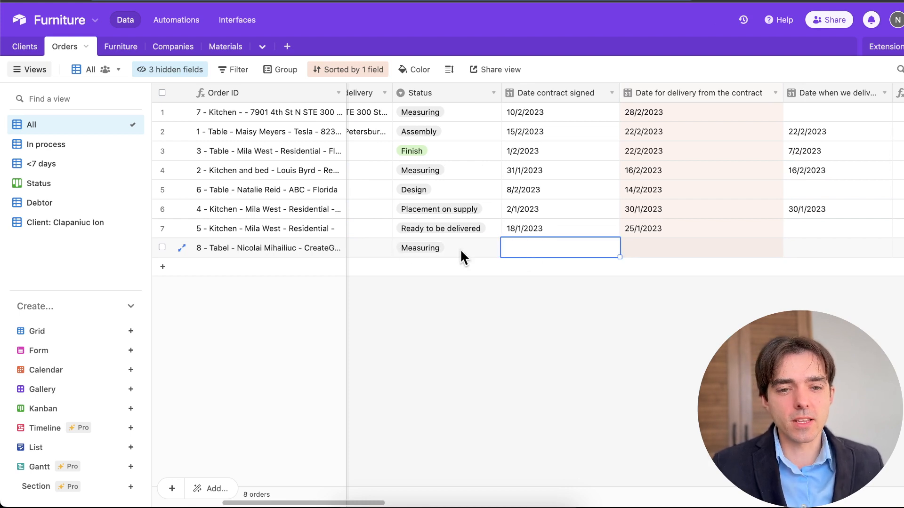
pyautogui.moveTo(429, 258)
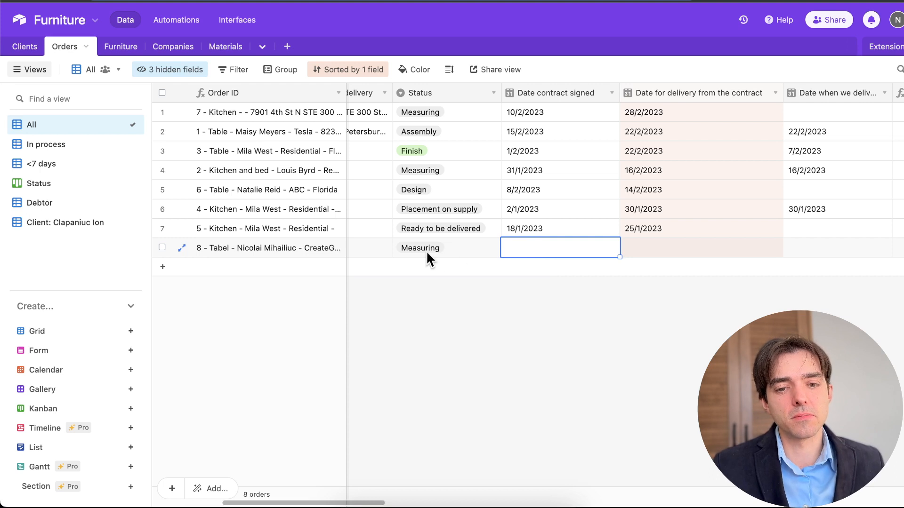
pyautogui.moveTo(420, 247)
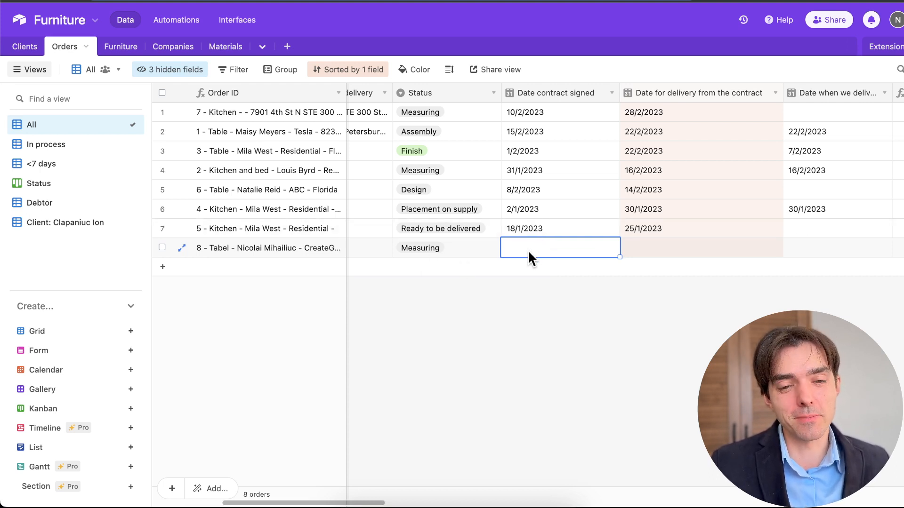
# Change order 8's status to Design with contract signed 10/2/2023
pyautogui.click(560, 248)
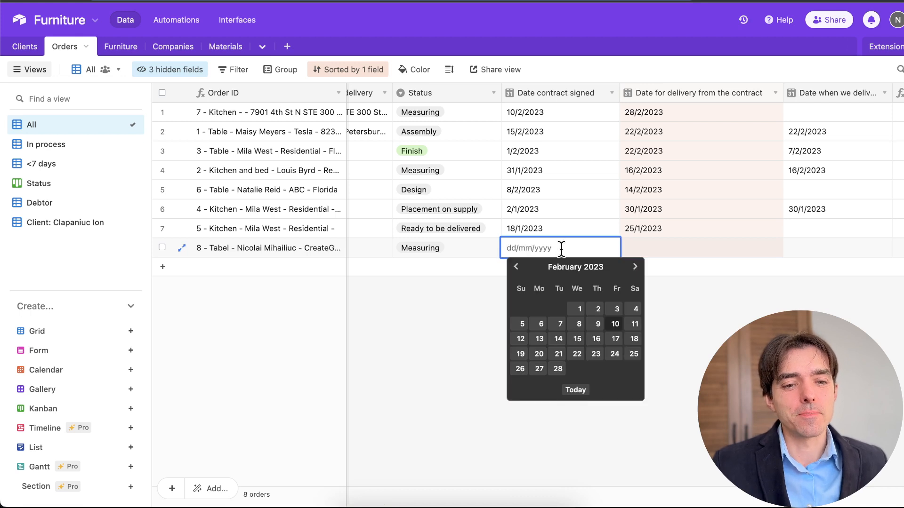
pyautogui.click(446, 248)
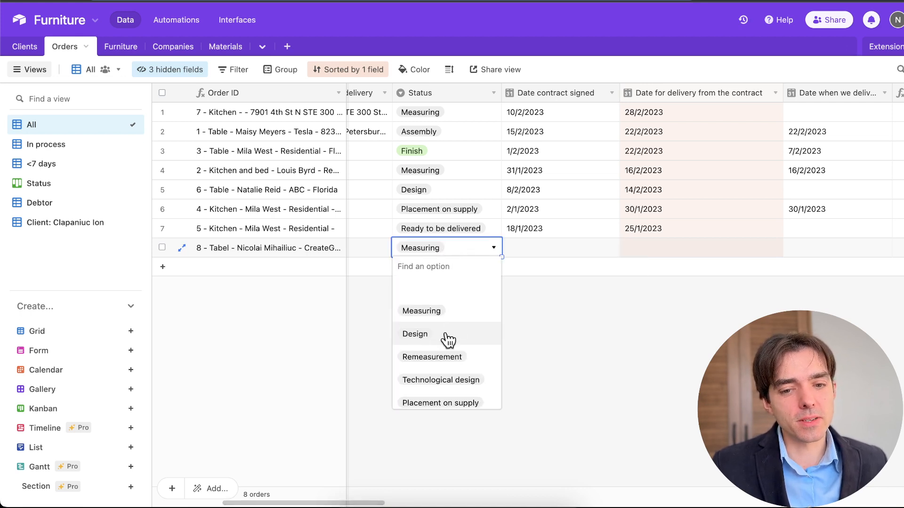
pyautogui.click(414, 333)
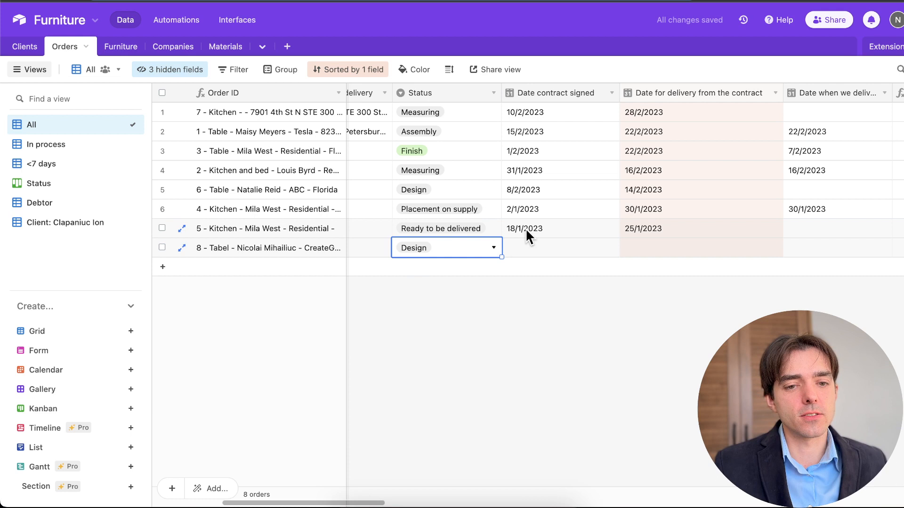
pyautogui.click(559, 248)
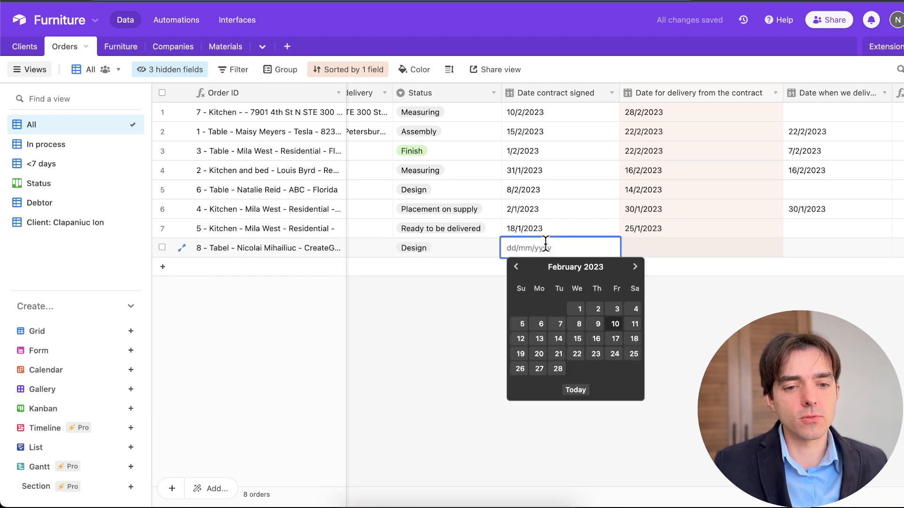
pyautogui.moveTo(615, 338)
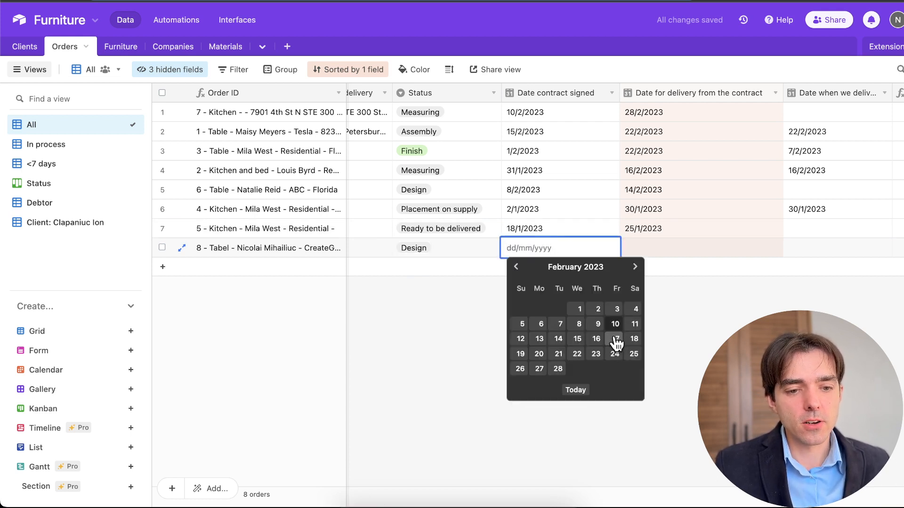
pyautogui.click(615, 323)
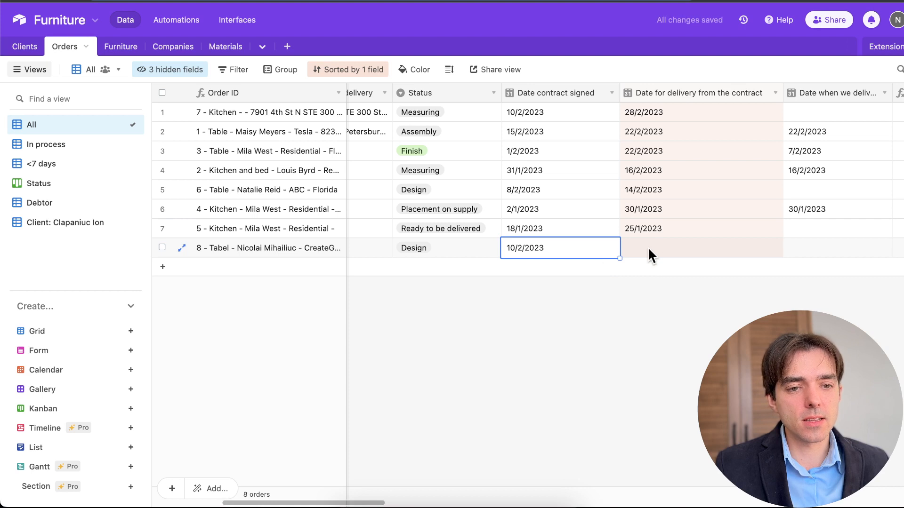
# Set order 8's contractual delivery date to 28/2/2023 and review order 7's delivered date
pyautogui.click(700, 247)
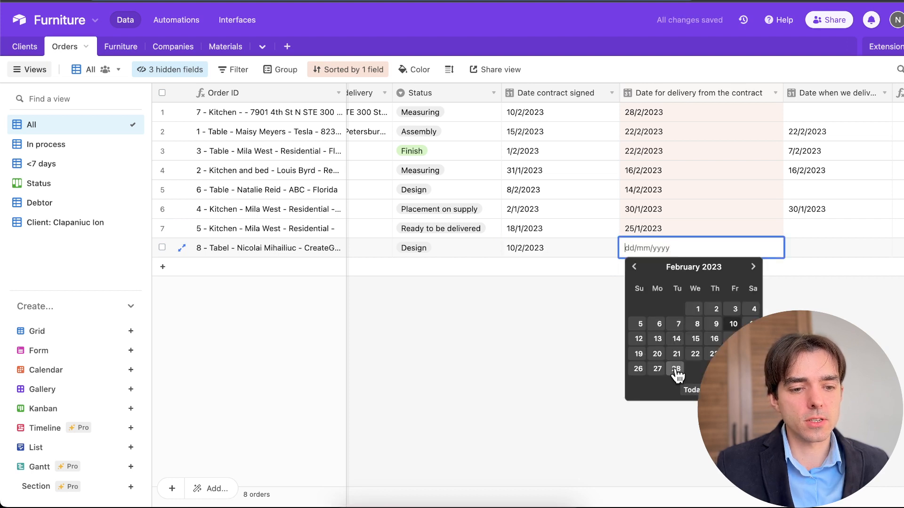
pyautogui.click(676, 370)
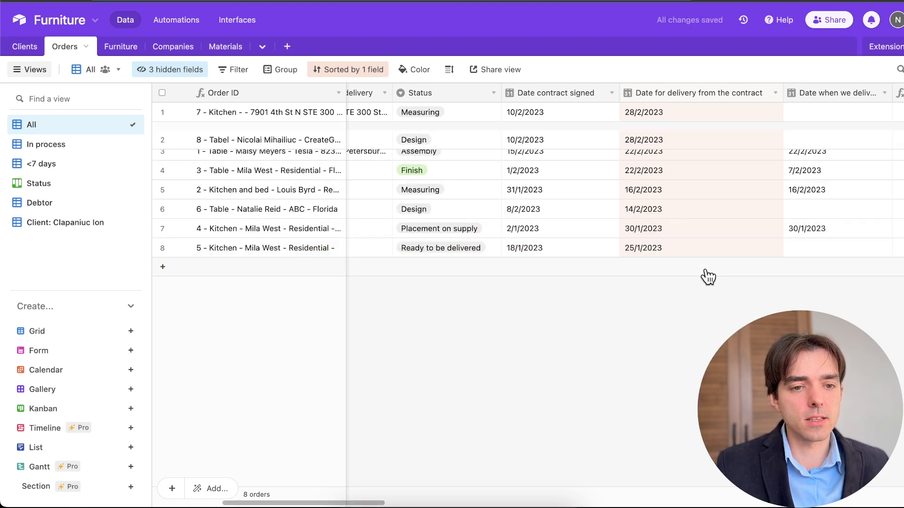
pyautogui.moveTo(665, 112)
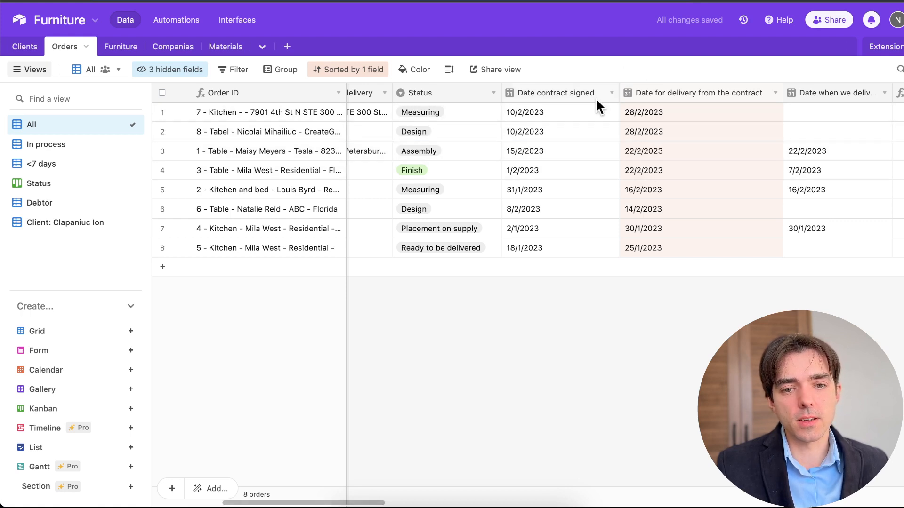
pyautogui.moveTo(366, 323)
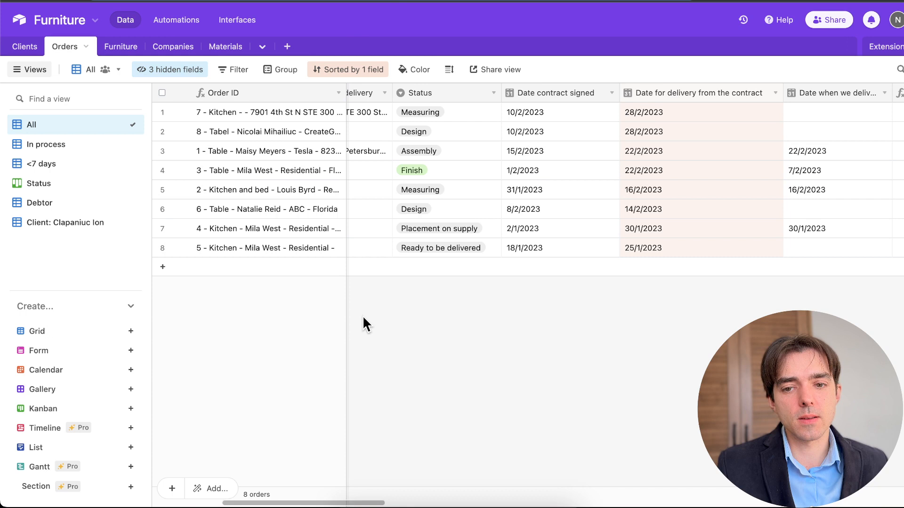
pyautogui.hscroll(3)
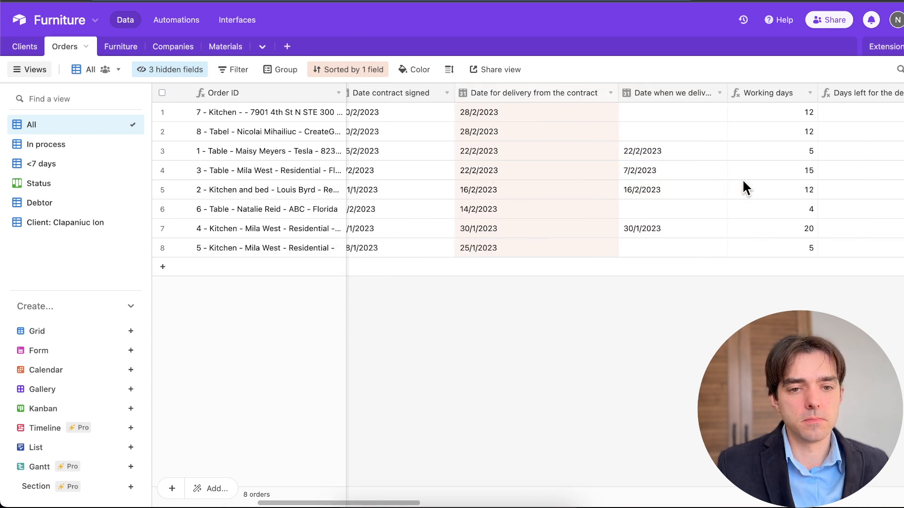
pyautogui.moveTo(299, 156)
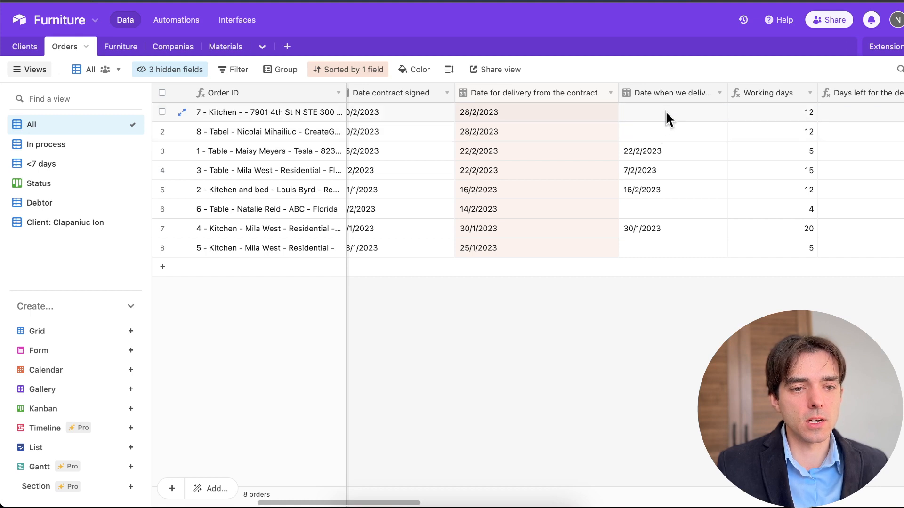
pyautogui.click(669, 112)
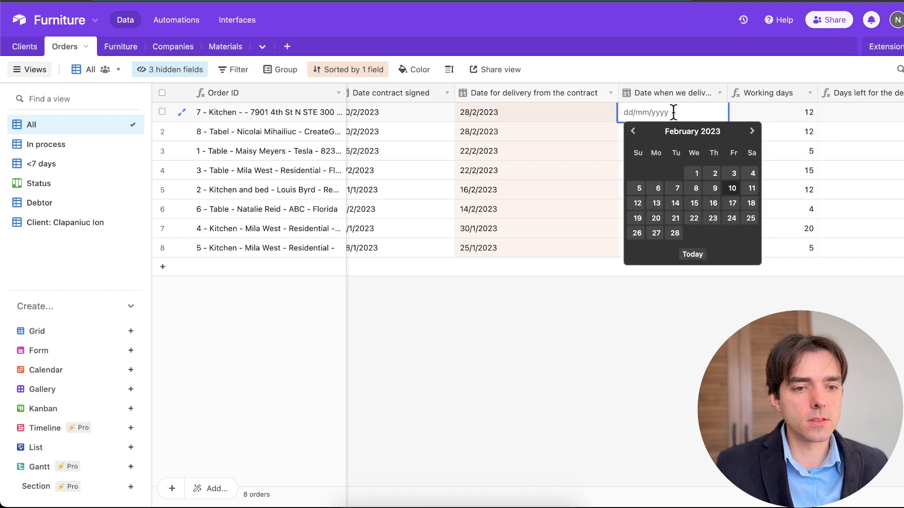
pyautogui.moveTo(716, 65)
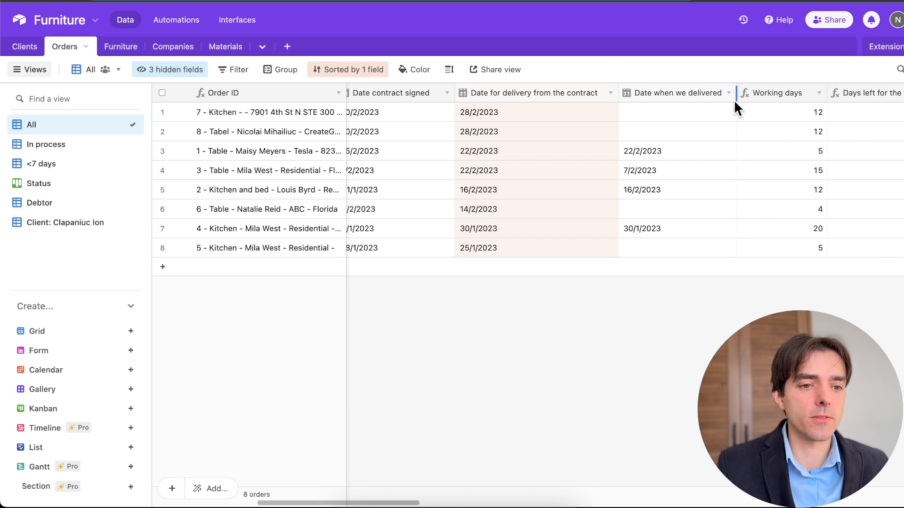
pyautogui.hscroll(3)
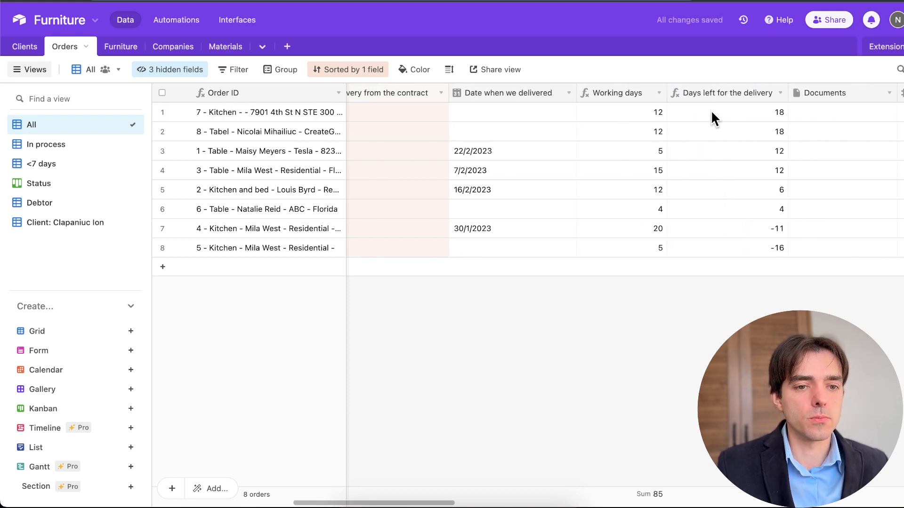
pyautogui.click(619, 112)
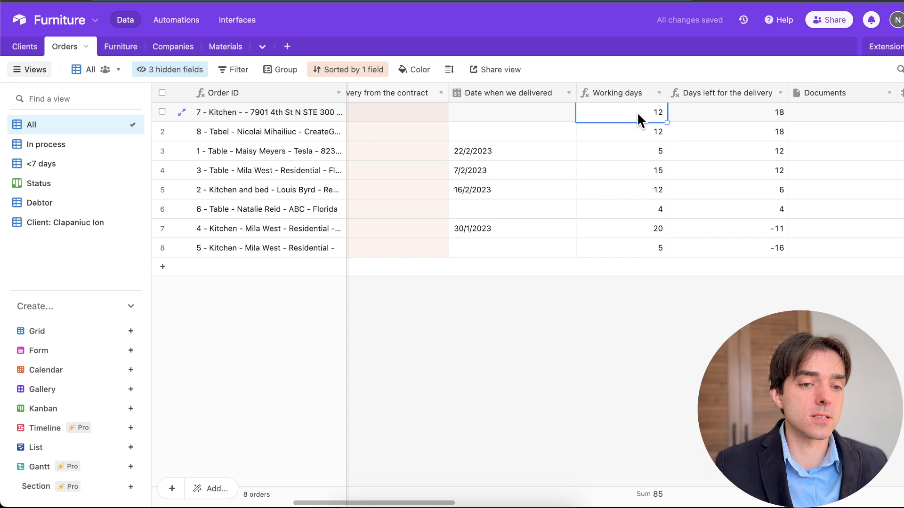
pyautogui.moveTo(646, 118)
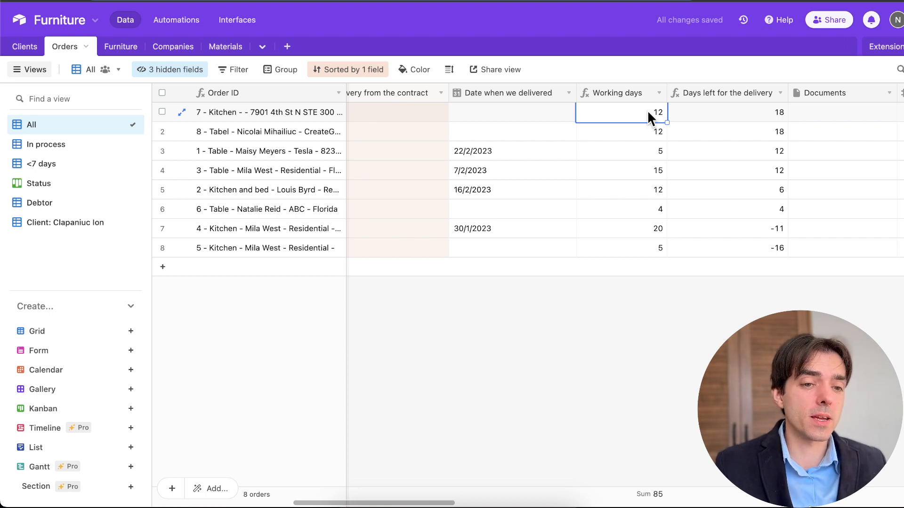
pyautogui.moveTo(741, 119)
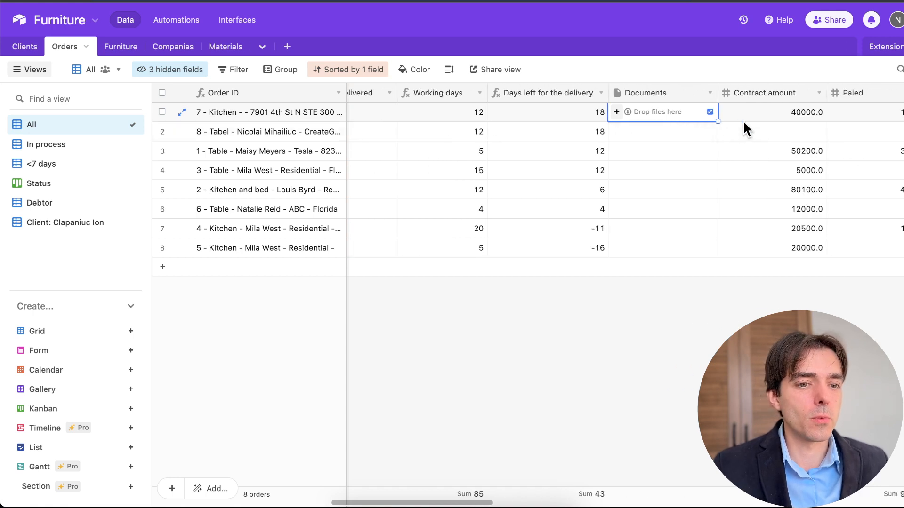
pyautogui.moveTo(666, 118)
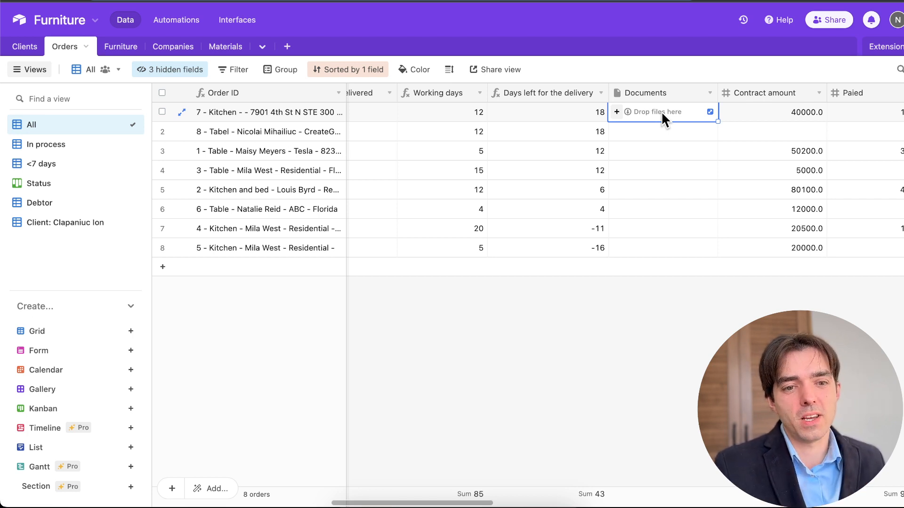
pyautogui.hscroll(3)
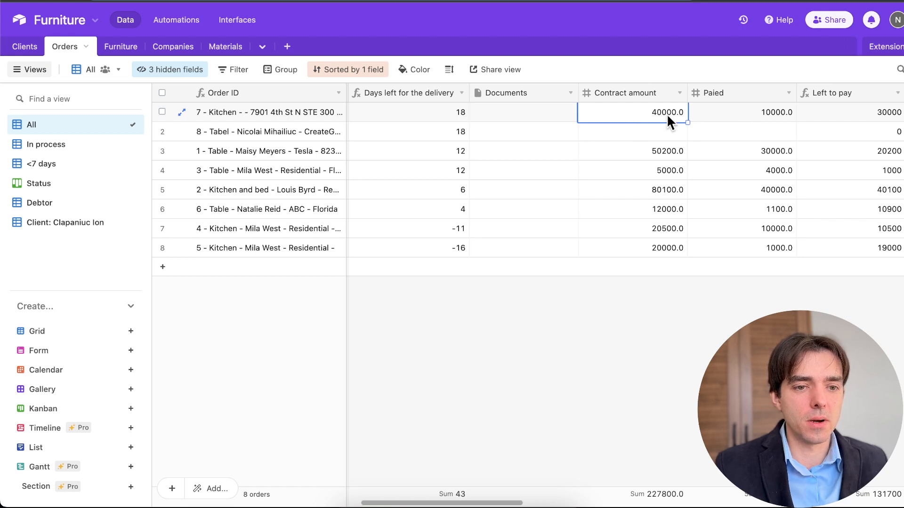
# Enter contract amount 10000 and 1000 paid for order 8, then start linking furniture
pyautogui.rightClick(667, 112)
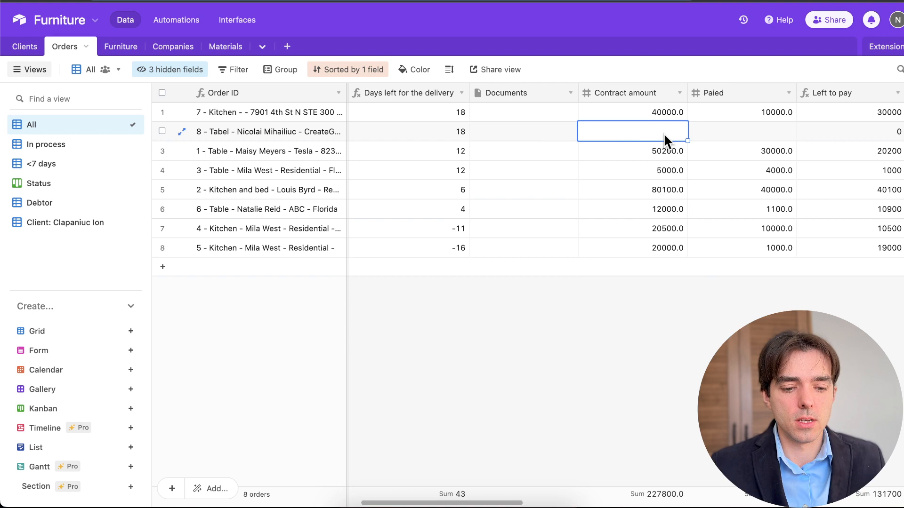
pyautogui.write('1000.0')
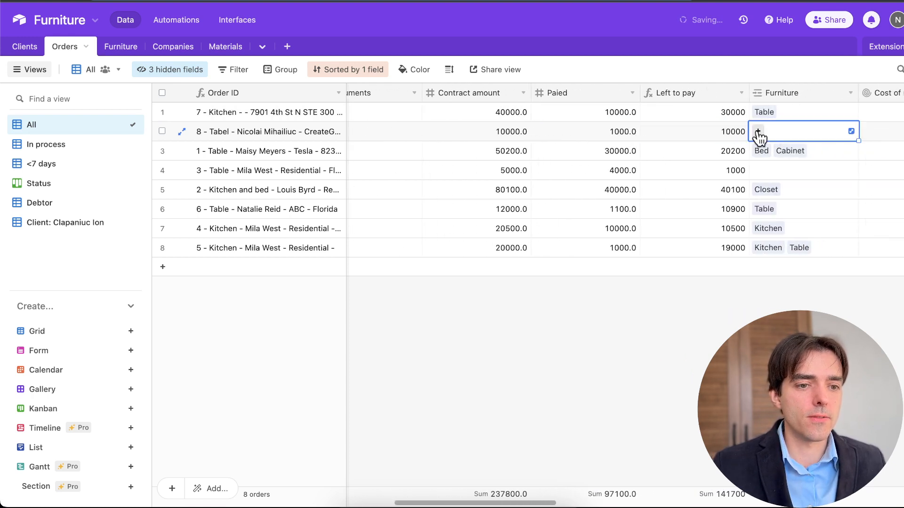
pyautogui.click(758, 132)
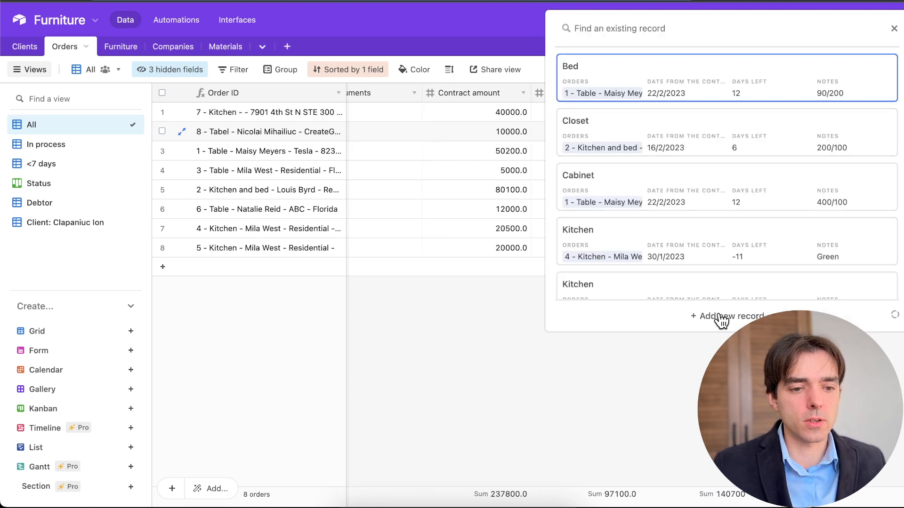
# Link order 8 to a new furniture record Table with notes 2000/3000 and white
pyautogui.click(727, 316)
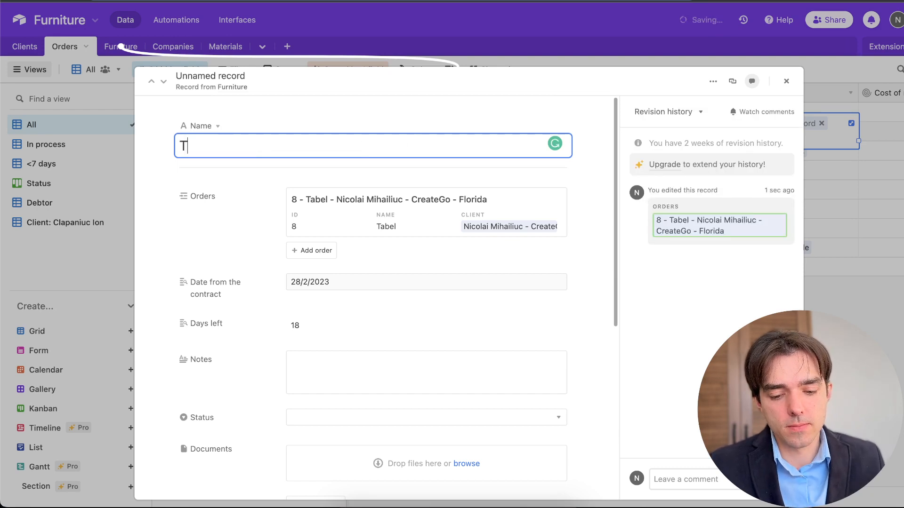
pyautogui.write('able')
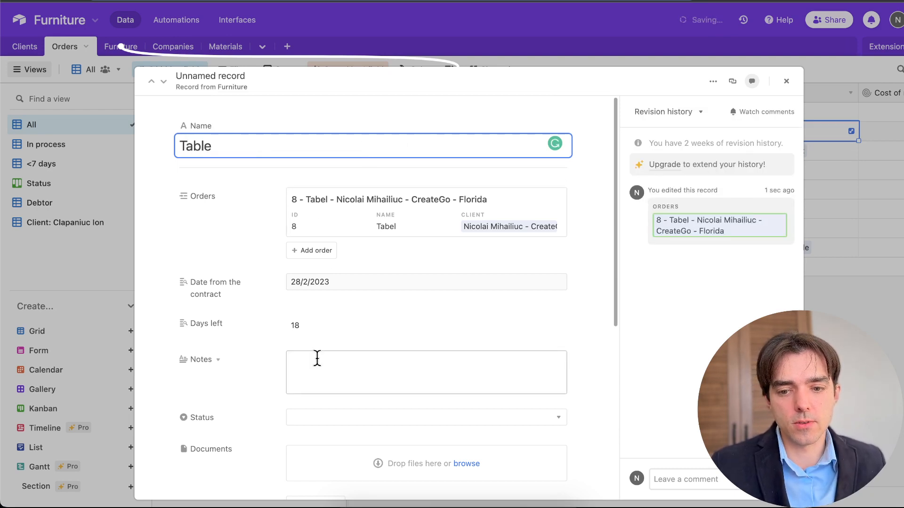
pyautogui.write('2000')
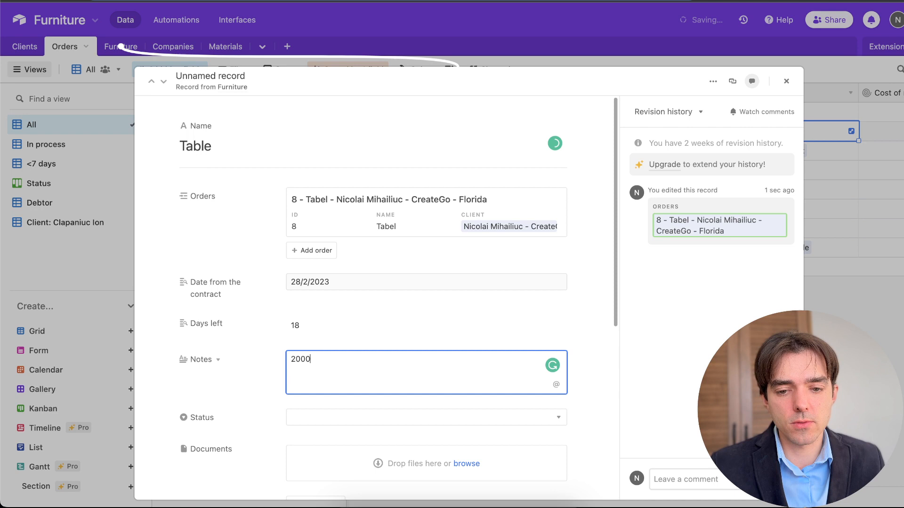
pyautogui.write('/3000')
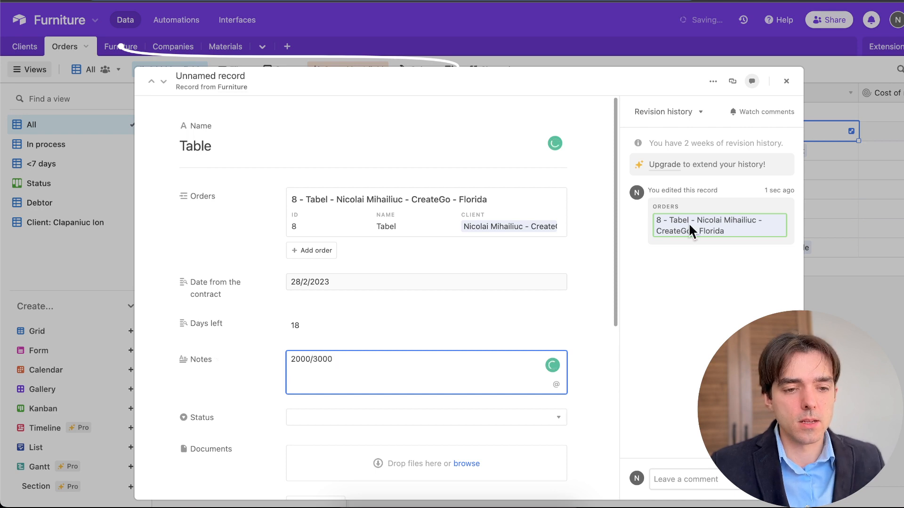
pyautogui.write('white')
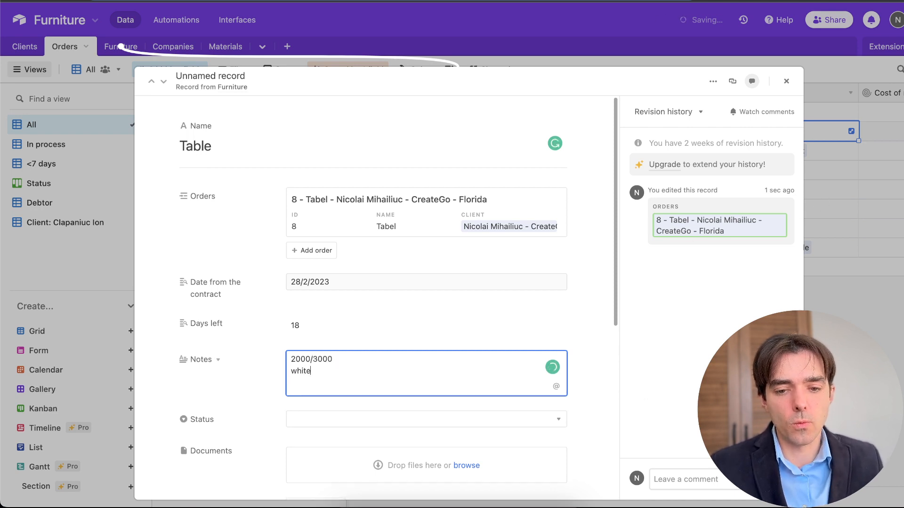
pyautogui.scroll(-3)
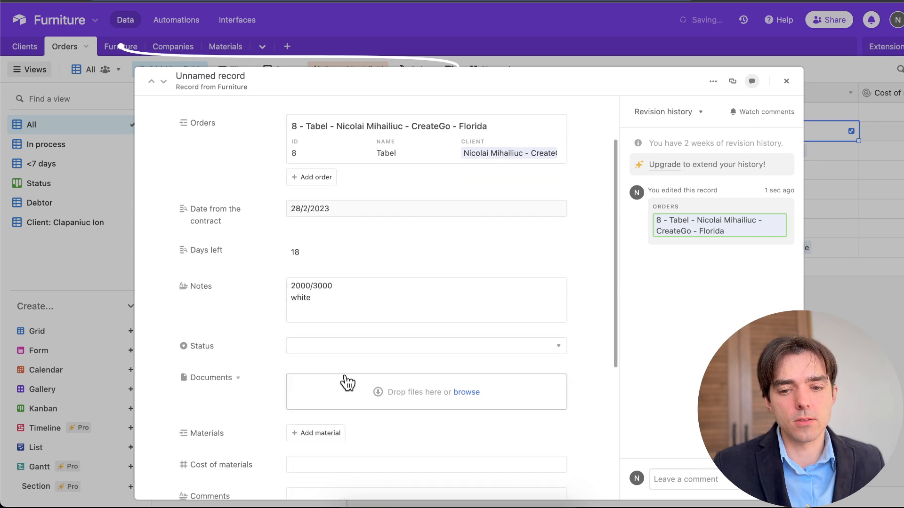
pyautogui.moveTo(397, 399)
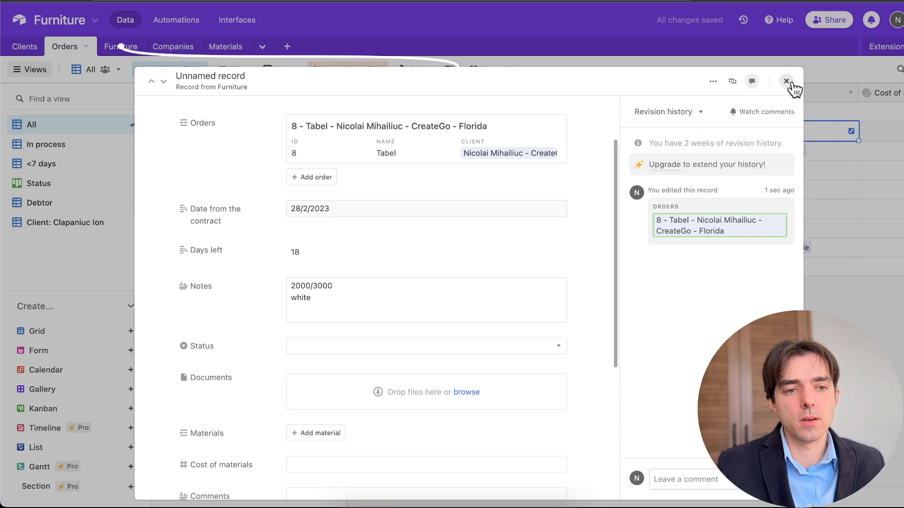
pyautogui.click(786, 81)
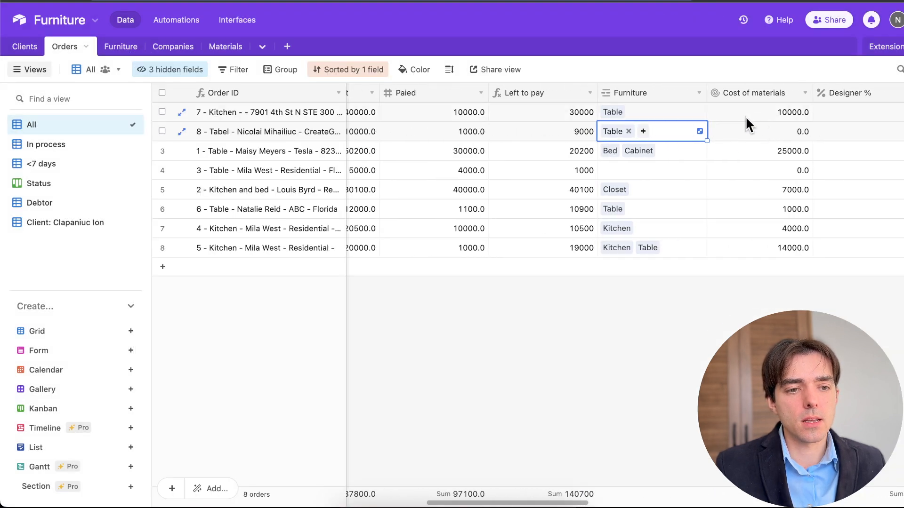
# Give the Table furniture record a cost of materials of 500
pyautogui.click(759, 132)
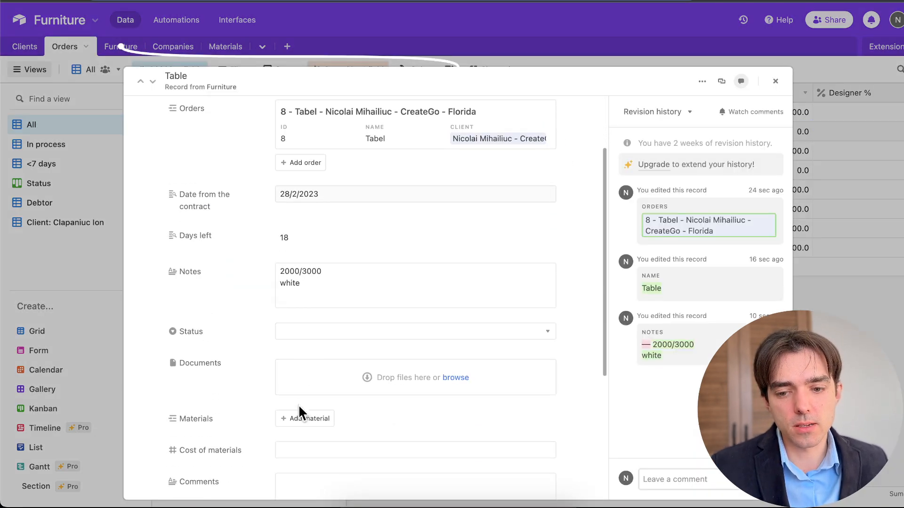
pyautogui.scroll(-3)
pyautogui.write('1')
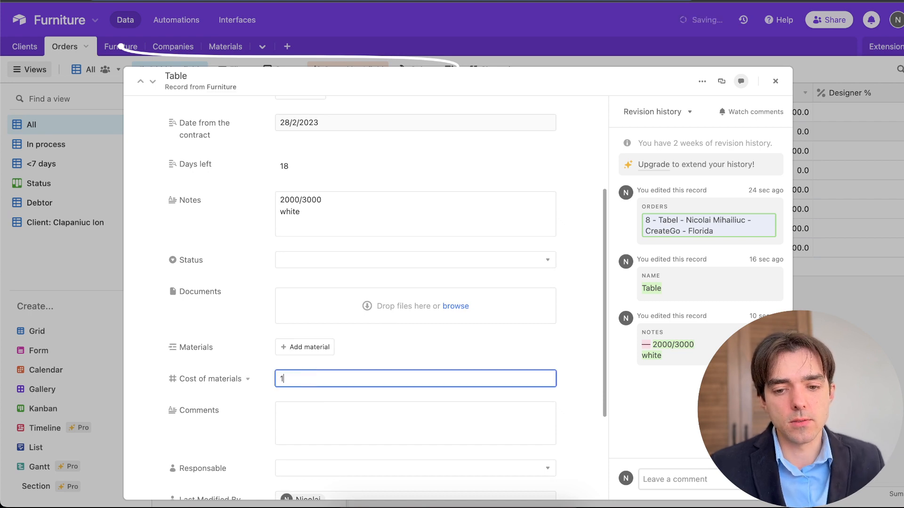
pyautogui.write('500')
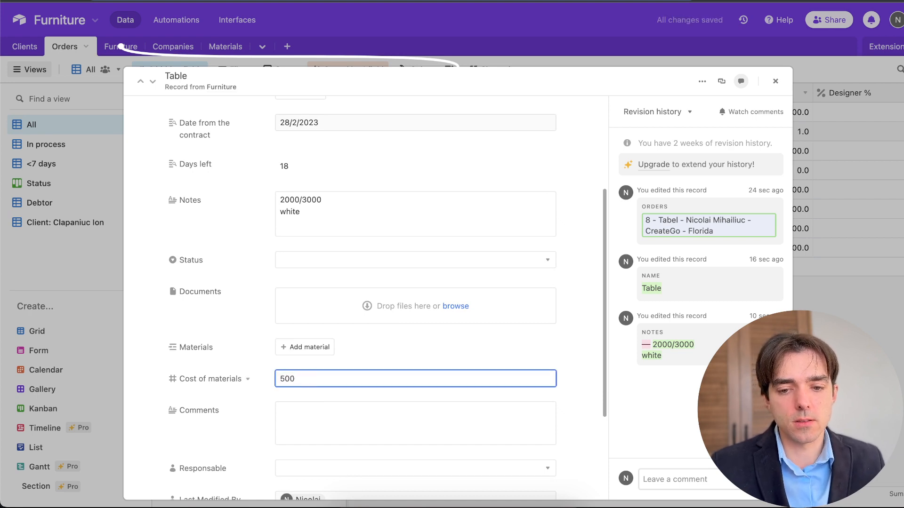
pyautogui.click(775, 81)
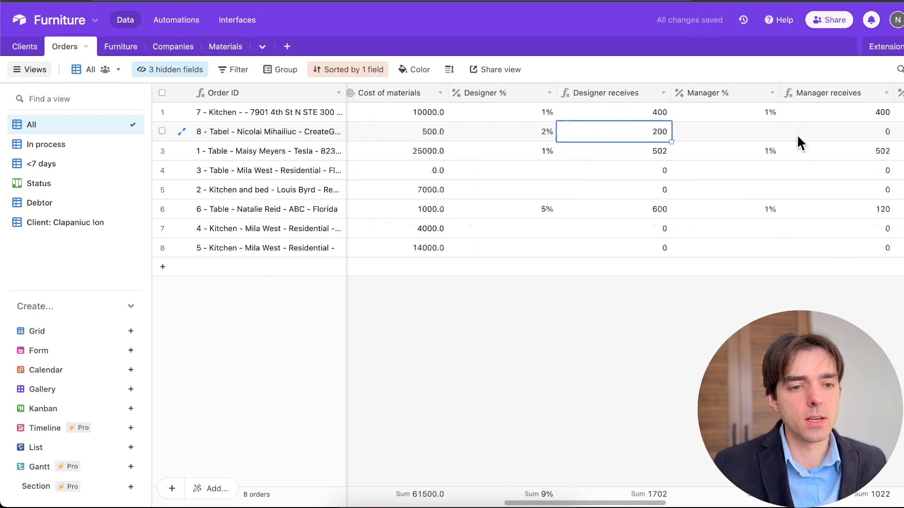
# Set order 8's manager to 1% and installation team to 10%, yielding profit 8200
pyautogui.hscroll(3)
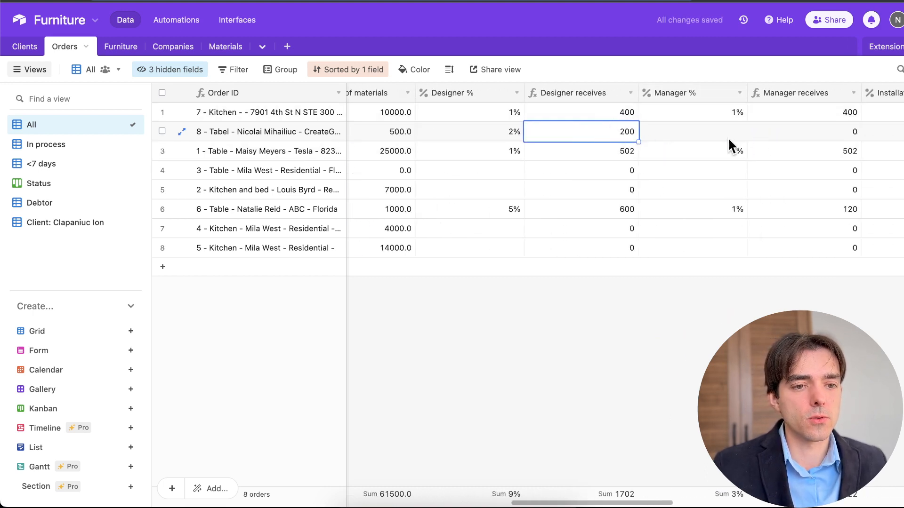
pyautogui.hscroll(3)
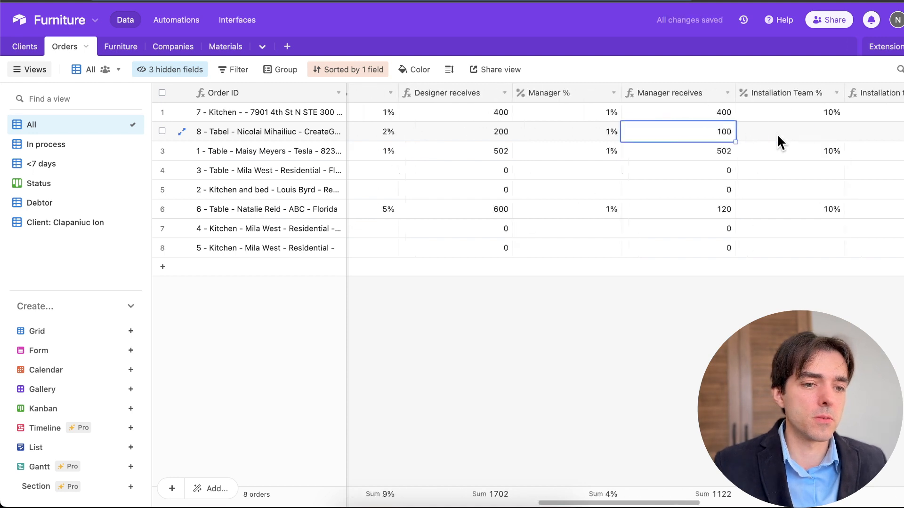
pyautogui.click(758, 150)
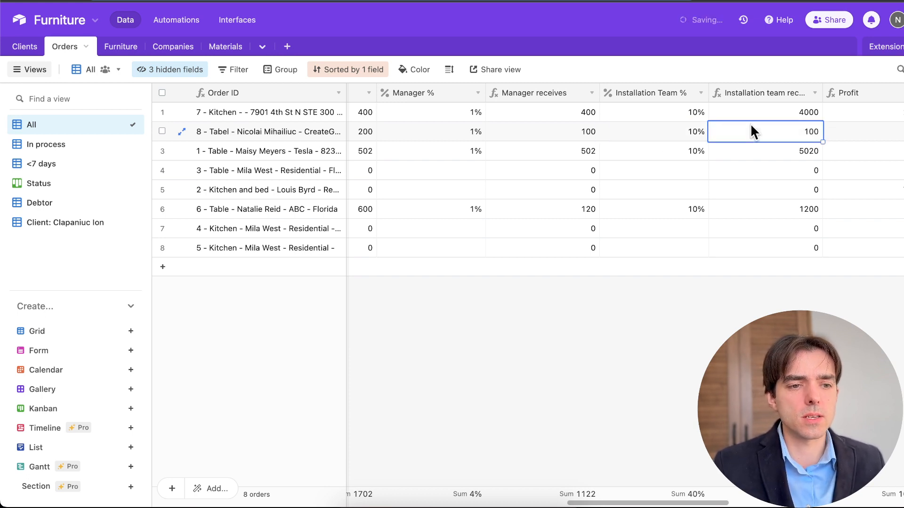
pyautogui.hscroll(3)
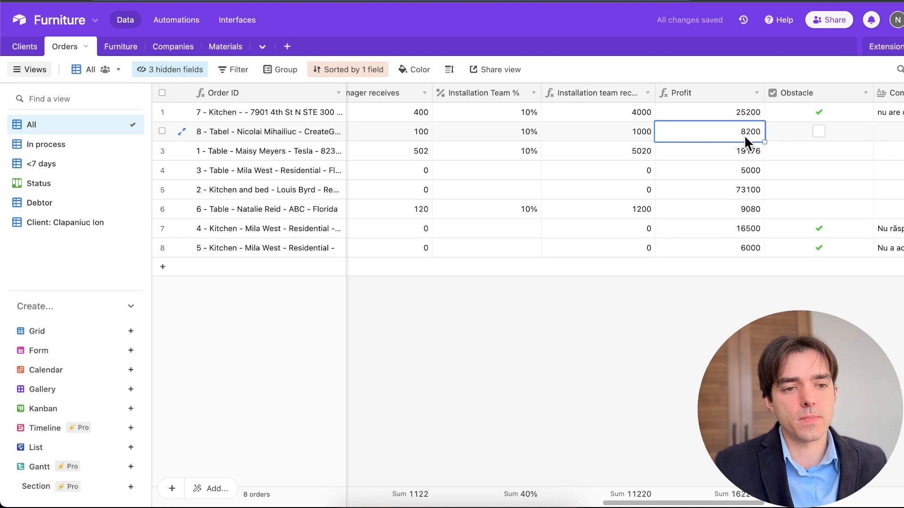
pyautogui.moveTo(813, 140)
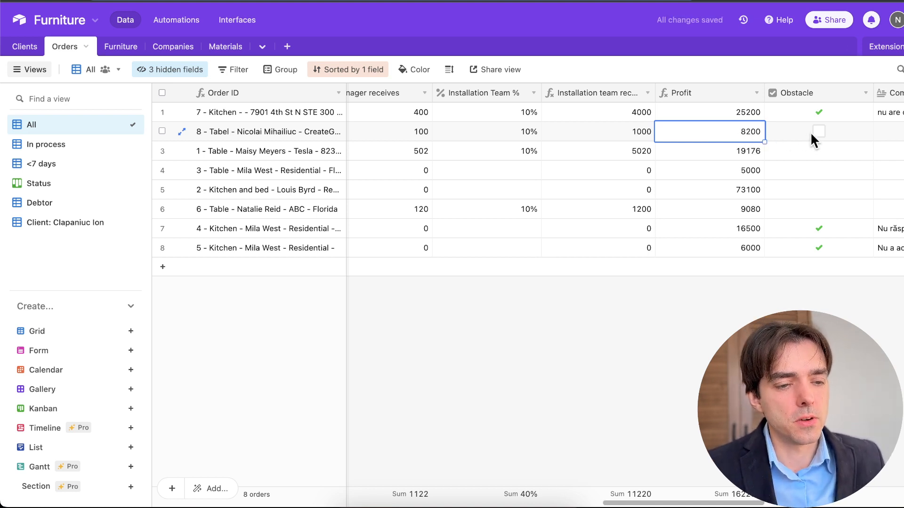
pyautogui.hscroll(3)
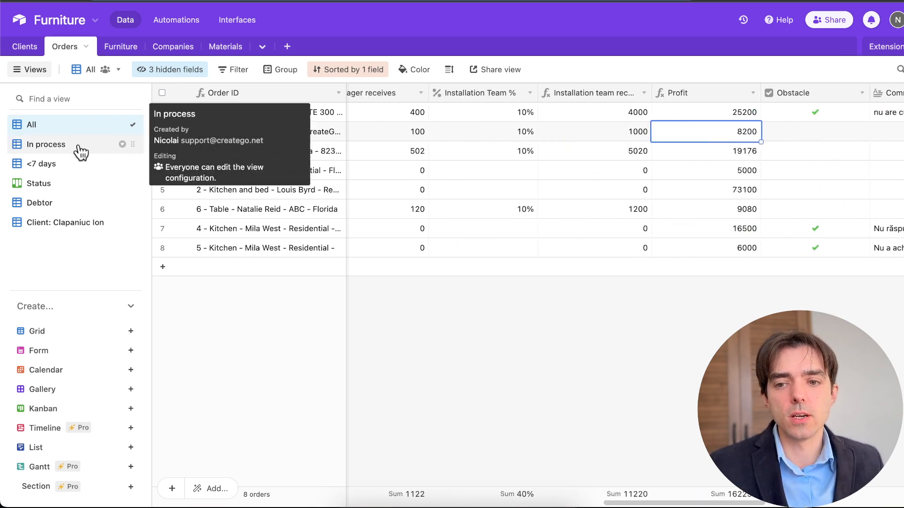
# Show the Orders table's <7 days view and review its four urgent orders' obstacles and comments
pyautogui.click(45, 144)
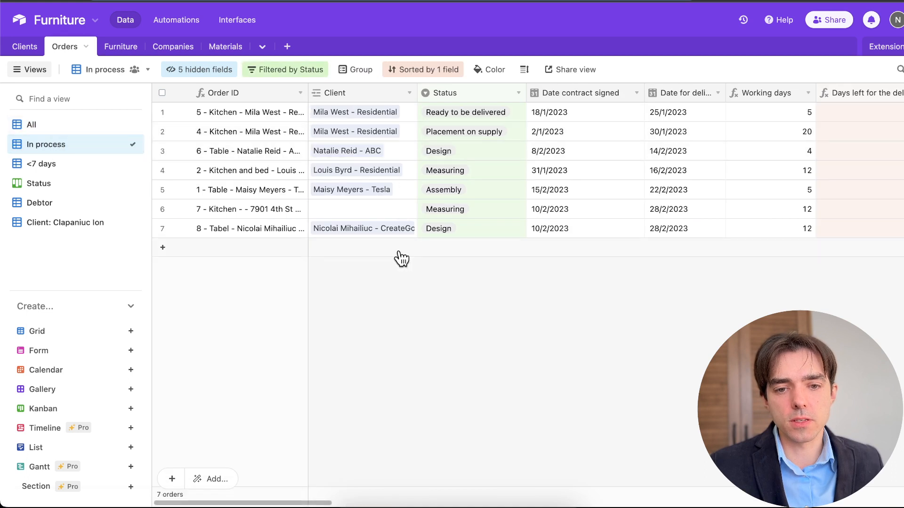
pyautogui.click(40, 163)
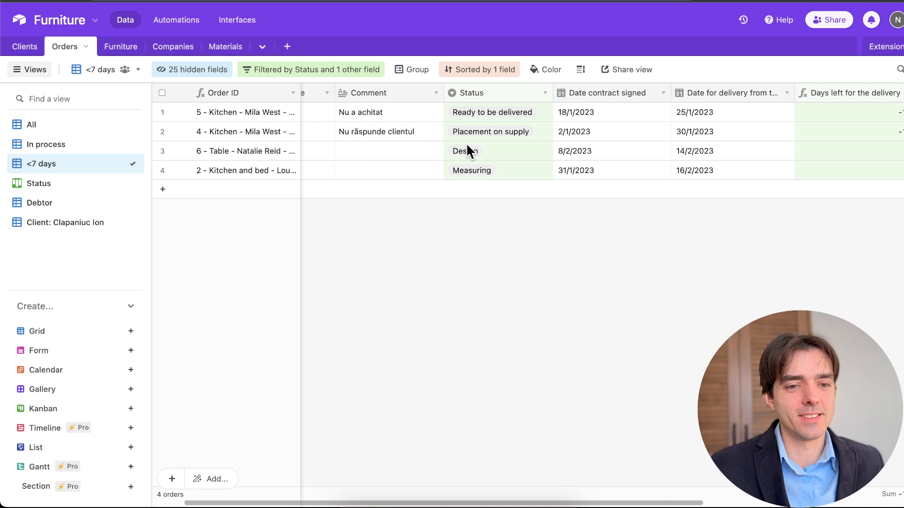
pyautogui.hscroll(3)
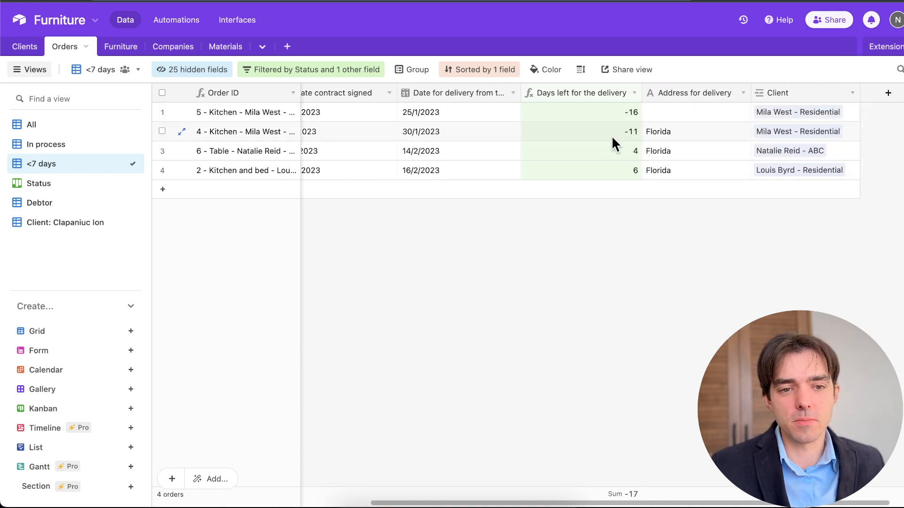
pyautogui.hscroll(-3)
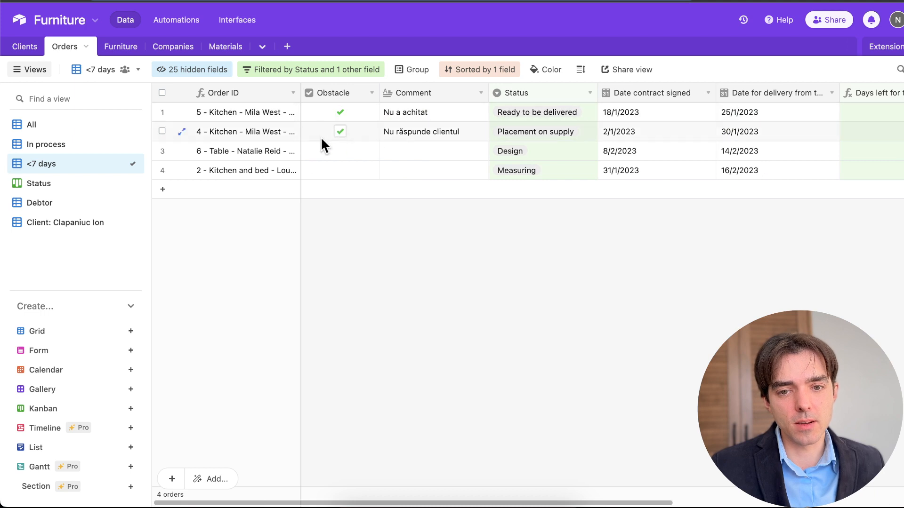
pyautogui.moveTo(358, 138)
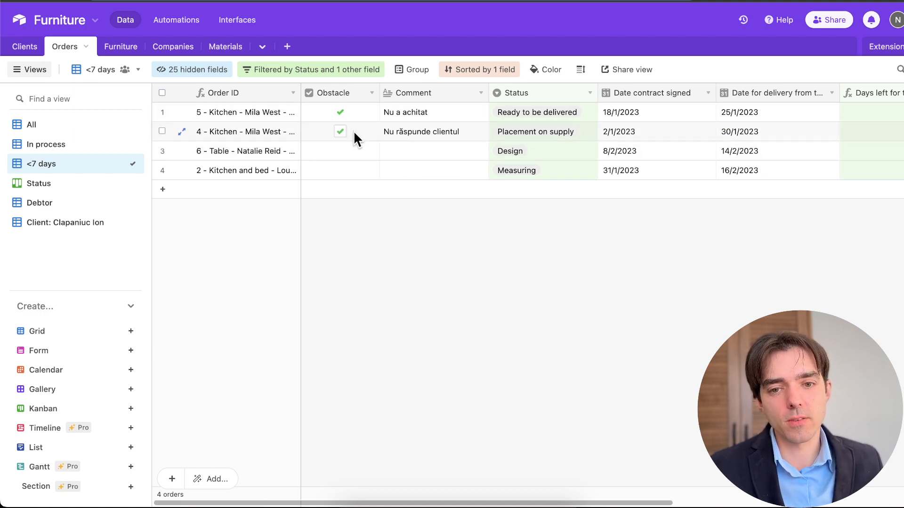
pyautogui.moveTo(376, 140)
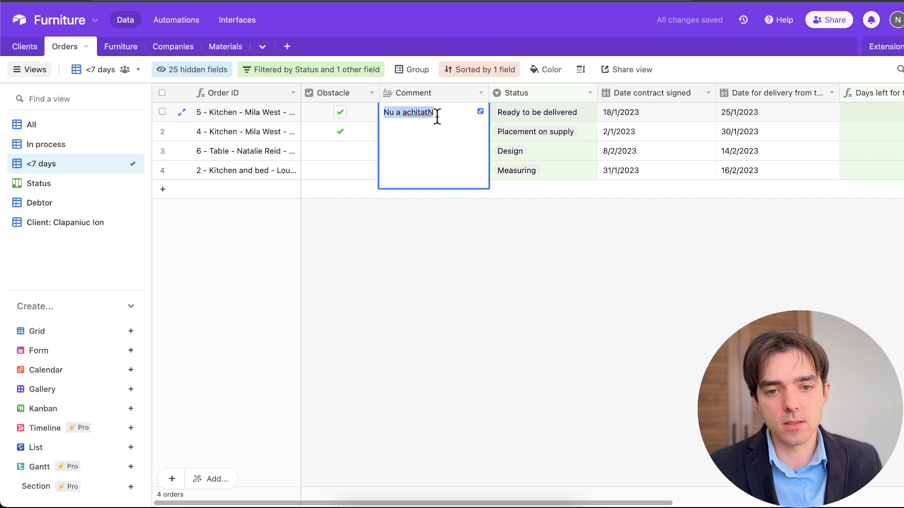
# Give order 4 the comment 'Client not responding' in place of the Romanian note
pyautogui.write('Not paid')
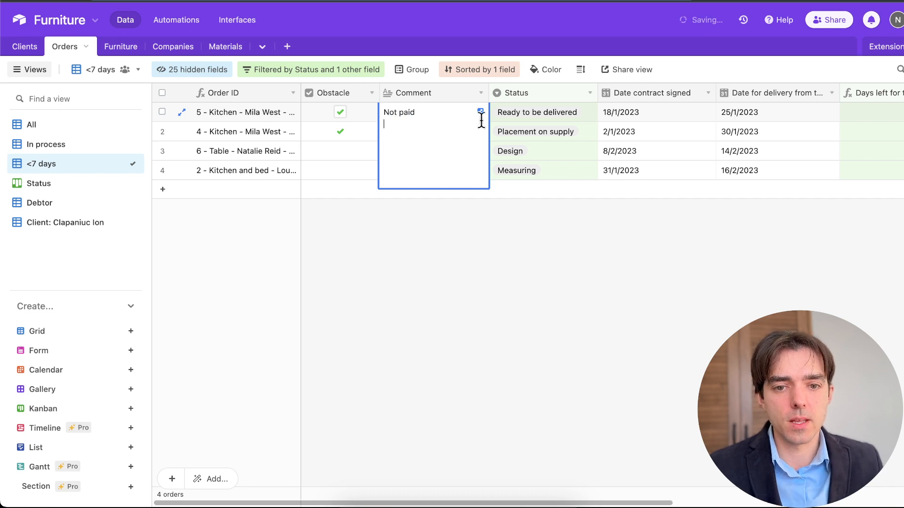
pyautogui.write('Nu răspunde clientulCli')
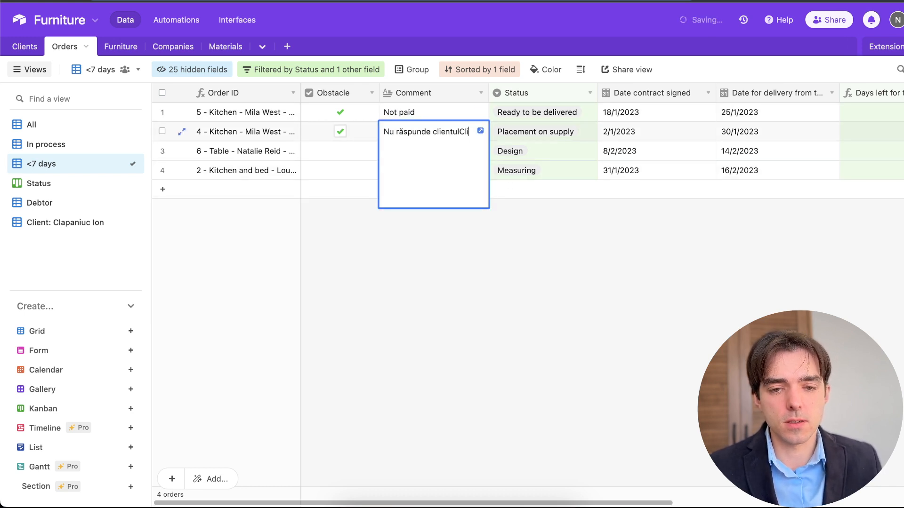
pyautogui.write('Client')
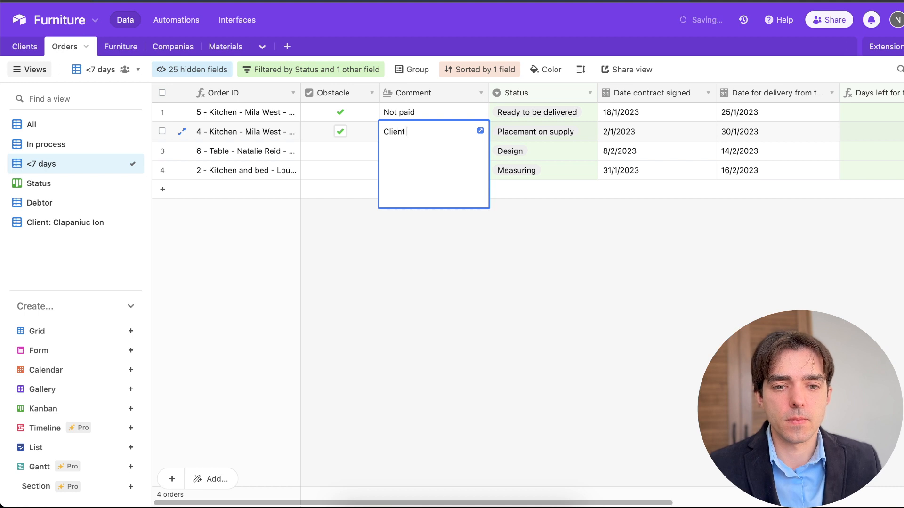
pyautogui.write('not responding')
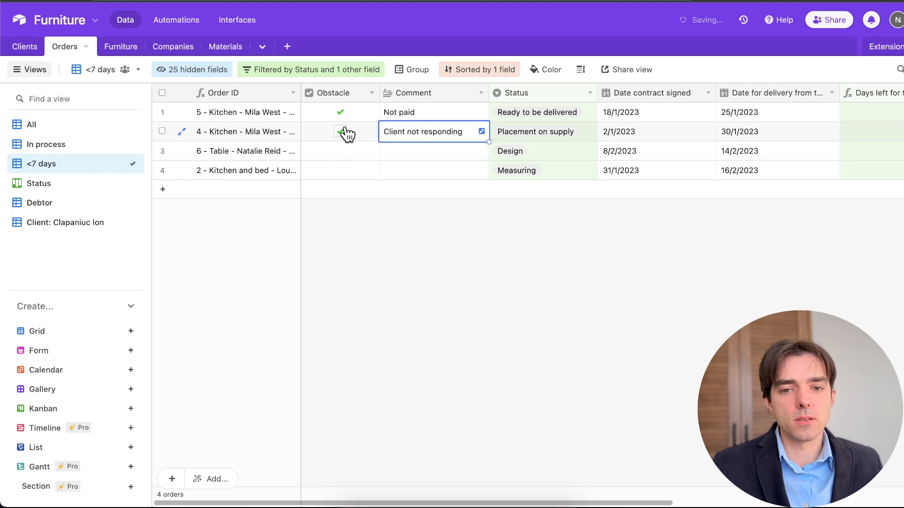
# Untick order 4's Obstacle flag, then undo so it stays checked
pyautogui.click(340, 132)
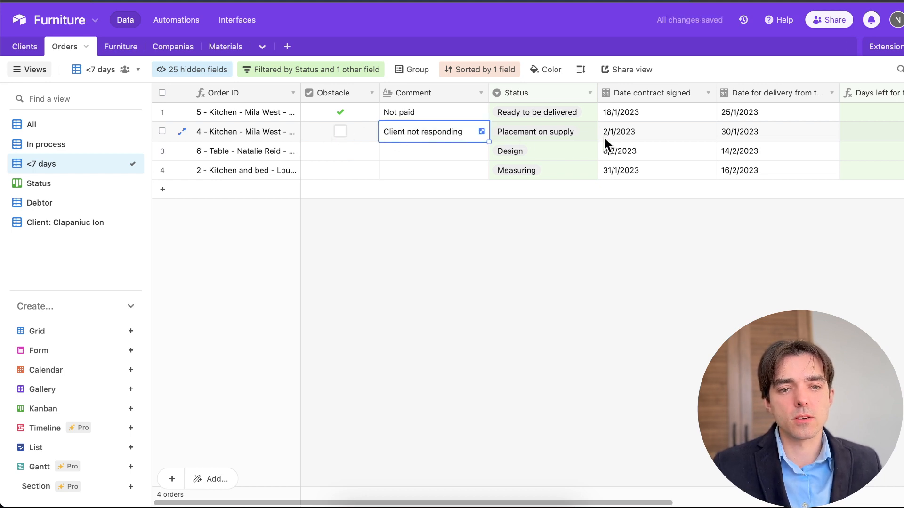
pyautogui.click(540, 132)
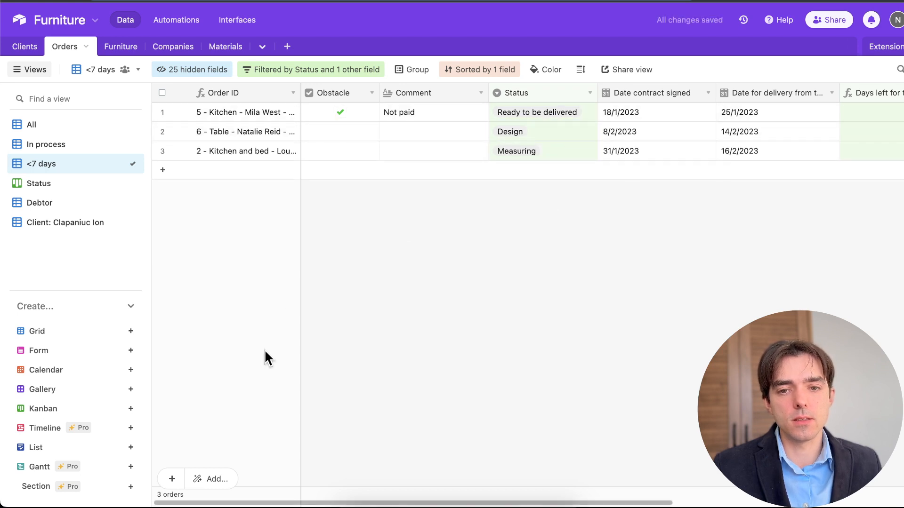
pyautogui.click(163, 173)
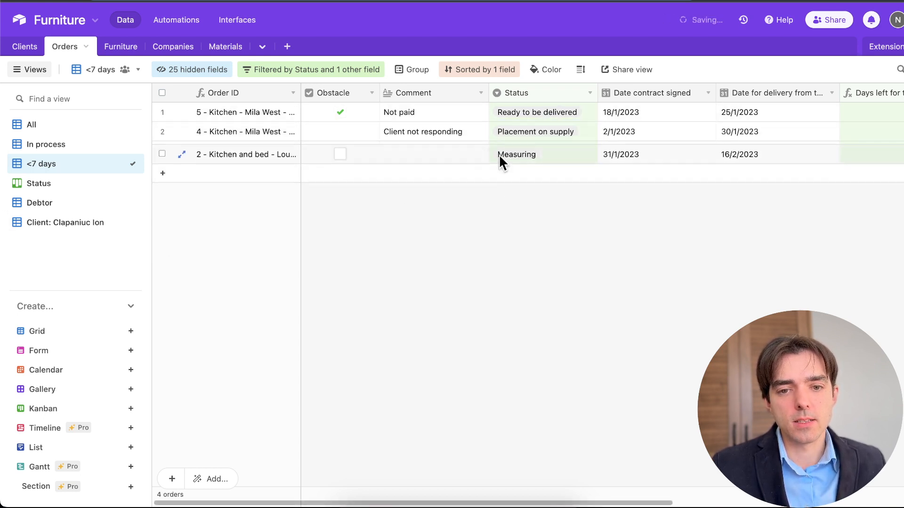
pyautogui.press('ctrl+z')
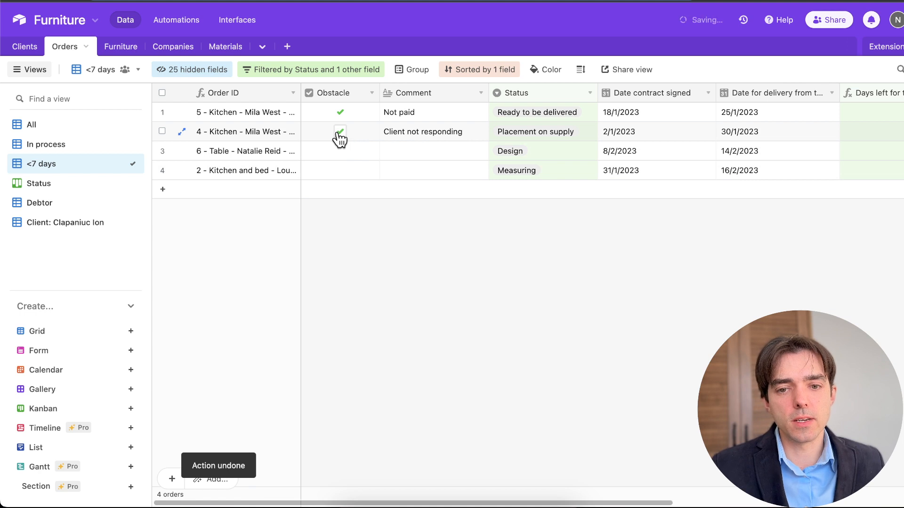
pyautogui.click(340, 132)
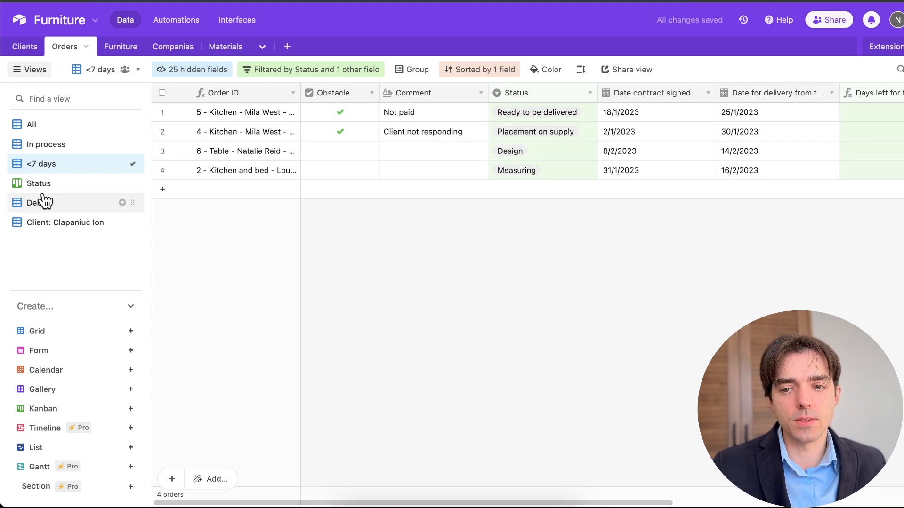
pyautogui.moveTo(38, 184)
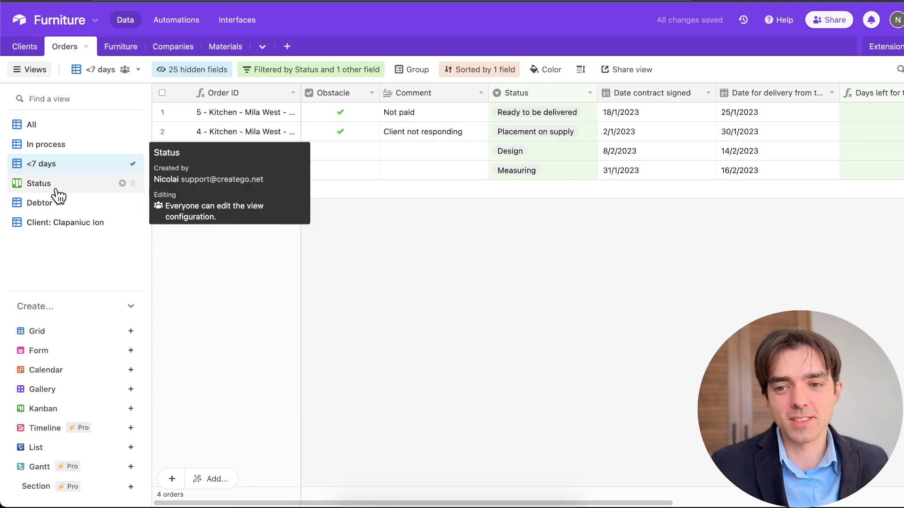
# Review the Status kanban board with order 6 under Remeasurement, then go to the Debtor view
pyautogui.click(38, 183)
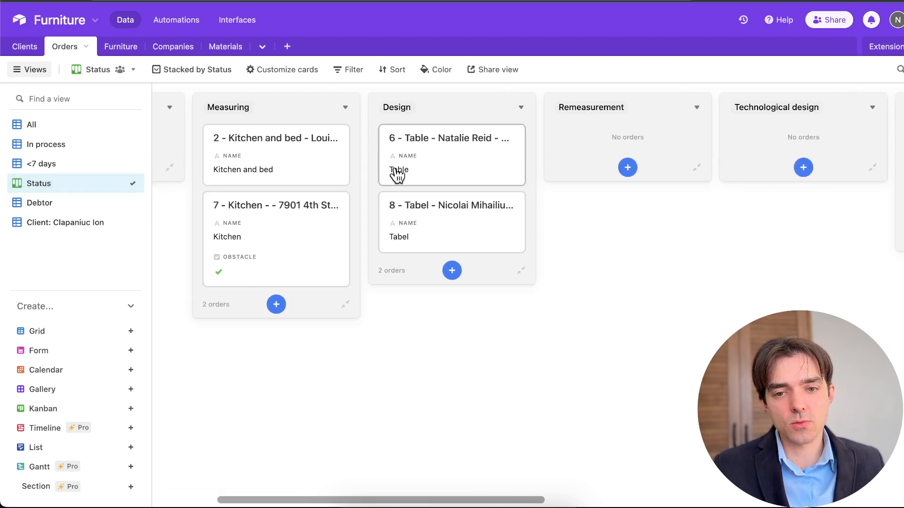
pyautogui.hscroll(3)
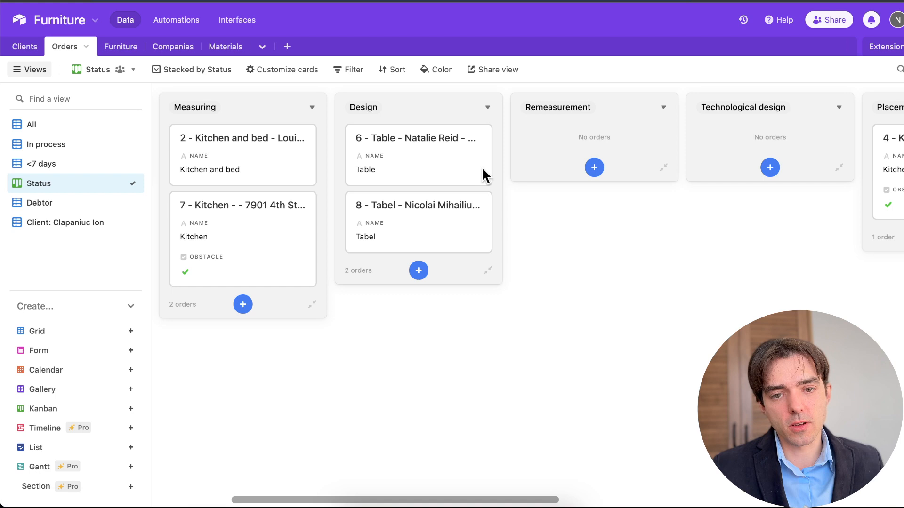
pyautogui.hscroll(3)
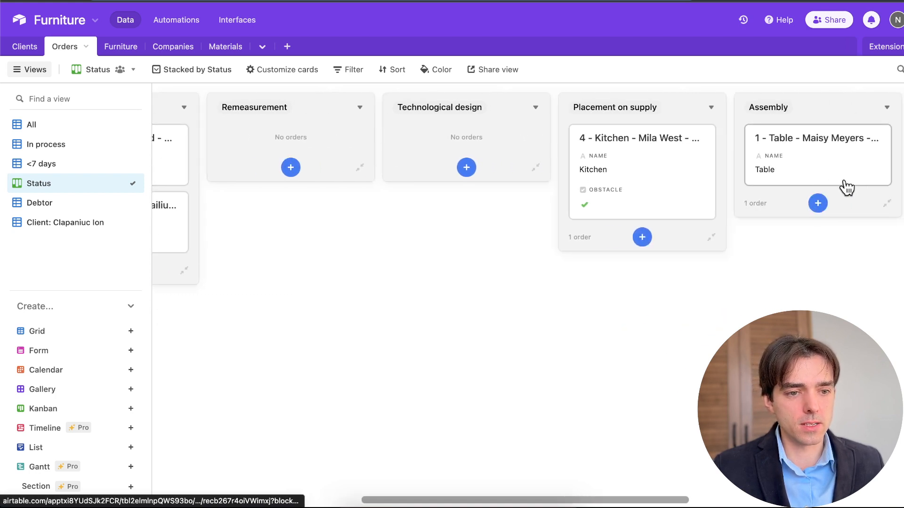
pyautogui.hscroll(-3)
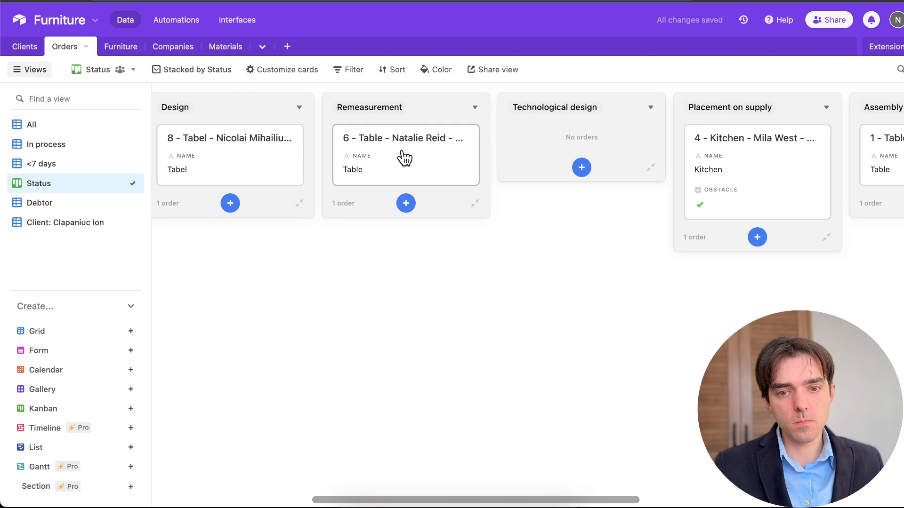
pyautogui.moveTo(69, 203)
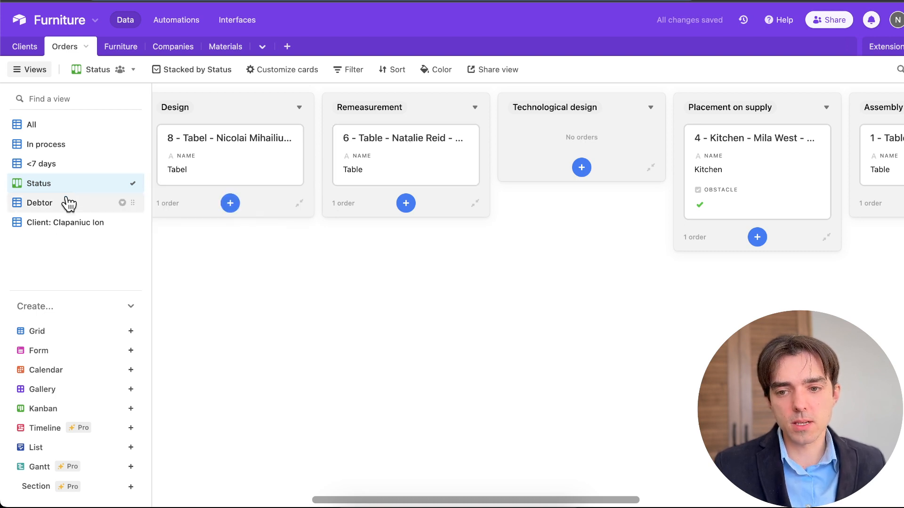
pyautogui.click(40, 202)
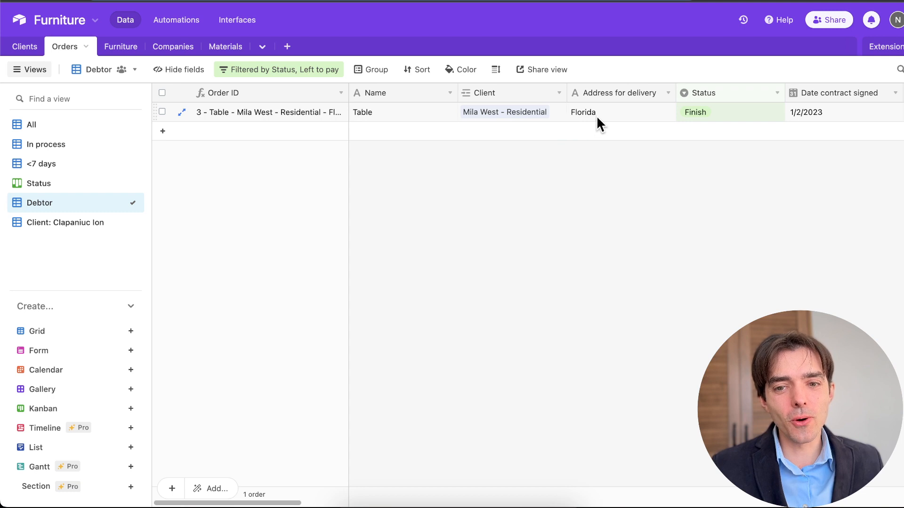
pyautogui.hscroll(3)
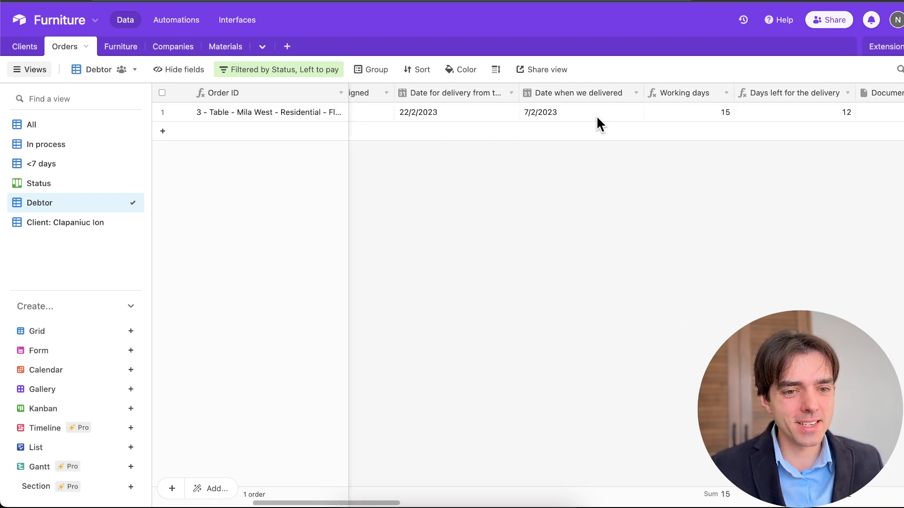
pyautogui.hscroll(3)
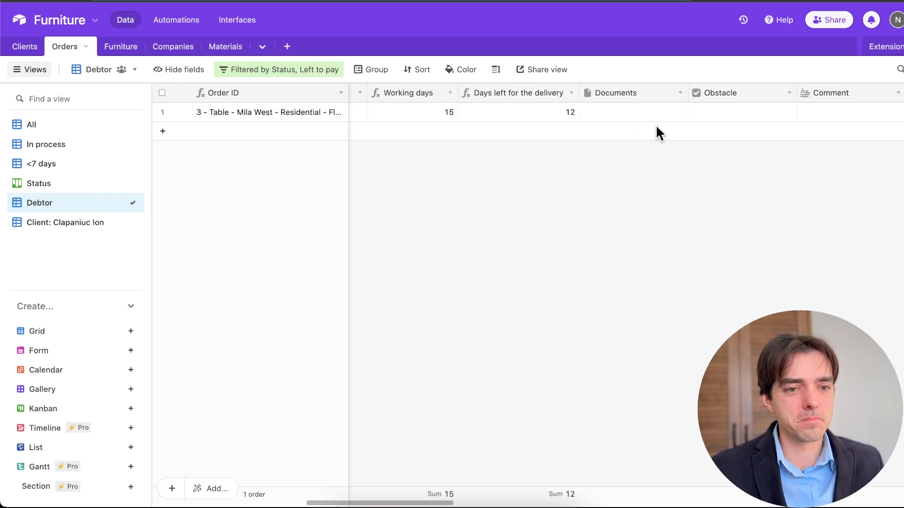
pyautogui.moveTo(386, 198)
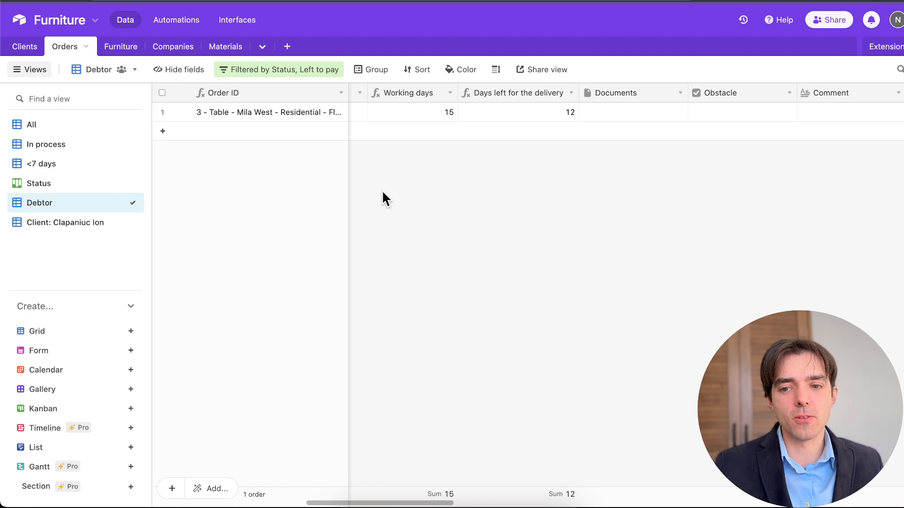
pyautogui.moveTo(106, 186)
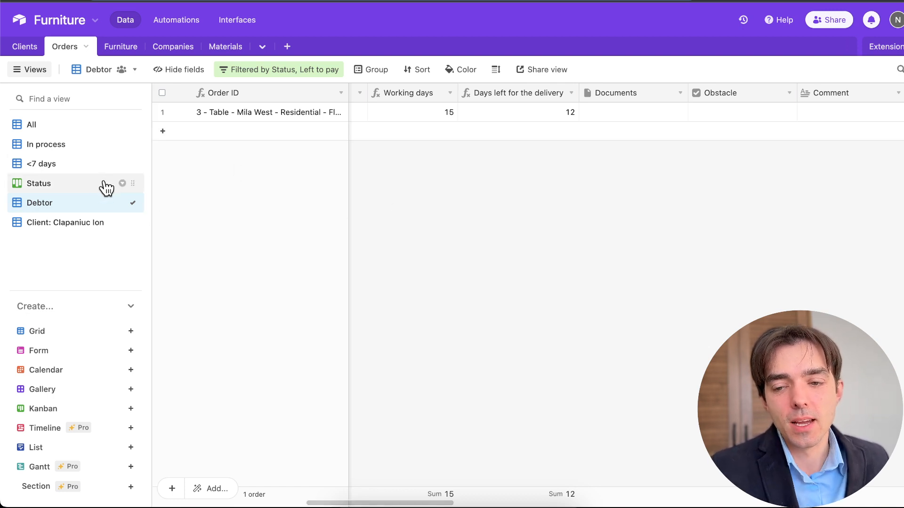
pyautogui.moveTo(97, 205)
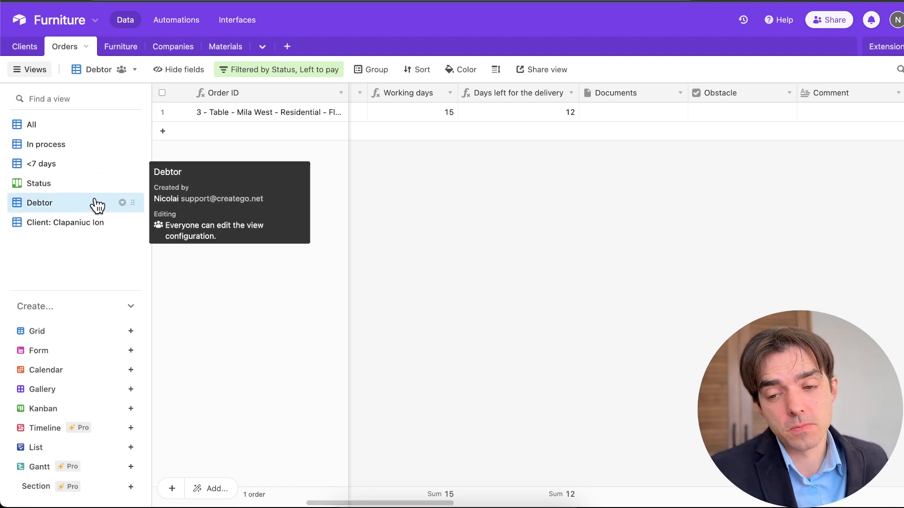
pyautogui.moveTo(65, 222)
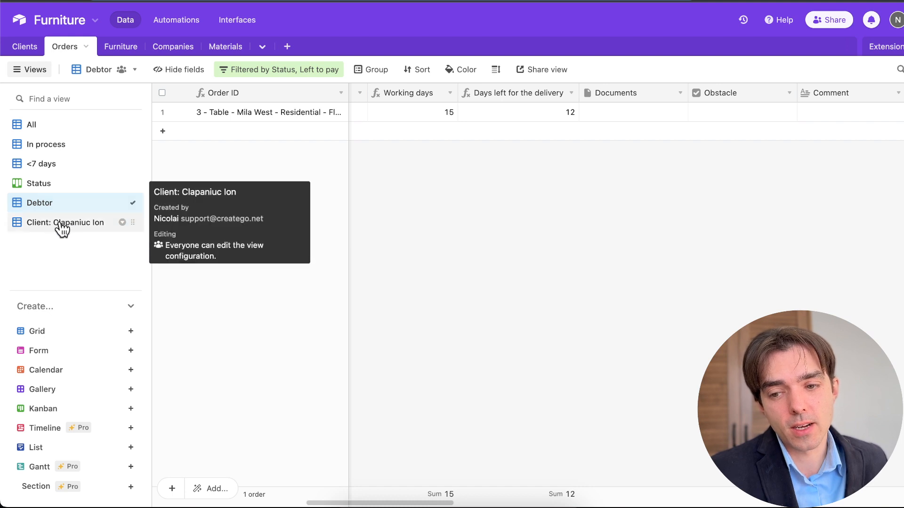
# Compare the client view's order 1 in Assembly with the shared page showing Asamblare
pyautogui.click(66, 222)
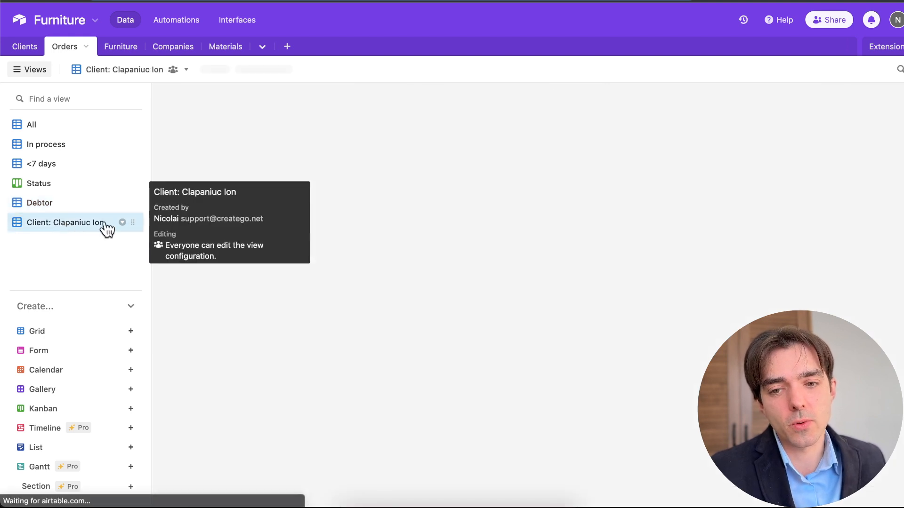
pyautogui.click(65, 223)
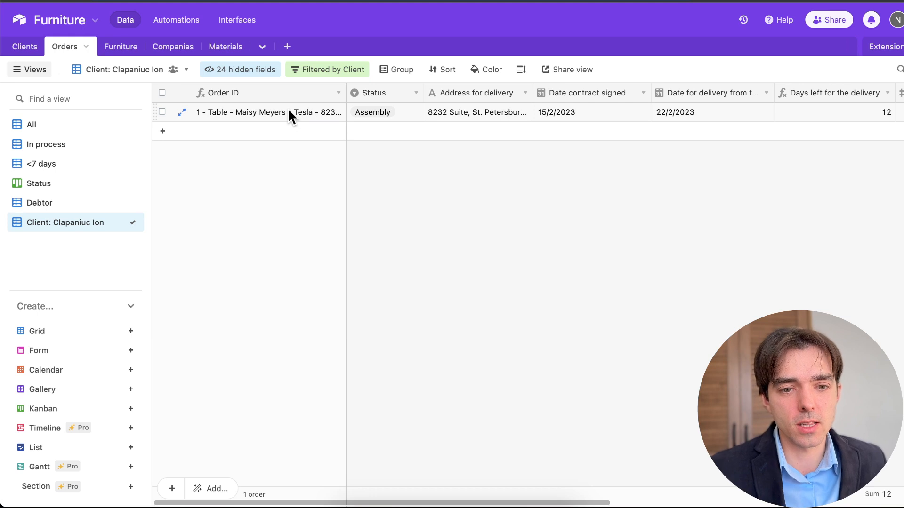
pyautogui.click(182, 112)
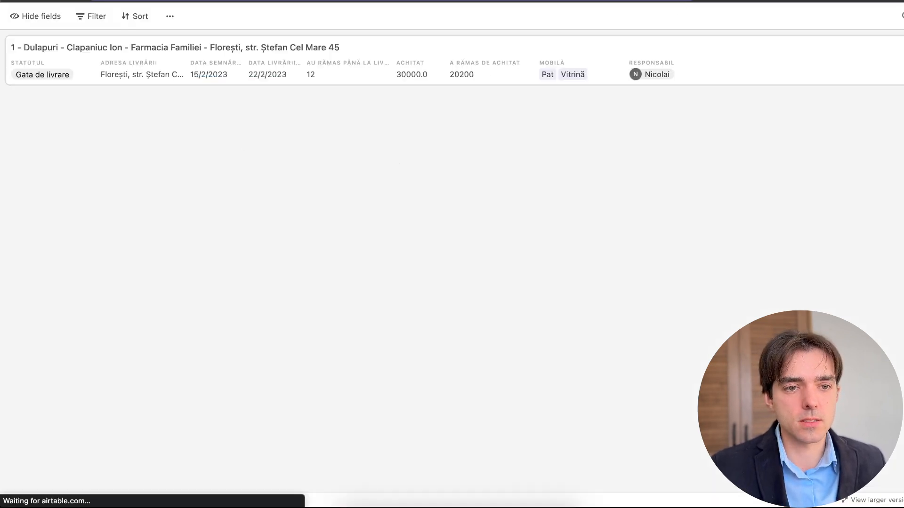
pyautogui.click(66, 222)
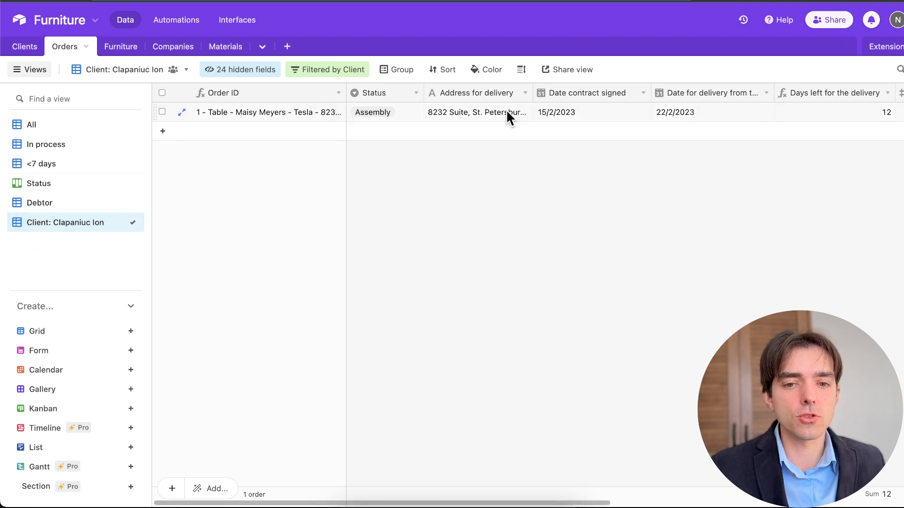
pyautogui.hscroll(3)
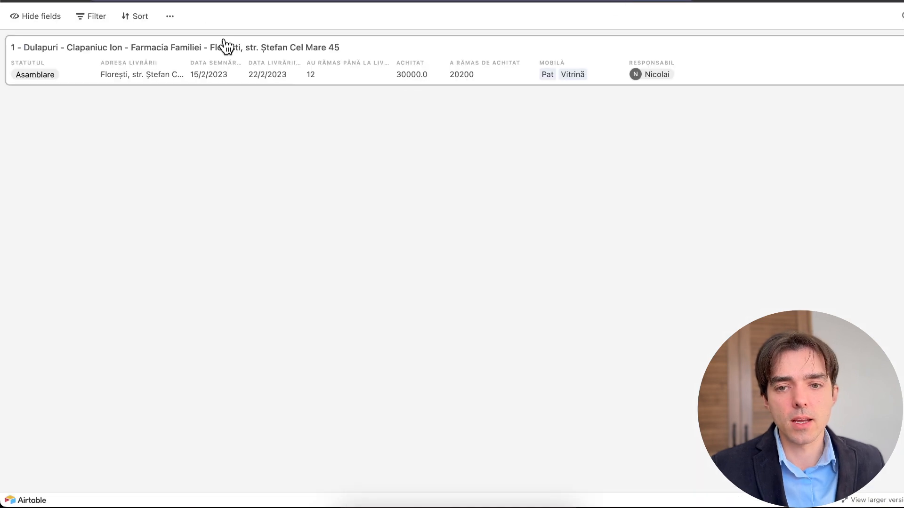
pyautogui.moveTo(236, 55)
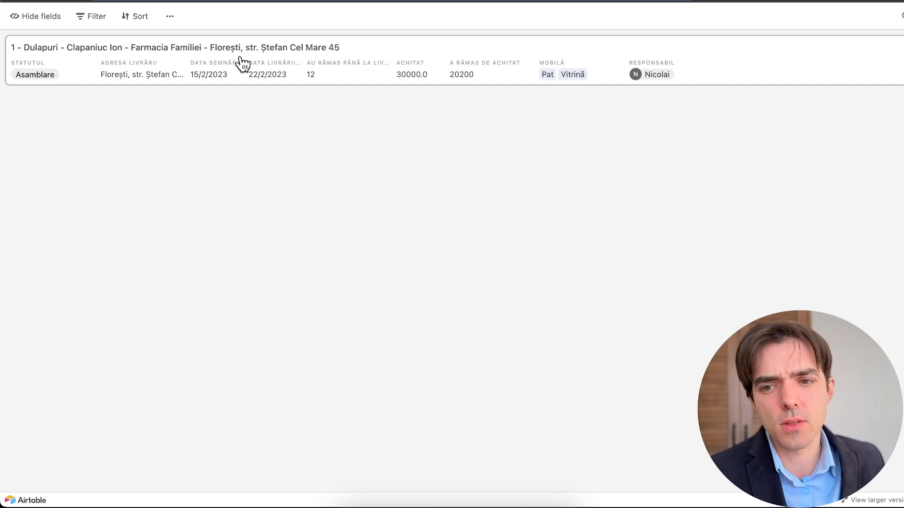
pyautogui.moveTo(194, 80)
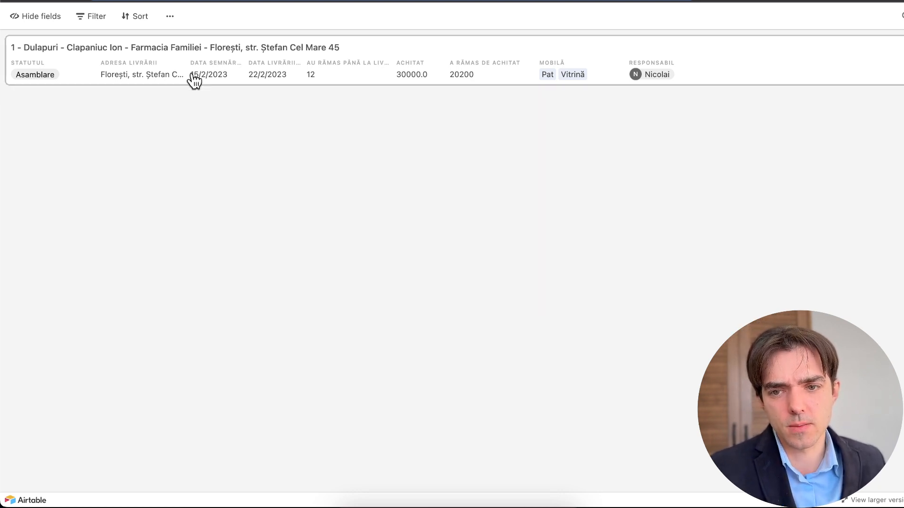
pyautogui.moveTo(36, 71)
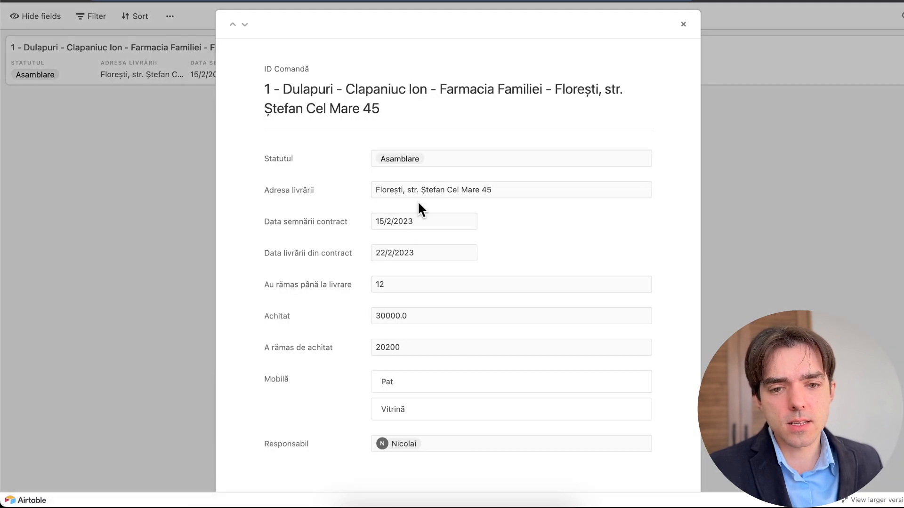
pyautogui.moveTo(280, 202)
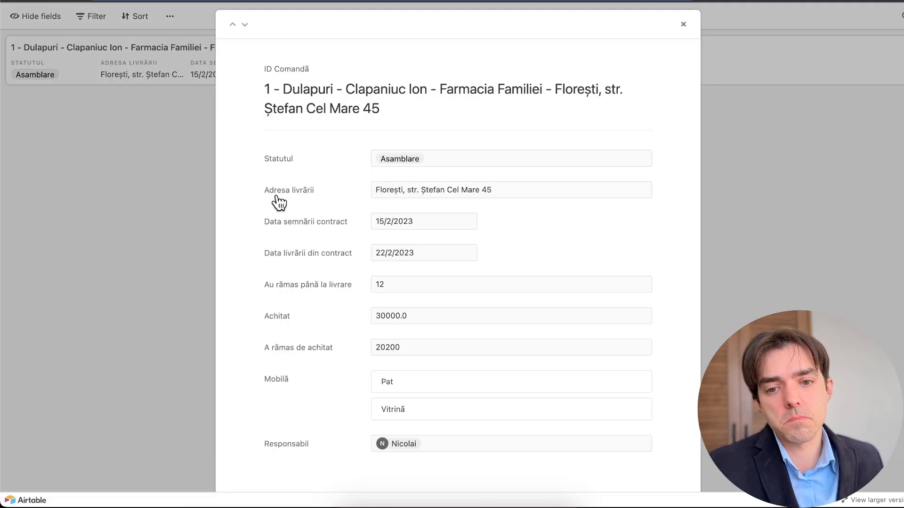
pyautogui.moveTo(481, 209)
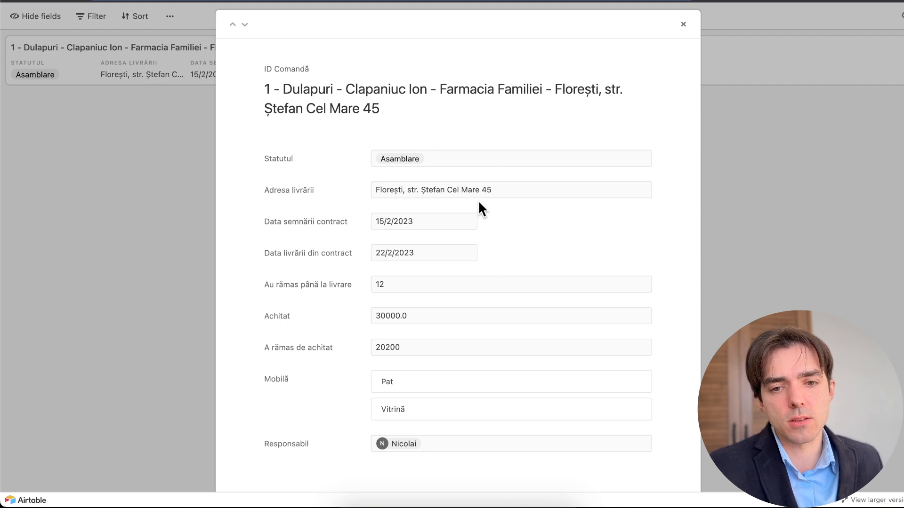
pyautogui.moveTo(427, 295)
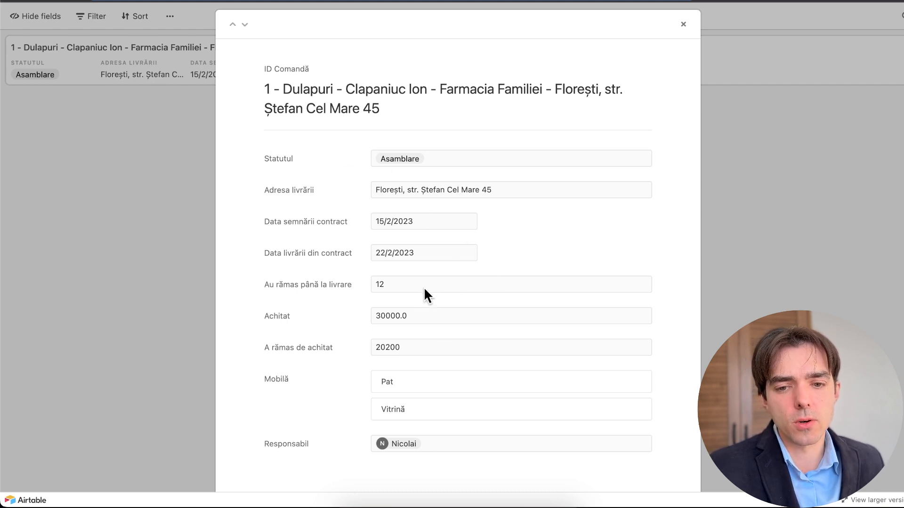
pyautogui.moveTo(411, 284)
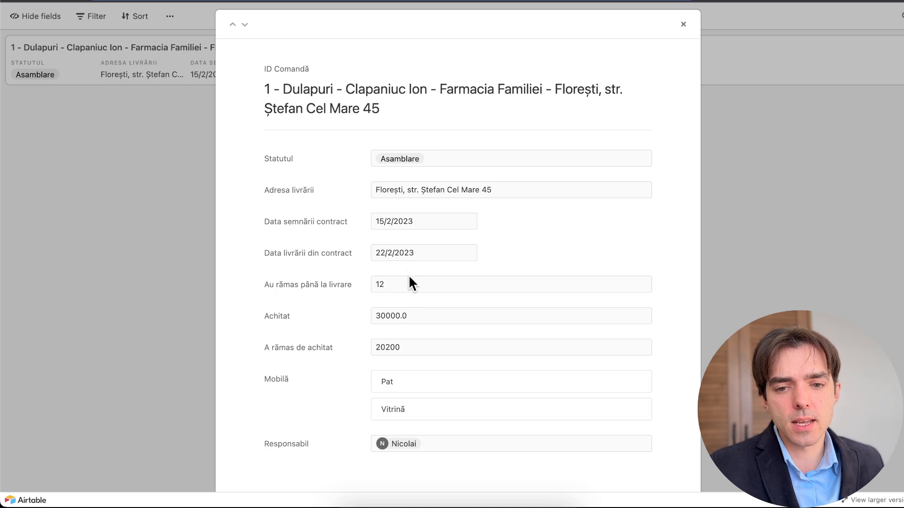
pyautogui.moveTo(553, 358)
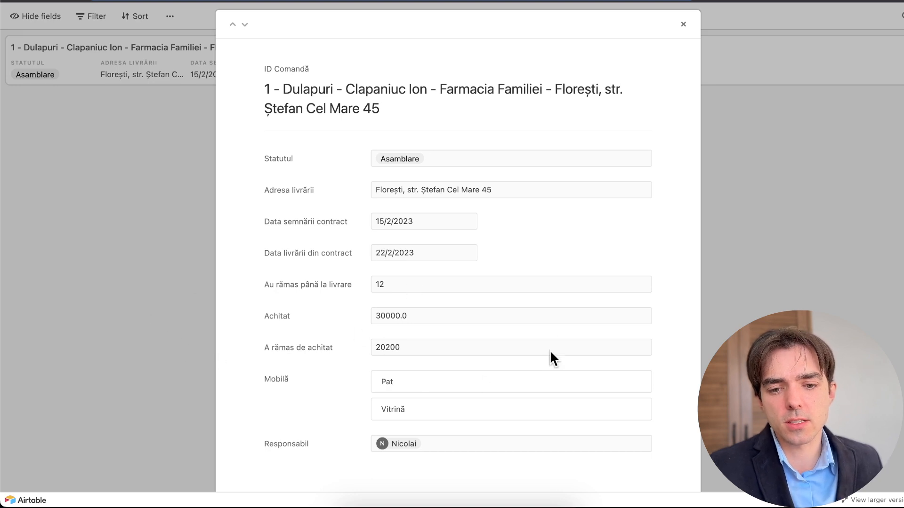
pyautogui.moveTo(440, 402)
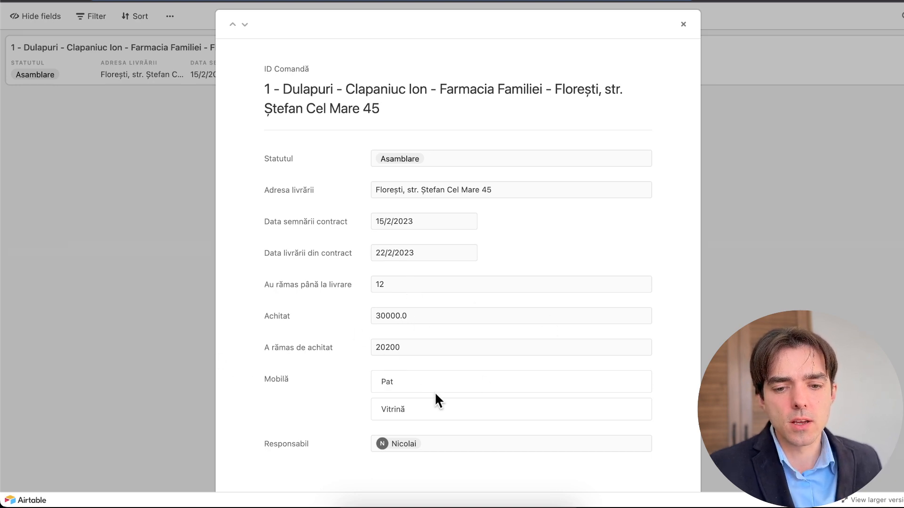
pyautogui.moveTo(235, 79)
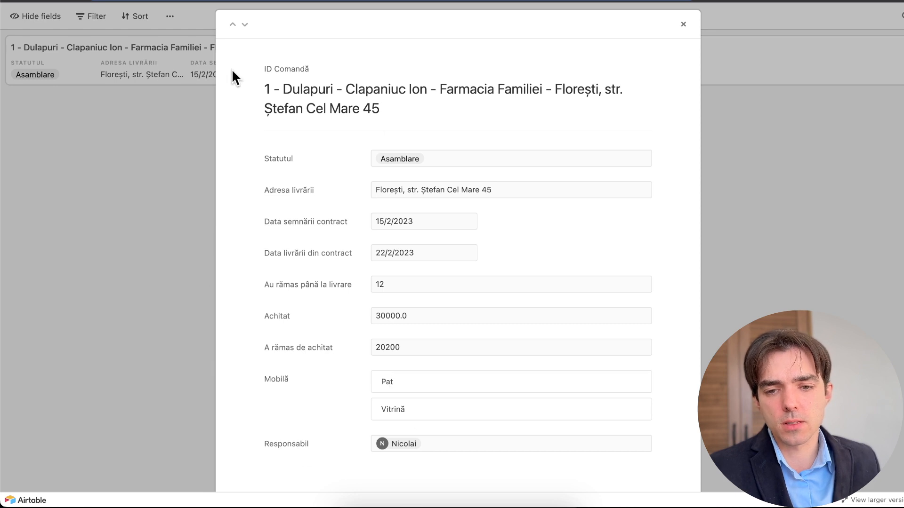
pyautogui.moveTo(94, 186)
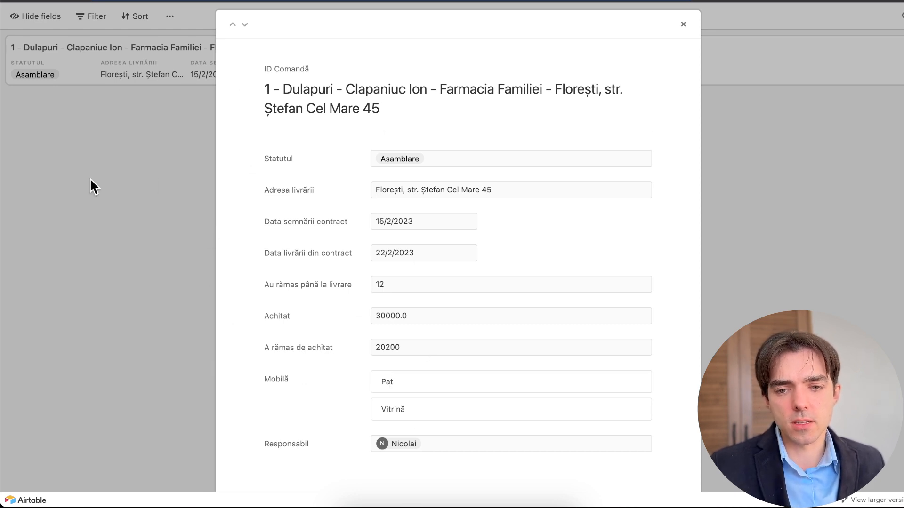
pyautogui.click(684, 24)
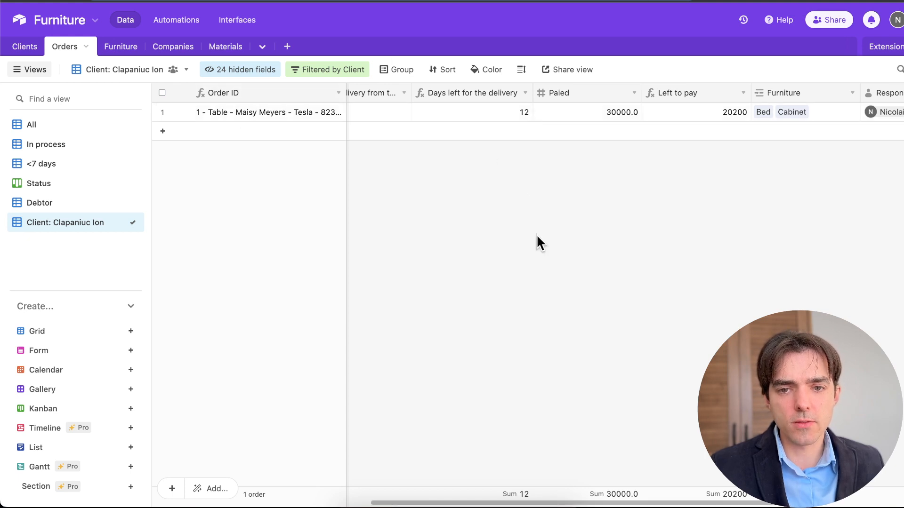
pyautogui.moveTo(726, 117)
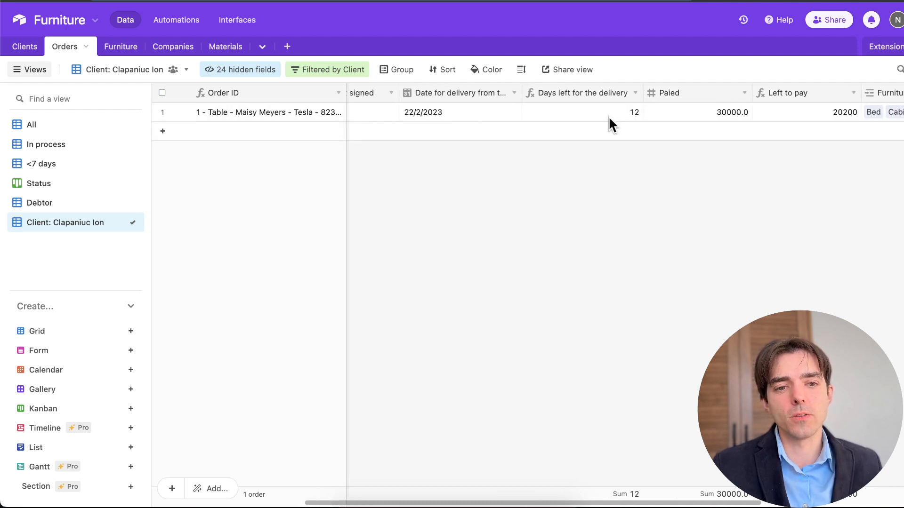
pyautogui.hscroll(3)
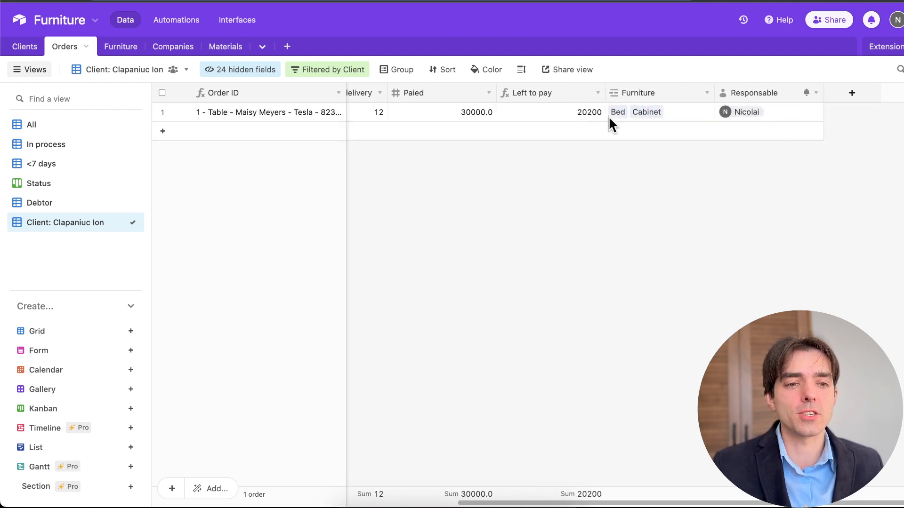
pyautogui.hscroll(3)
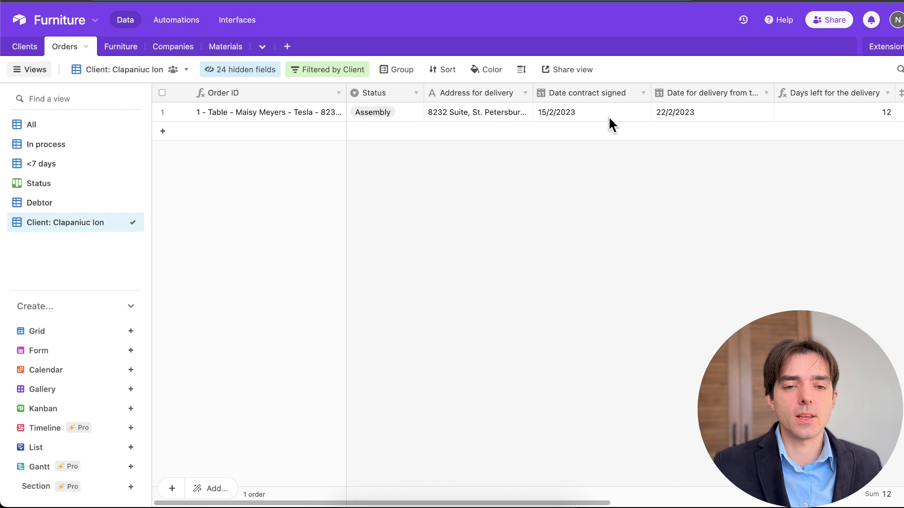
pyautogui.moveTo(69, 206)
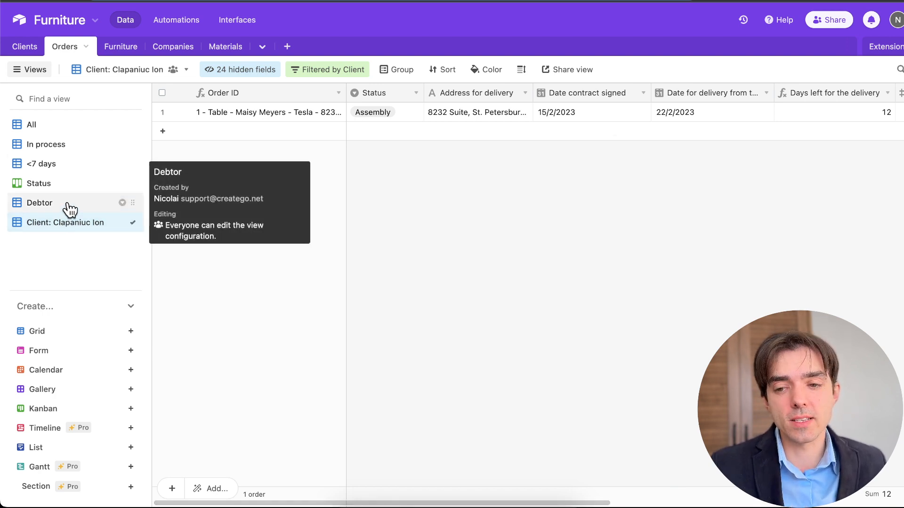
pyautogui.click(40, 203)
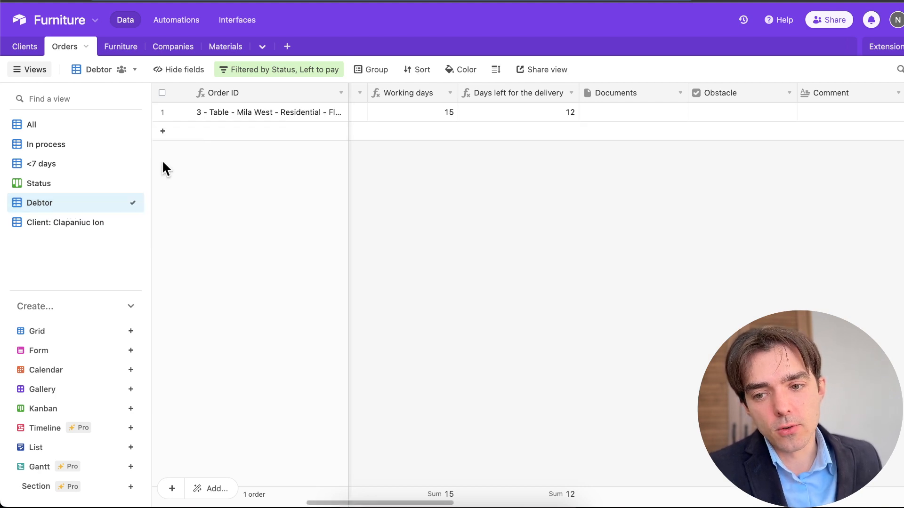
pyautogui.moveTo(528, 160)
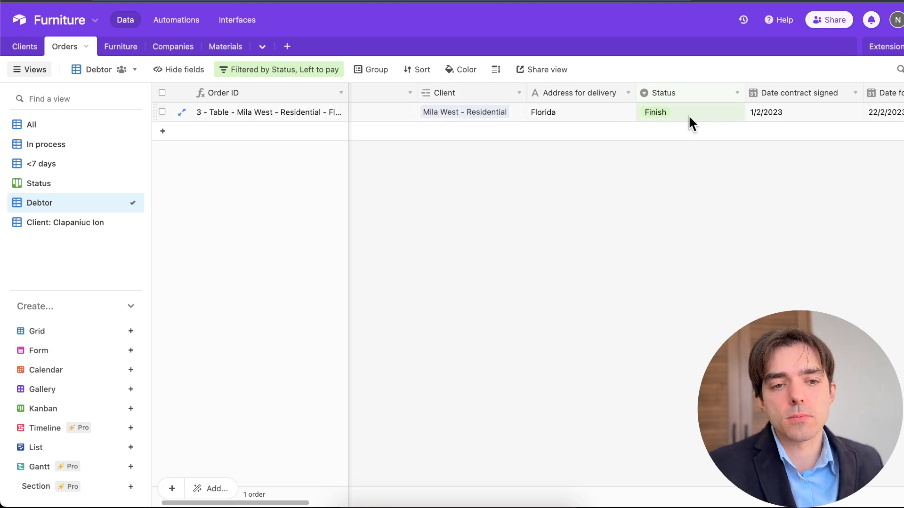
pyautogui.hscroll(3)
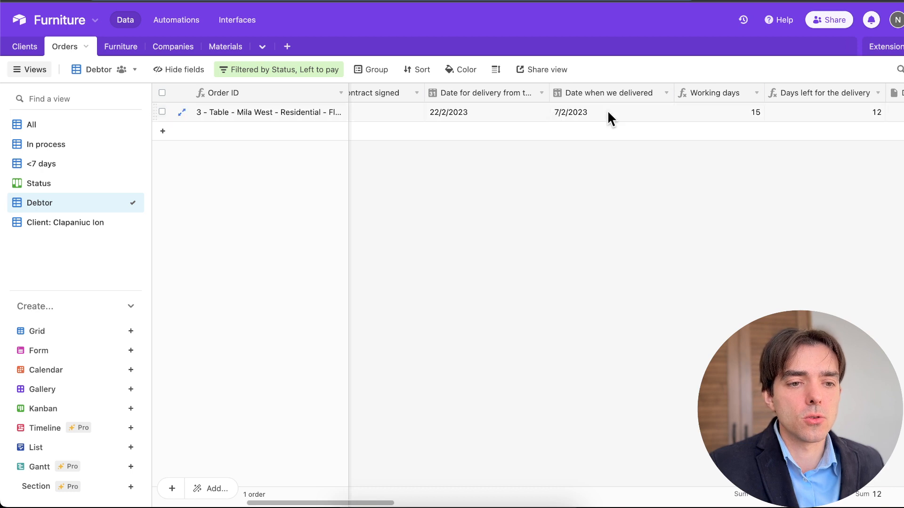
pyautogui.hscroll(3)
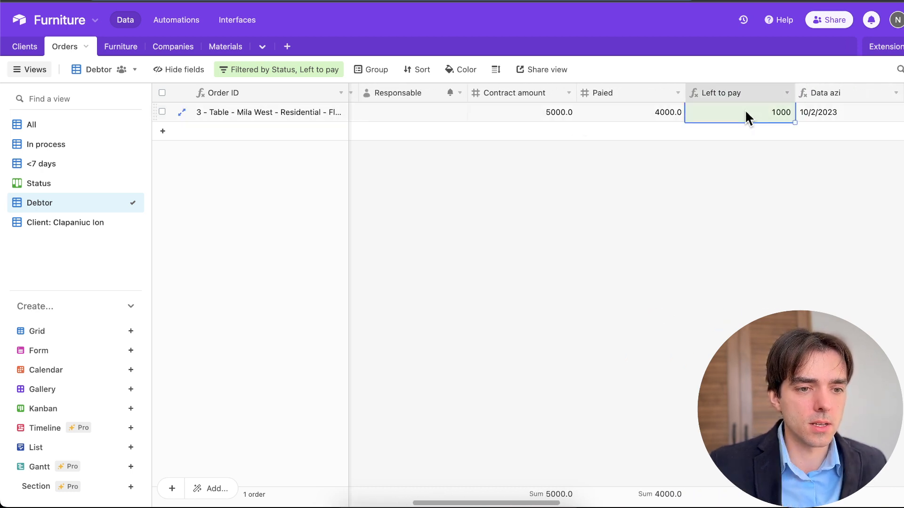
pyautogui.moveTo(748, 129)
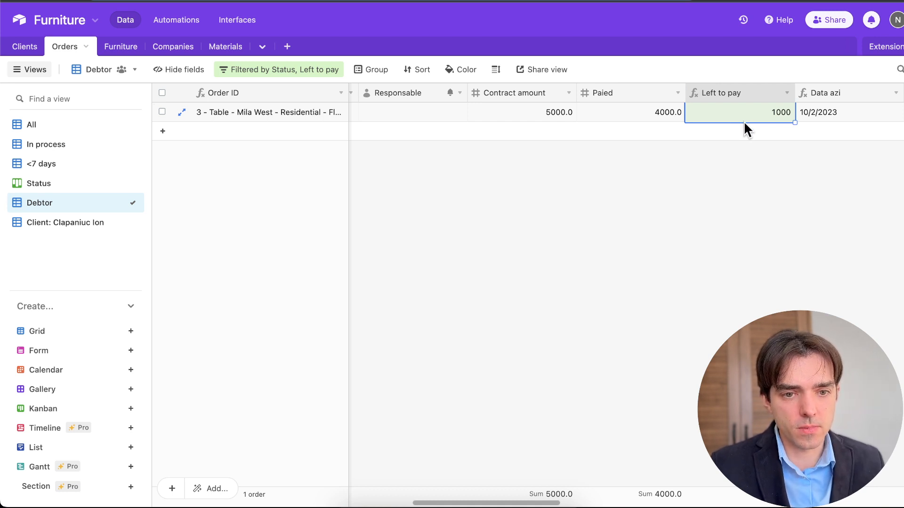
pyautogui.moveTo(736, 131)
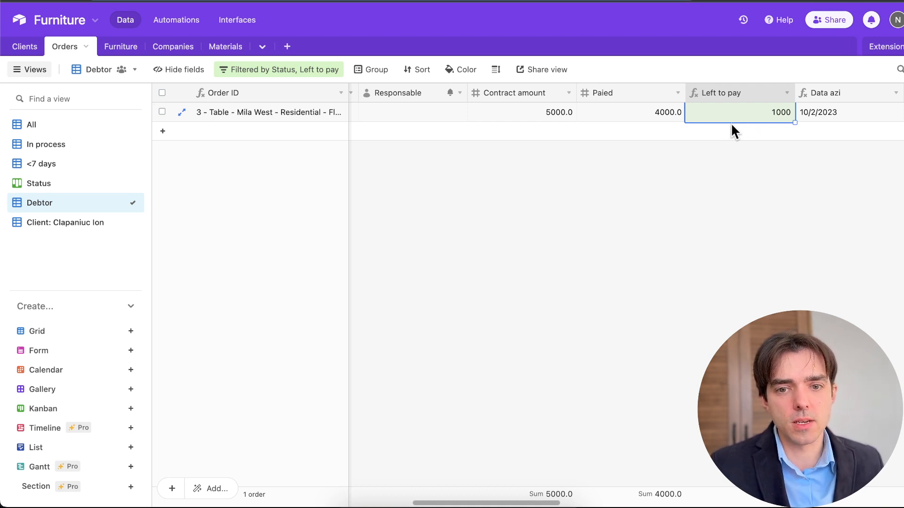
pyautogui.moveTo(761, 247)
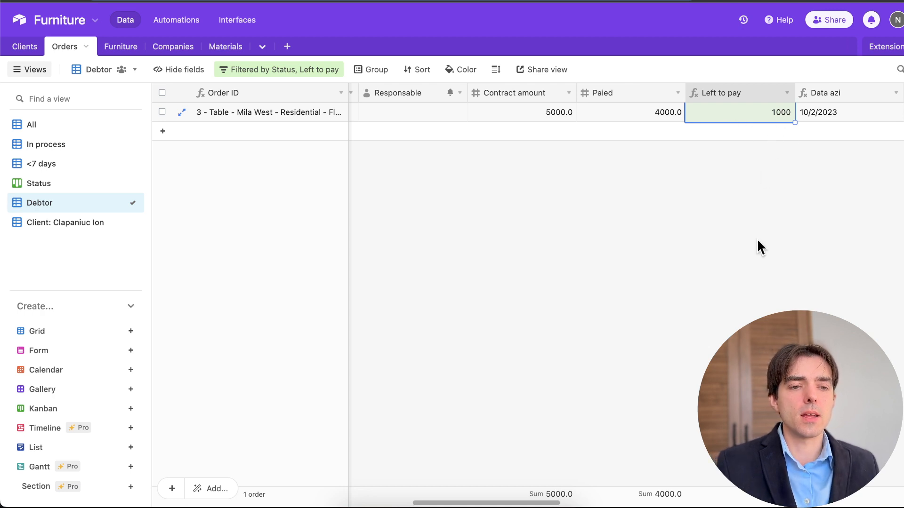
pyautogui.moveTo(39, 203)
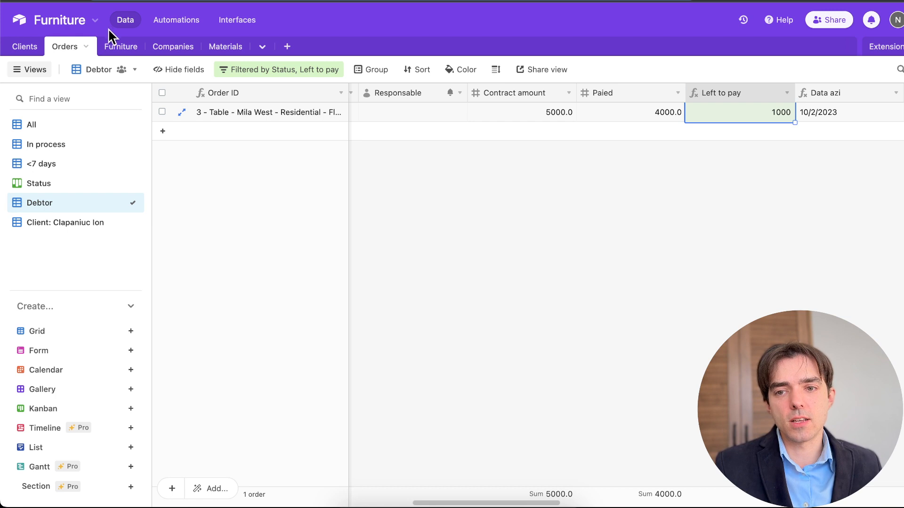
# In the Furniture table, set the unassigned Table item (2000/3000 white) to Assembly status
pyautogui.click(109, 47)
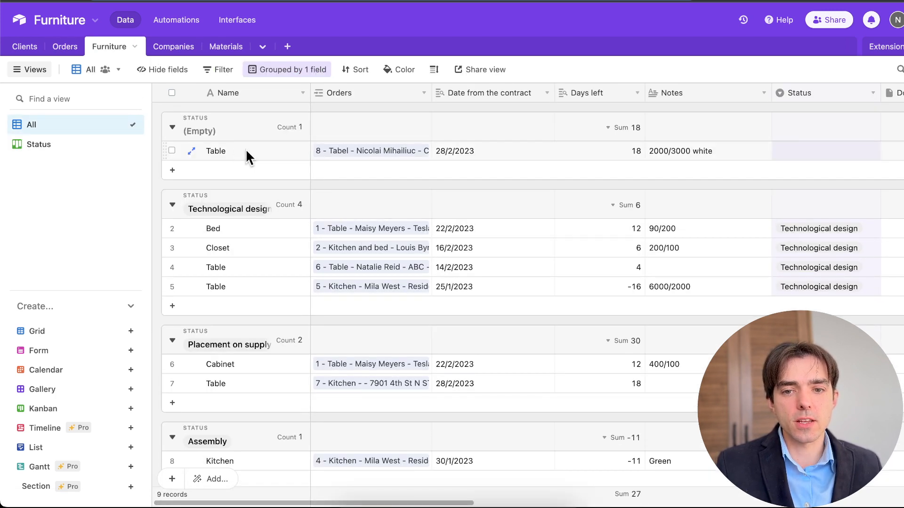
pyautogui.hscroll(3)
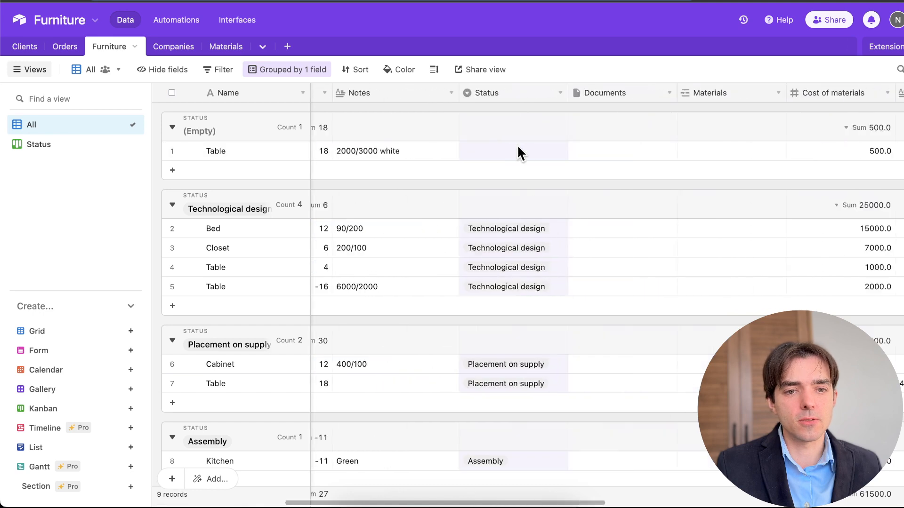
pyautogui.click(512, 151)
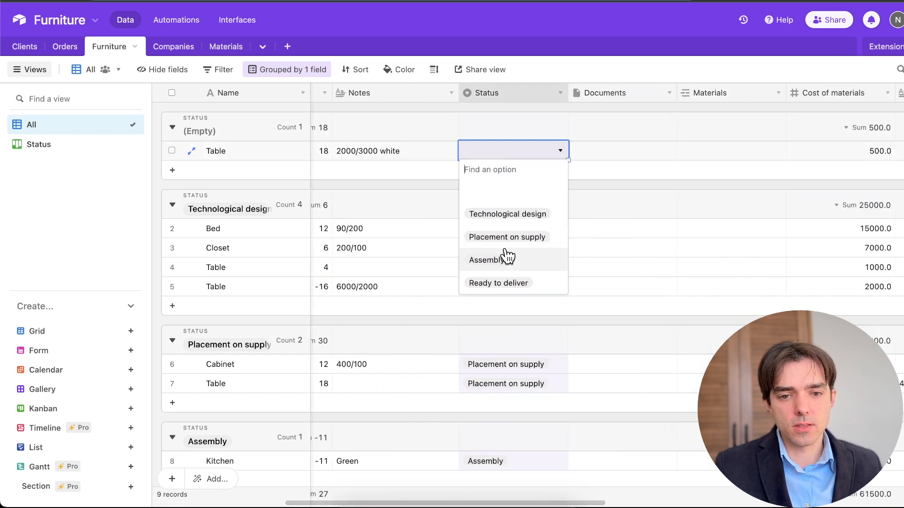
pyautogui.click(486, 260)
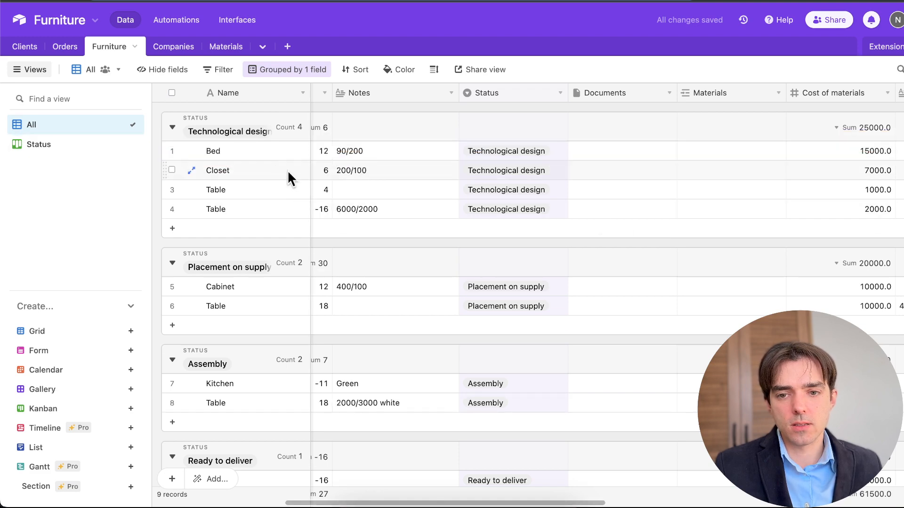
# Show the furniture records as a Status kanban with the Table under Assembly
pyautogui.scroll(-3)
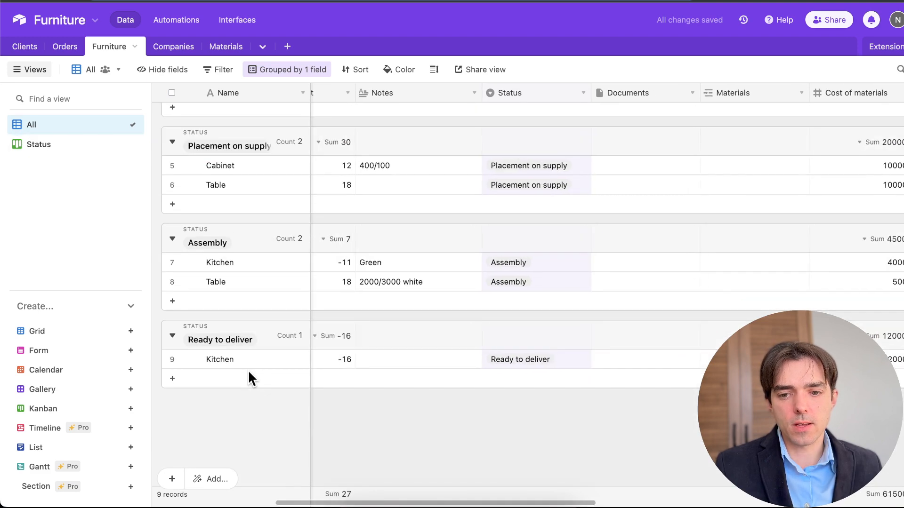
pyautogui.click(39, 144)
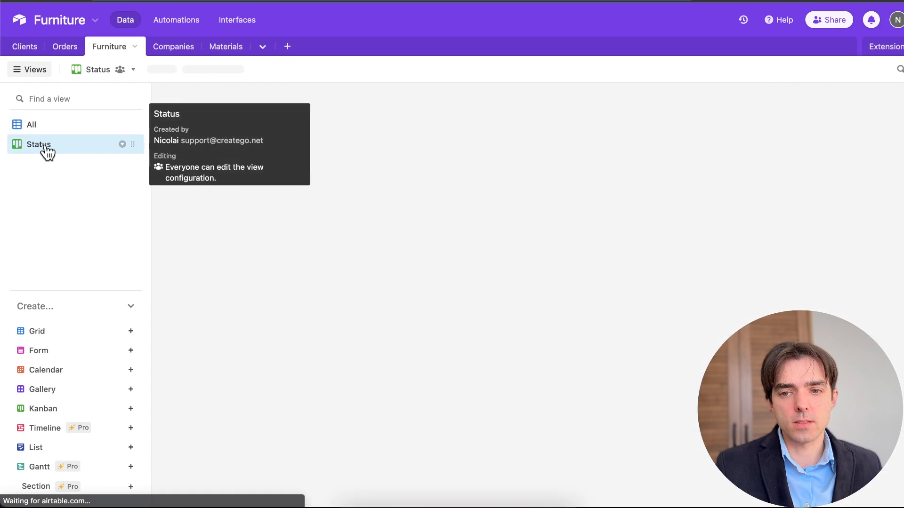
pyautogui.click(39, 144)
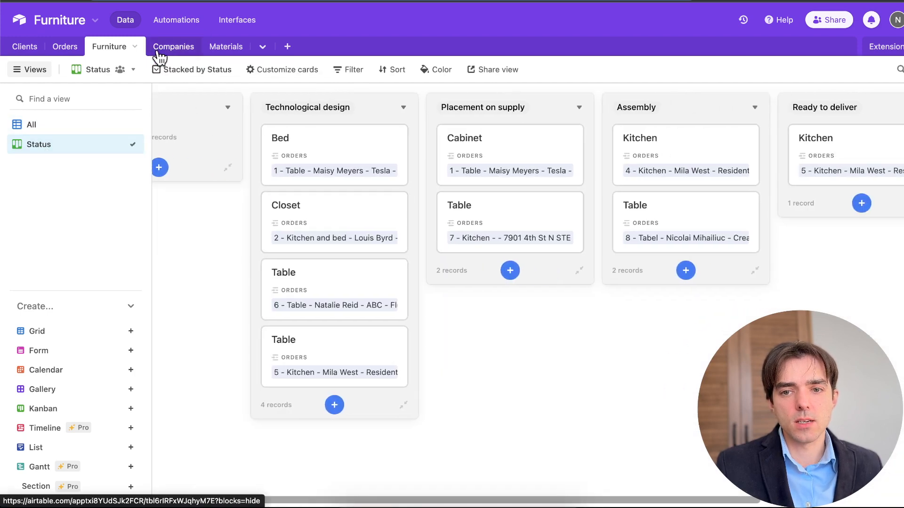
# Review the Companies table: Residential's 55000 value and Amazon's payment likelihood
pyautogui.click(173, 47)
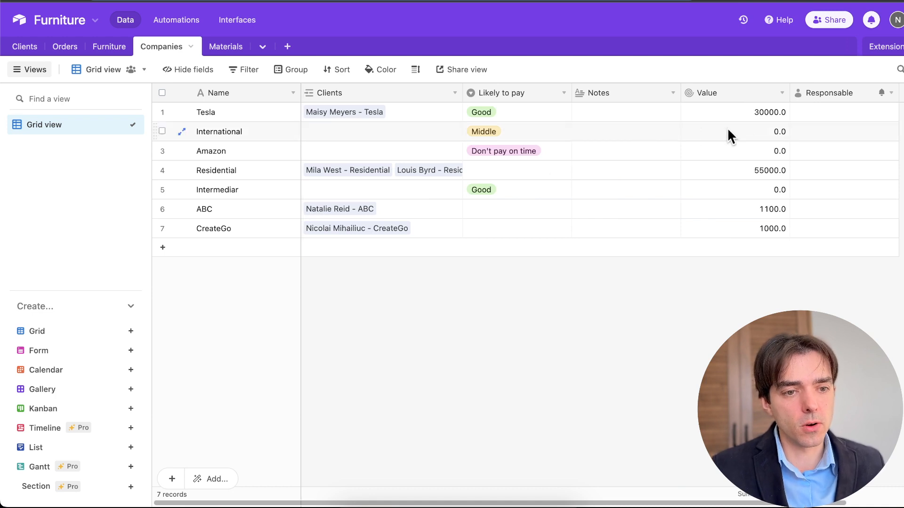
pyautogui.moveTo(318, 189)
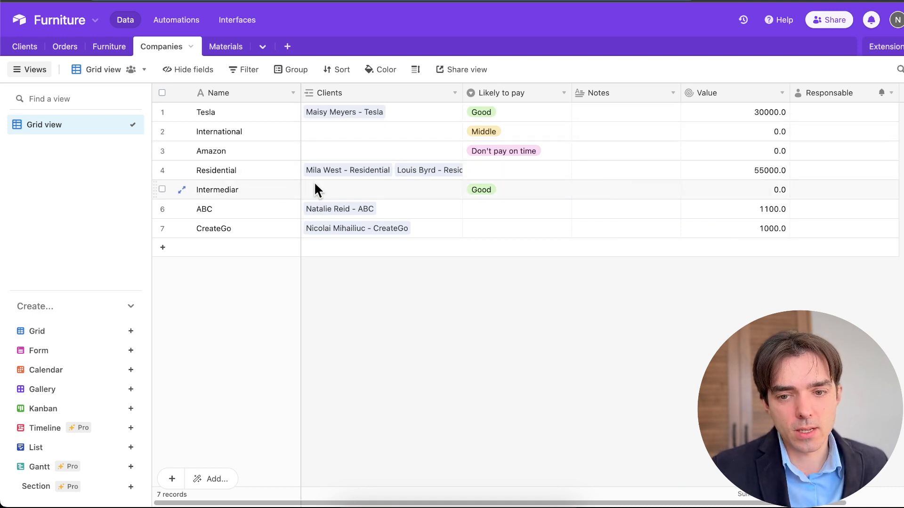
pyautogui.moveTo(241, 171)
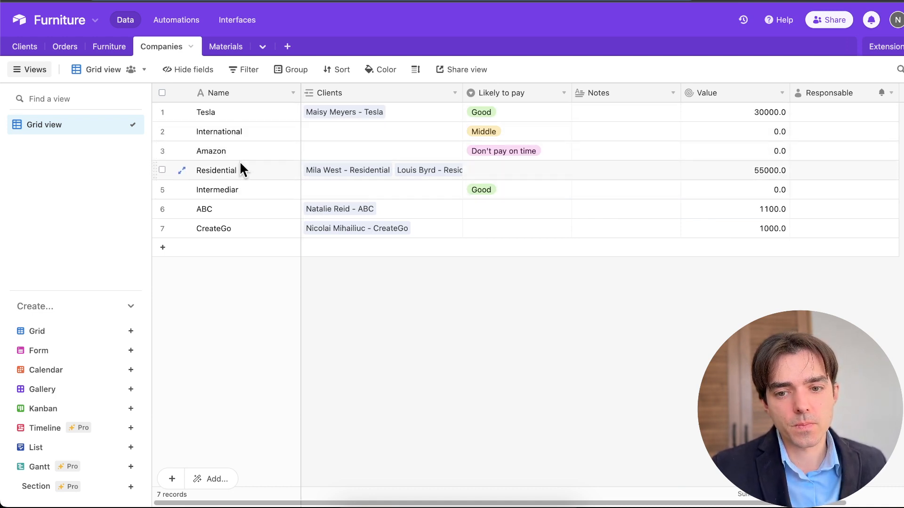
pyautogui.click(230, 170)
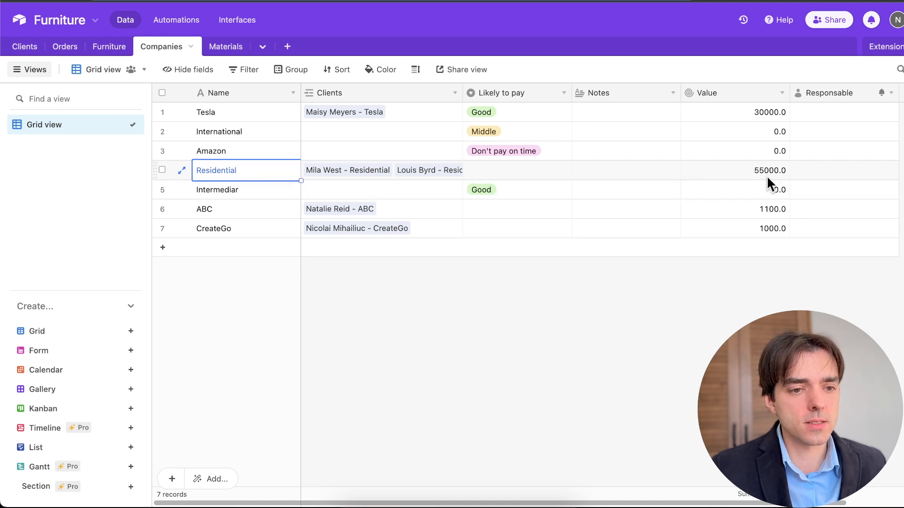
pyautogui.click(733, 170)
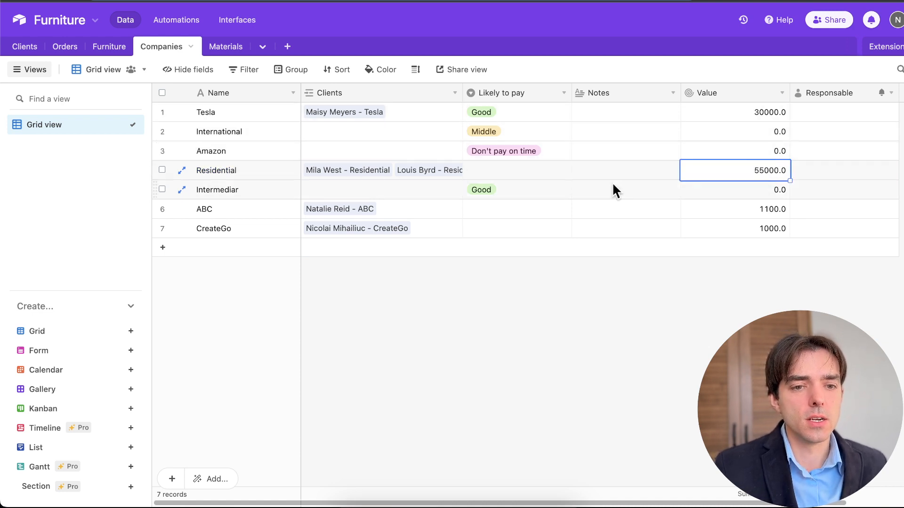
pyautogui.moveTo(490, 155)
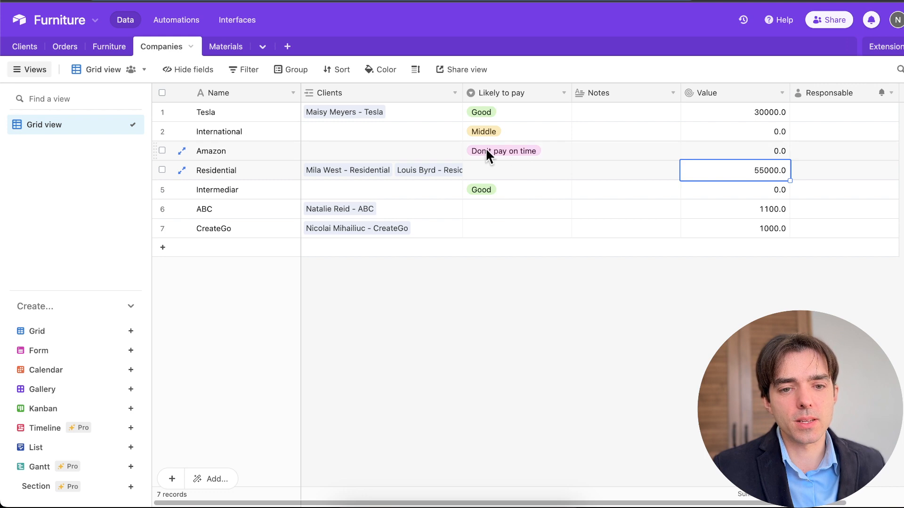
pyautogui.click(502, 150)
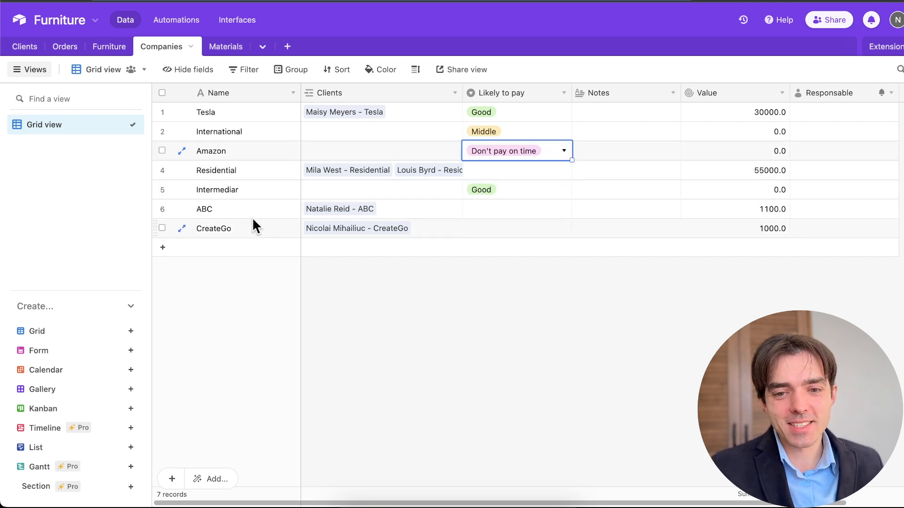
# Rate CreateGo's likelihood to pay as Good
pyautogui.click(513, 228)
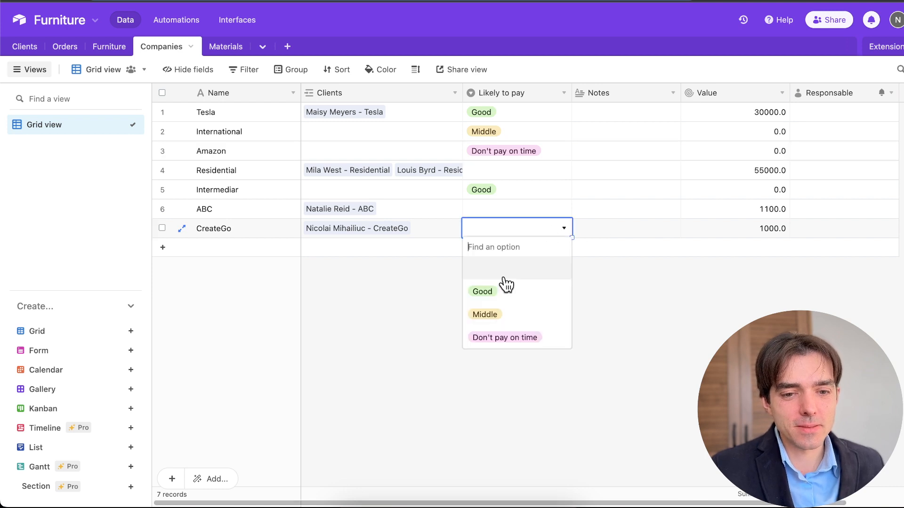
pyautogui.click(482, 291)
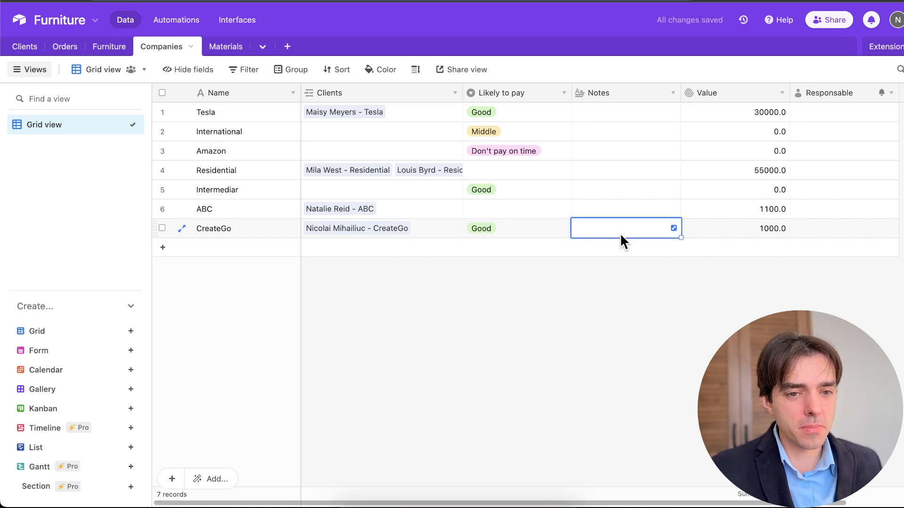
pyautogui.moveTo(578, 251)
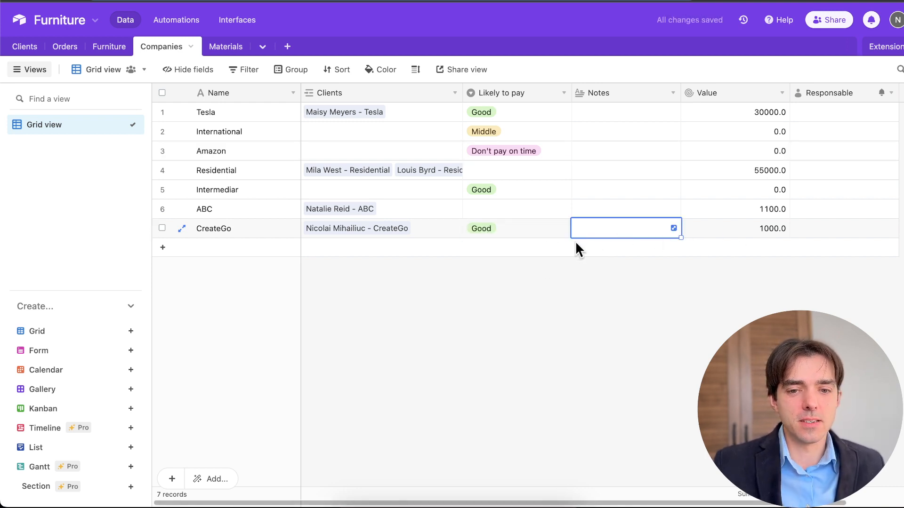
pyautogui.moveTo(505, 210)
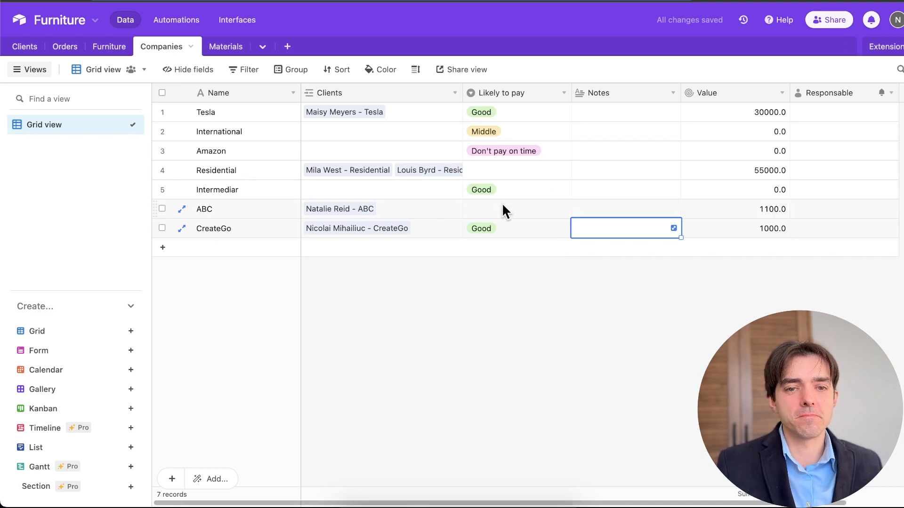
pyautogui.moveTo(756, 208)
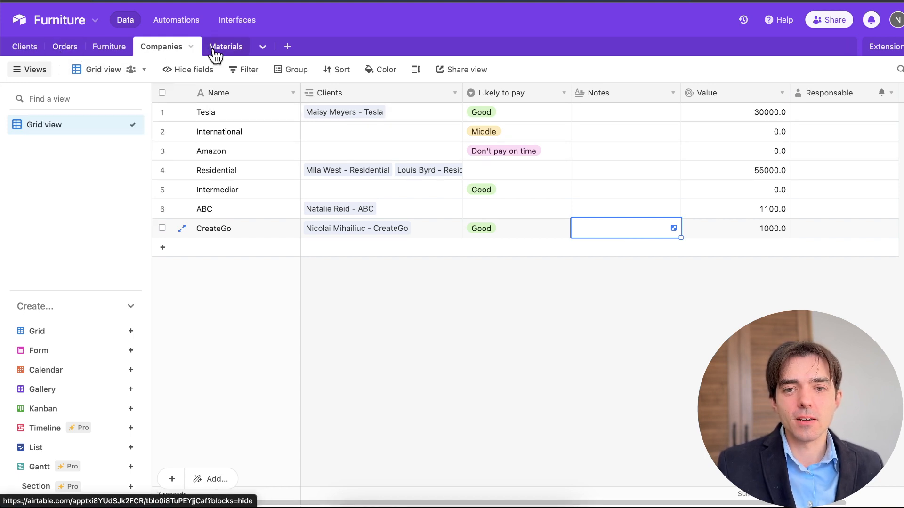
# Glance at the Materials table's three materials, then return to the Clients funnel board
pyautogui.click(225, 47)
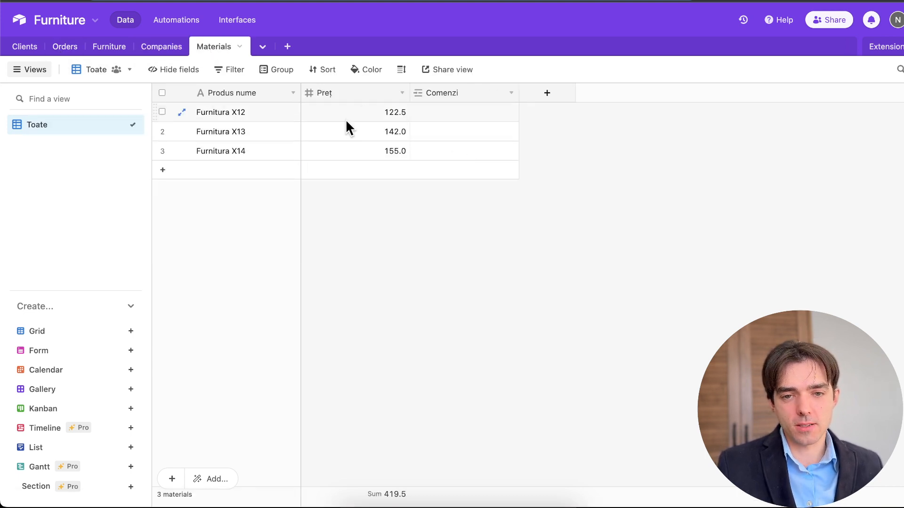
pyautogui.moveTo(354, 269)
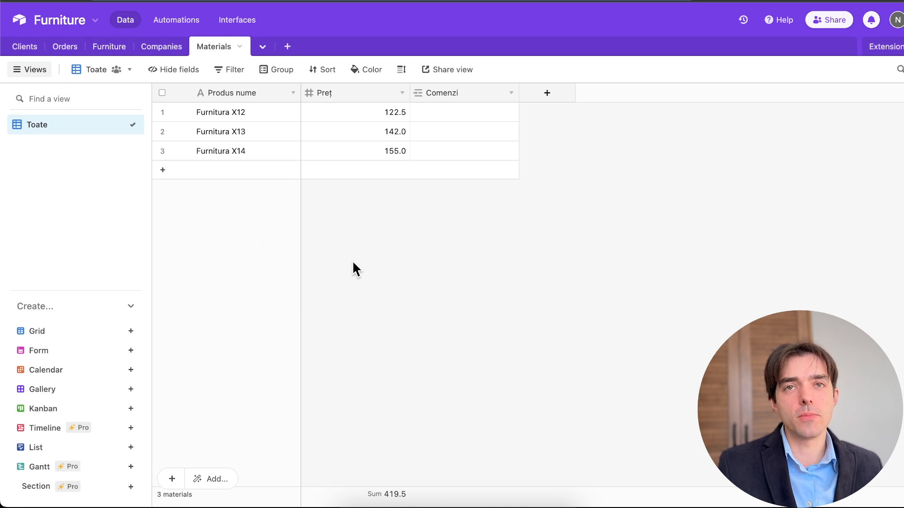
pyautogui.moveTo(23, 29)
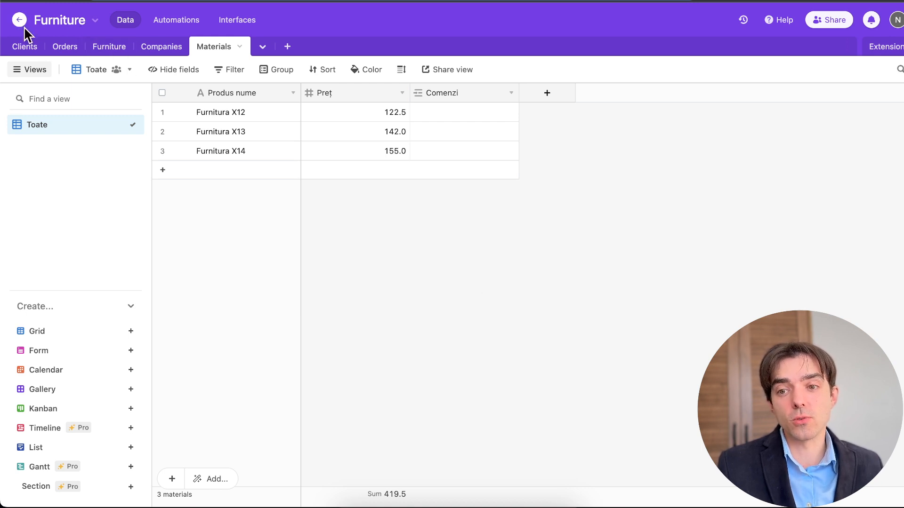
pyautogui.click(24, 48)
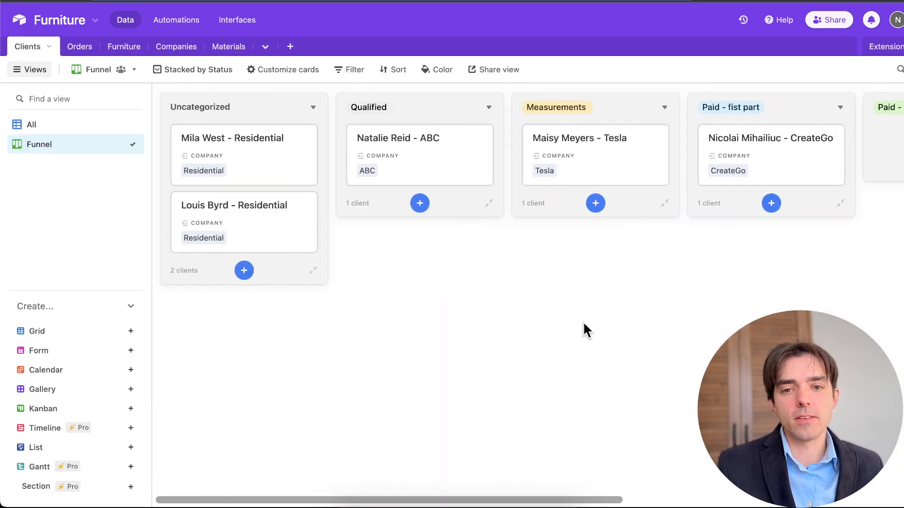
pyautogui.hscroll(3)
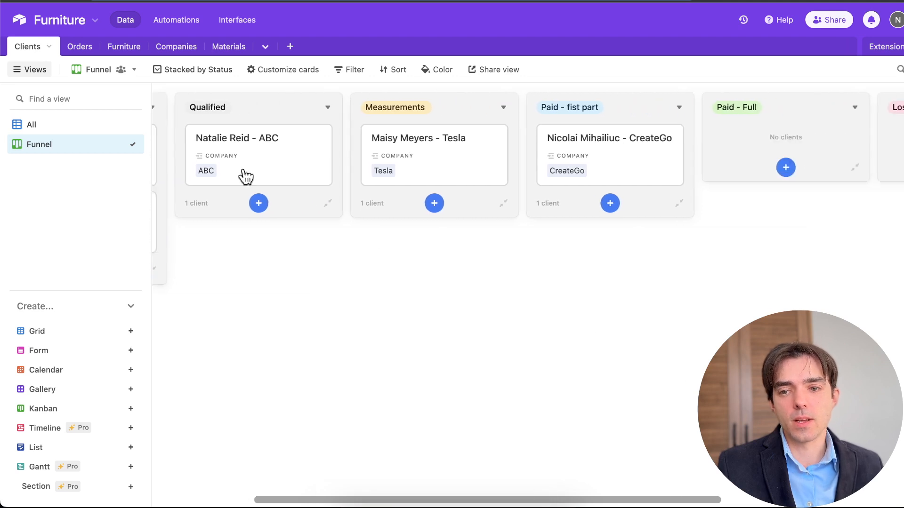
# Switch to the Orders table to see the Debtor view
pyautogui.click(64, 47)
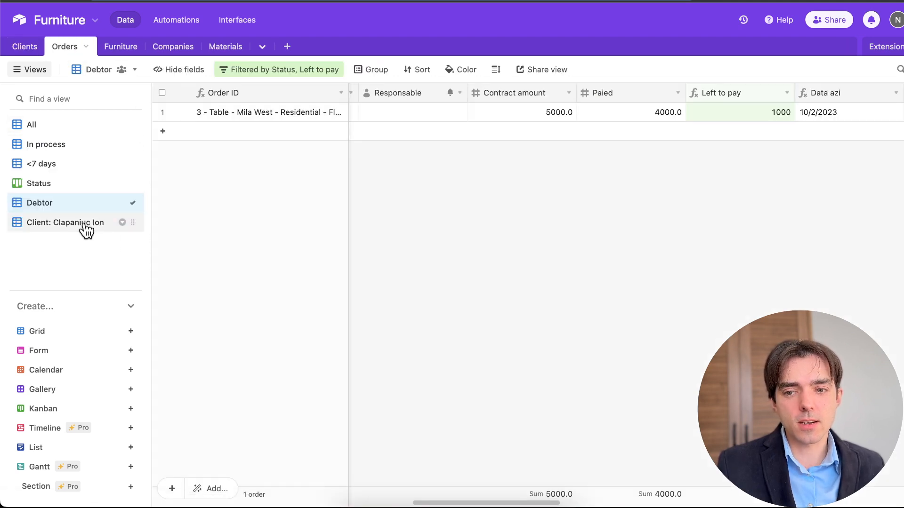
pyautogui.moveTo(43, 144)
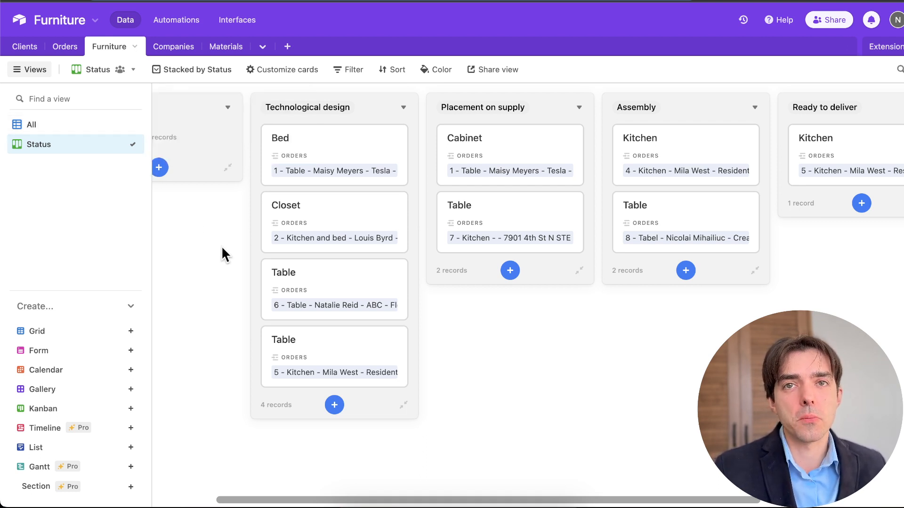
# Scroll the board left to review the earlier production stages
pyautogui.hscroll(-3)
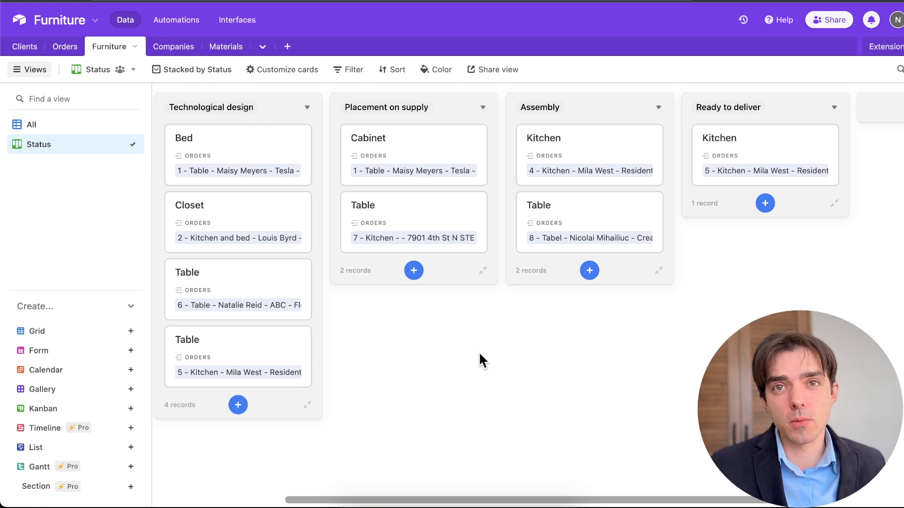
pyautogui.moveTo(465, 386)
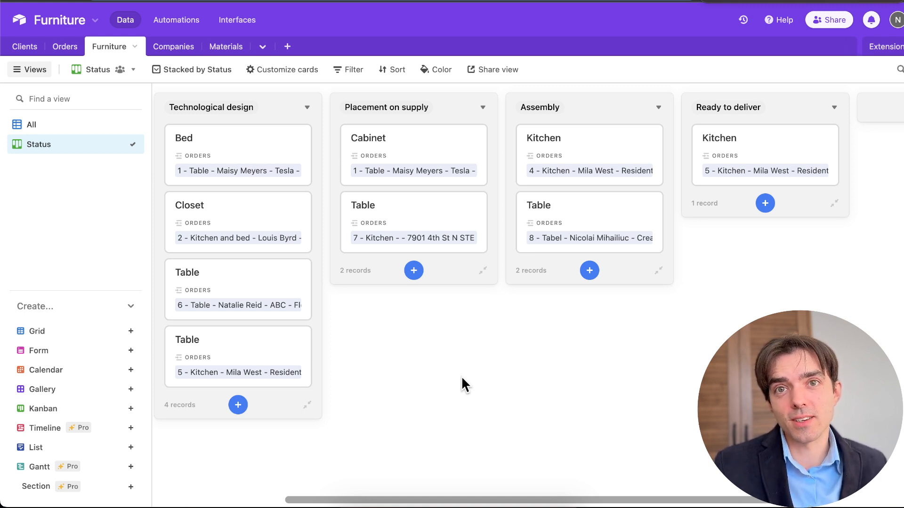
pyautogui.moveTo(575, 362)
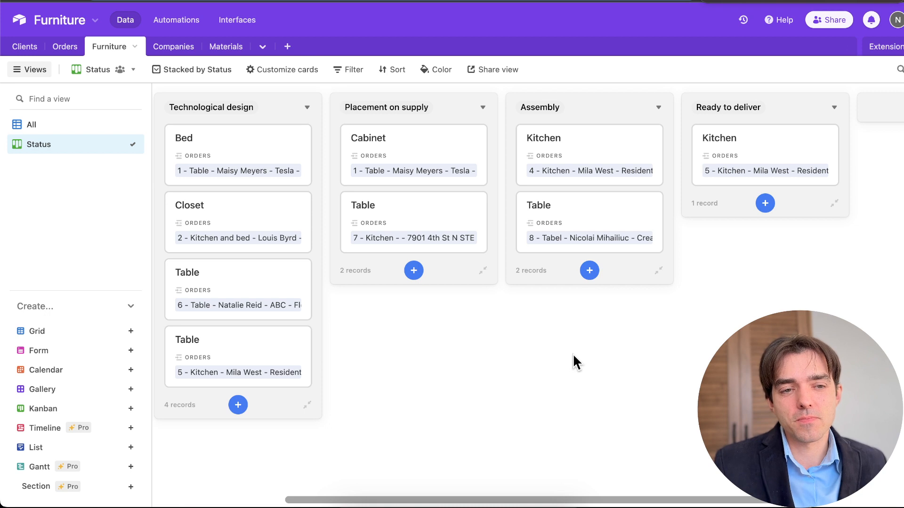
pyautogui.moveTo(424, 337)
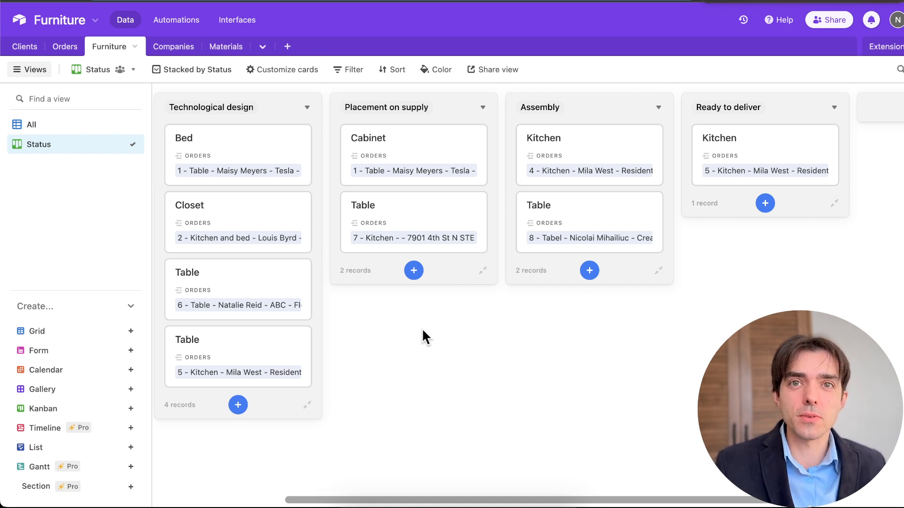
pyautogui.moveTo(602, 402)
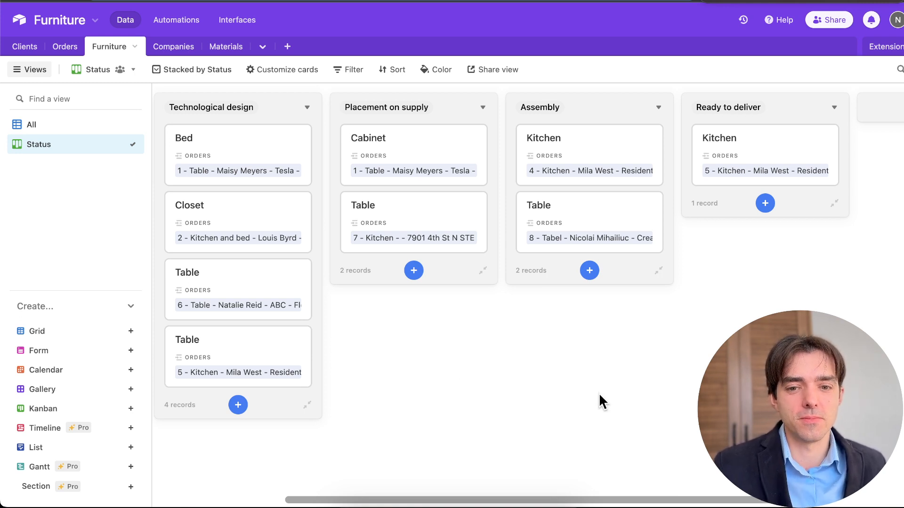
pyautogui.moveTo(450, 322)
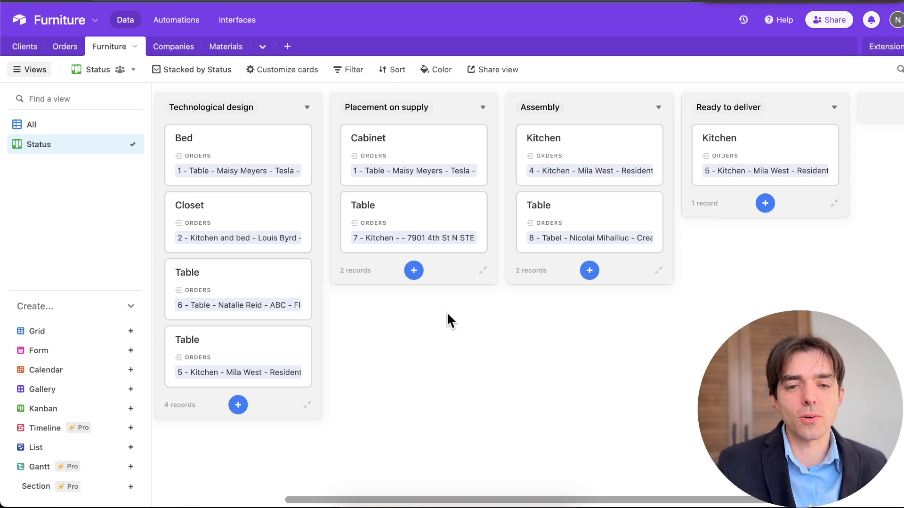
pyautogui.moveTo(531, 412)
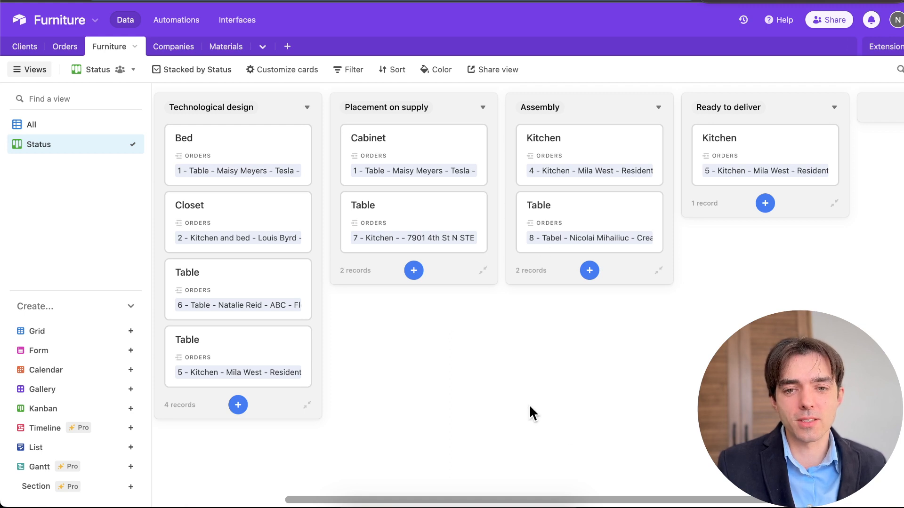
pyautogui.moveTo(572, 436)
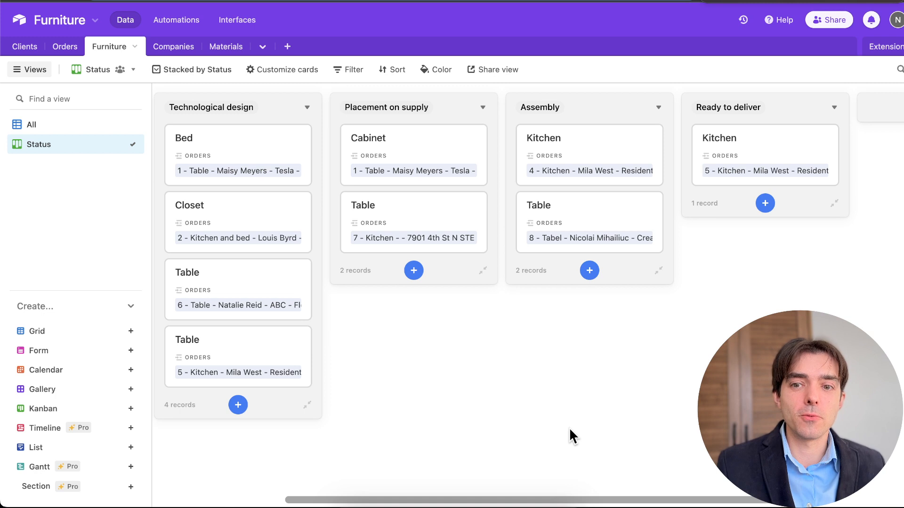
pyautogui.moveTo(571, 427)
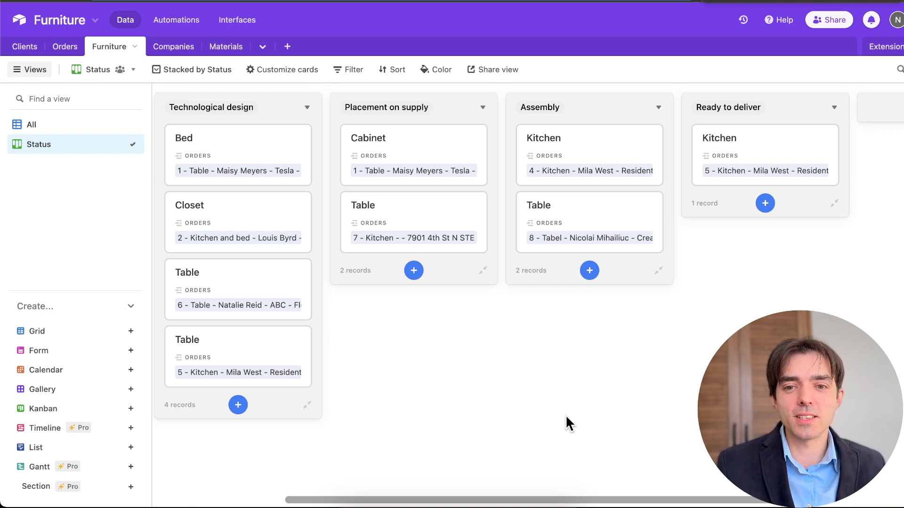
pyautogui.moveTo(609, 323)
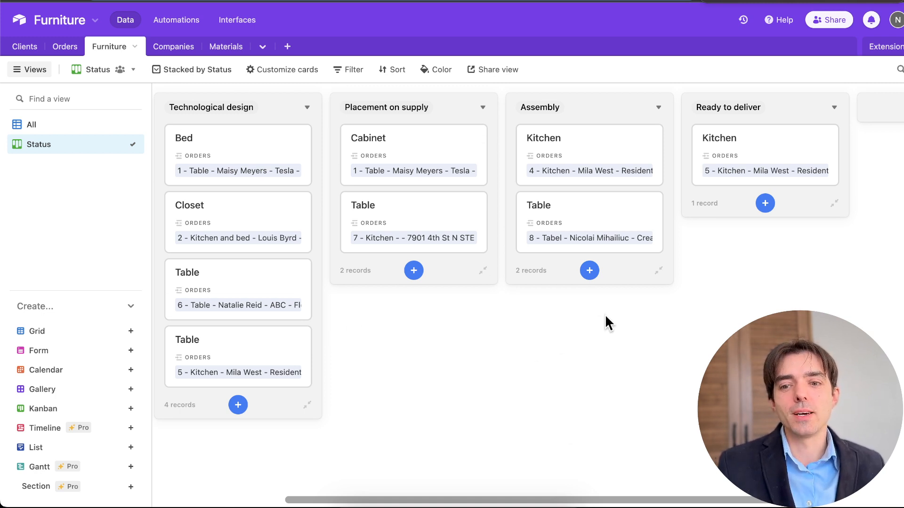
pyautogui.moveTo(631, 402)
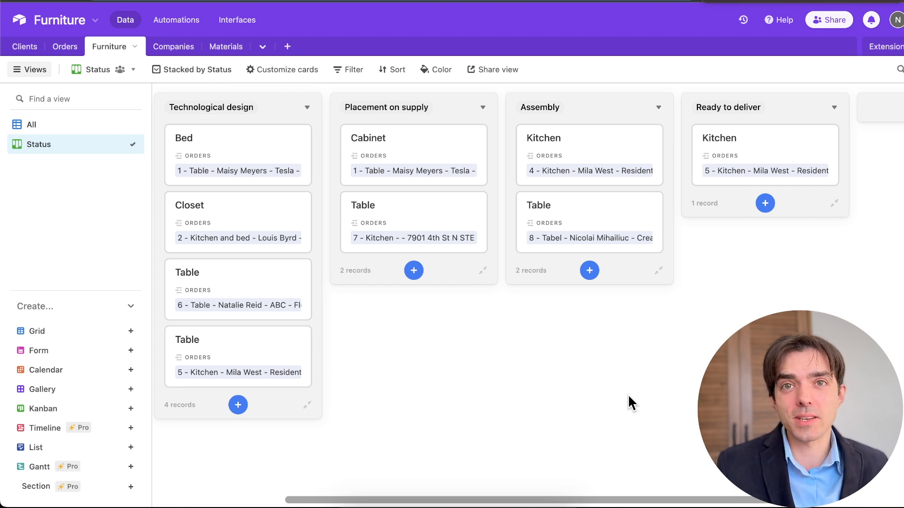
pyautogui.moveTo(393, 224)
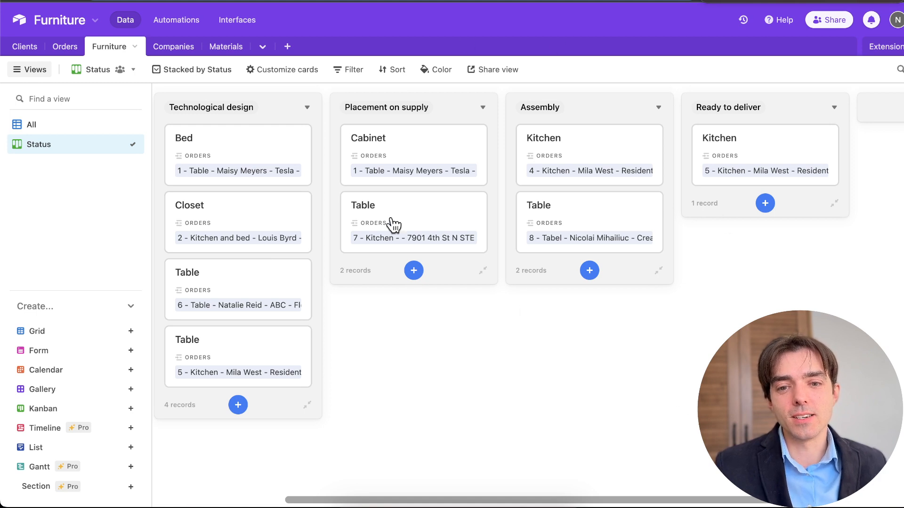
pyautogui.moveTo(587, 172)
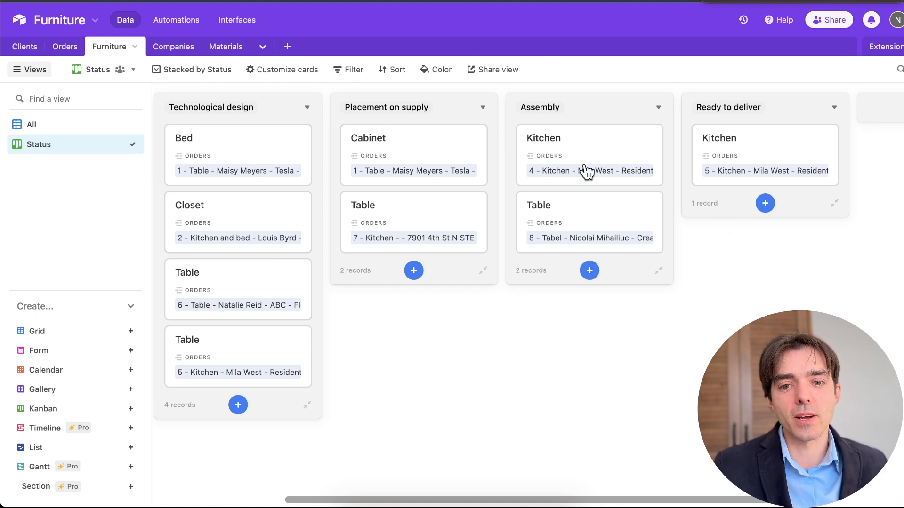
pyautogui.moveTo(64, 47)
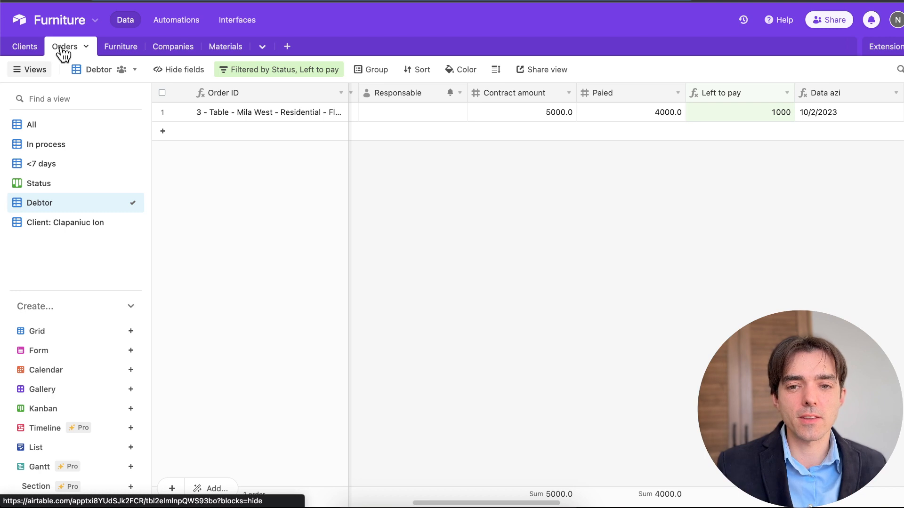
pyautogui.moveTo(46, 144)
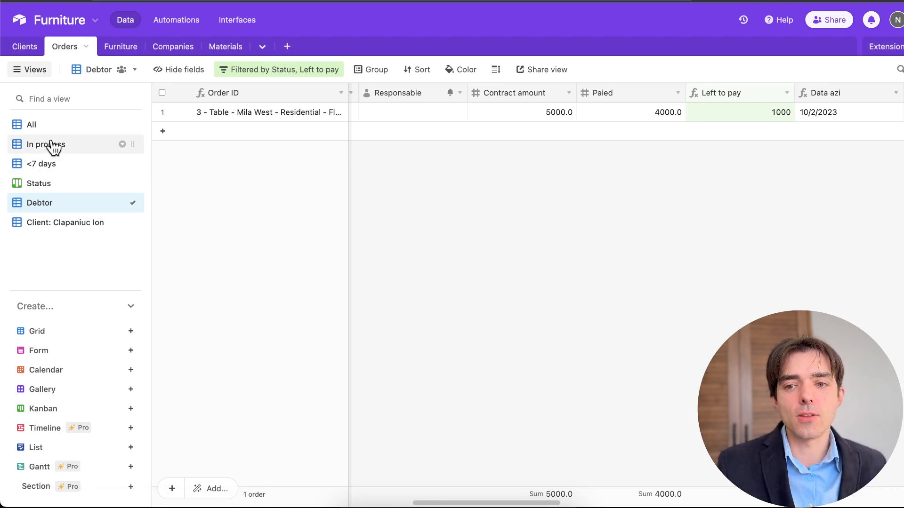
# Show the '<7 days' view listing the four urgent orders
pyautogui.click(41, 164)
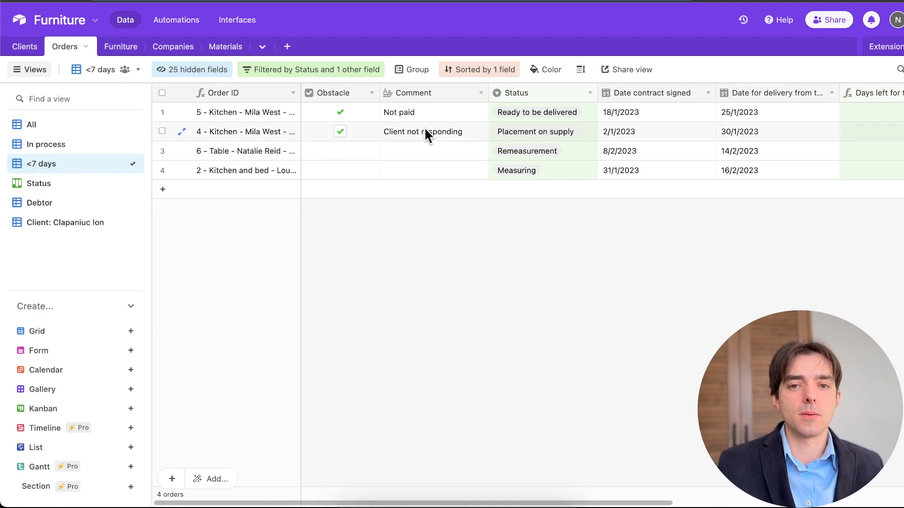
pyautogui.moveTo(413, 45)
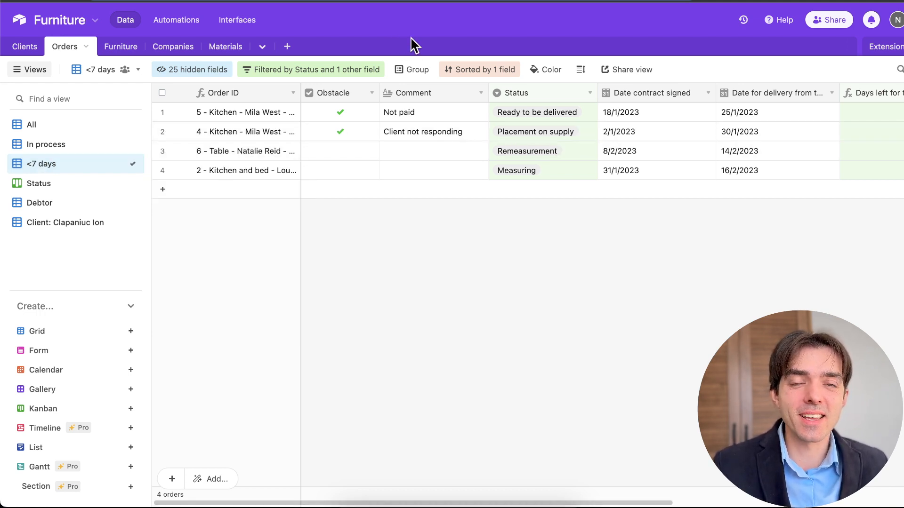
pyautogui.moveTo(392, 49)
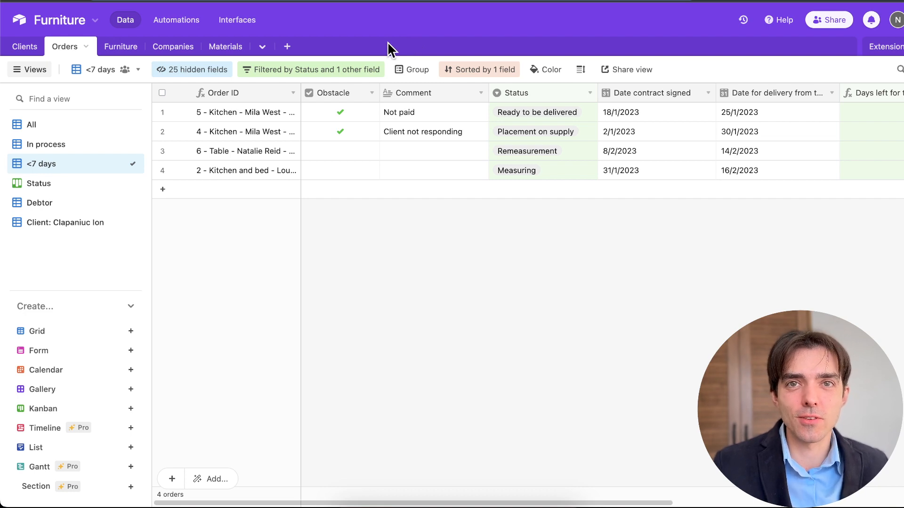